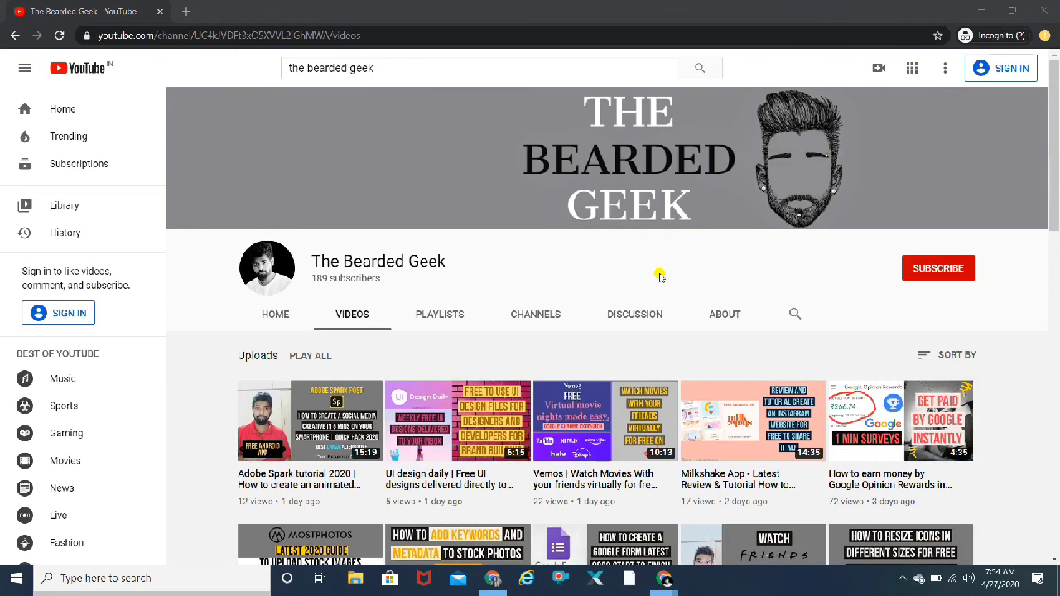
Step: Scroll down the vectary.com landing page and back up a little
scroll(down, 3)
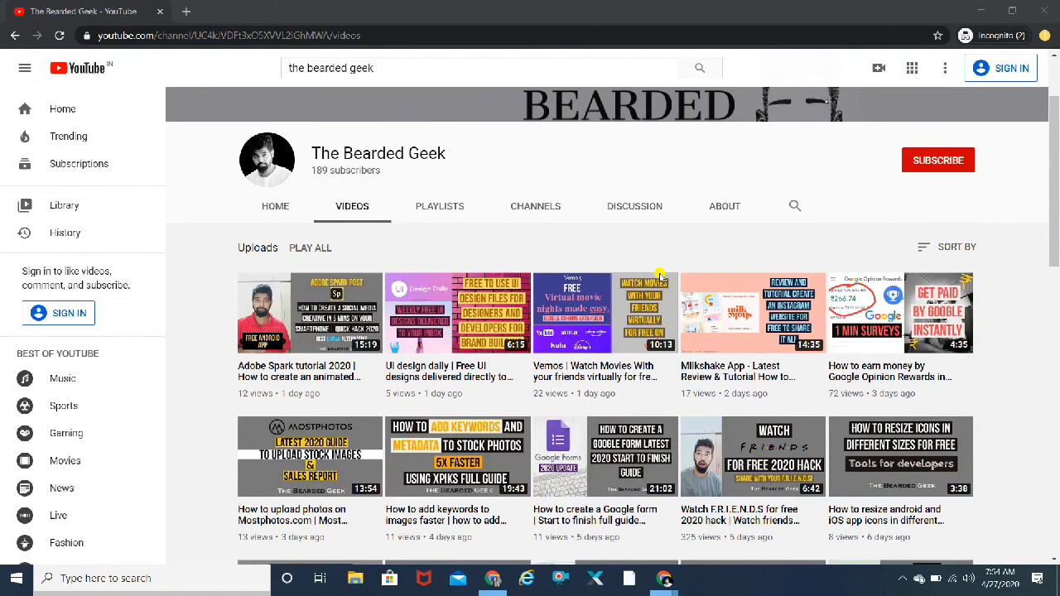
scroll(down, 3)
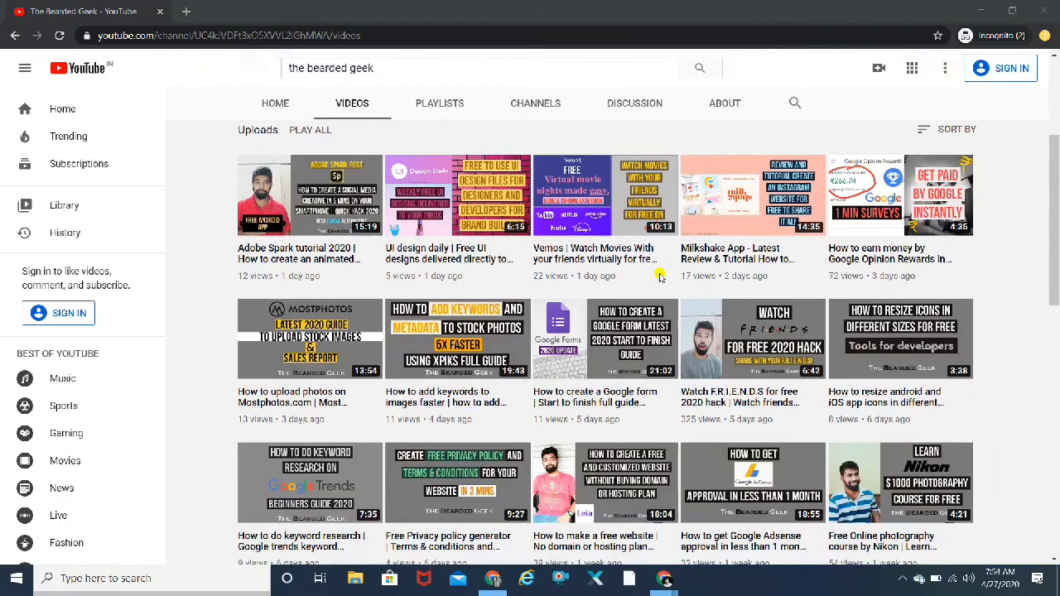
scroll(down, 3)
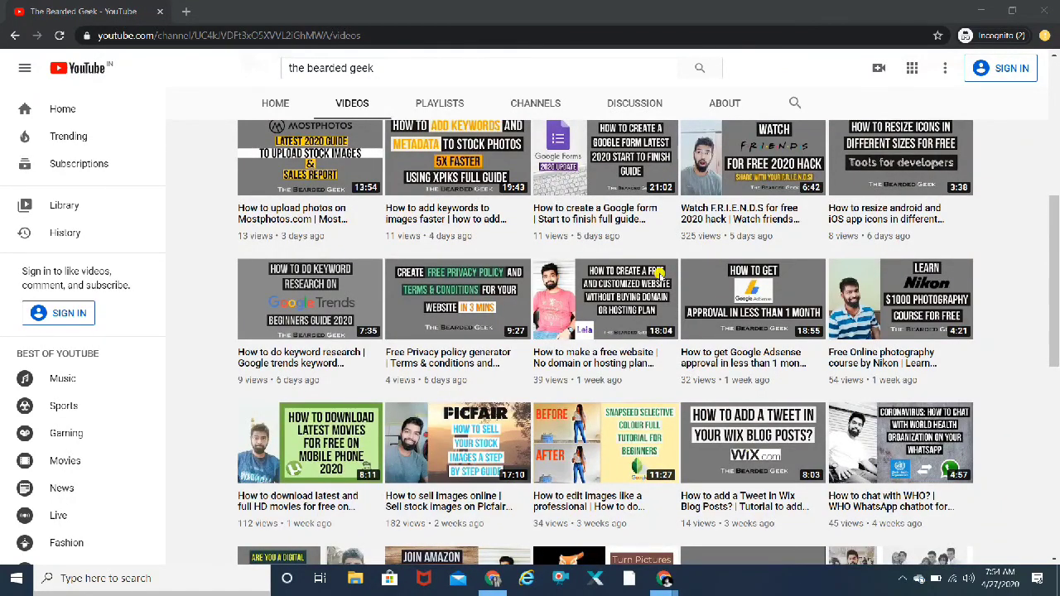
scroll(down, 3)
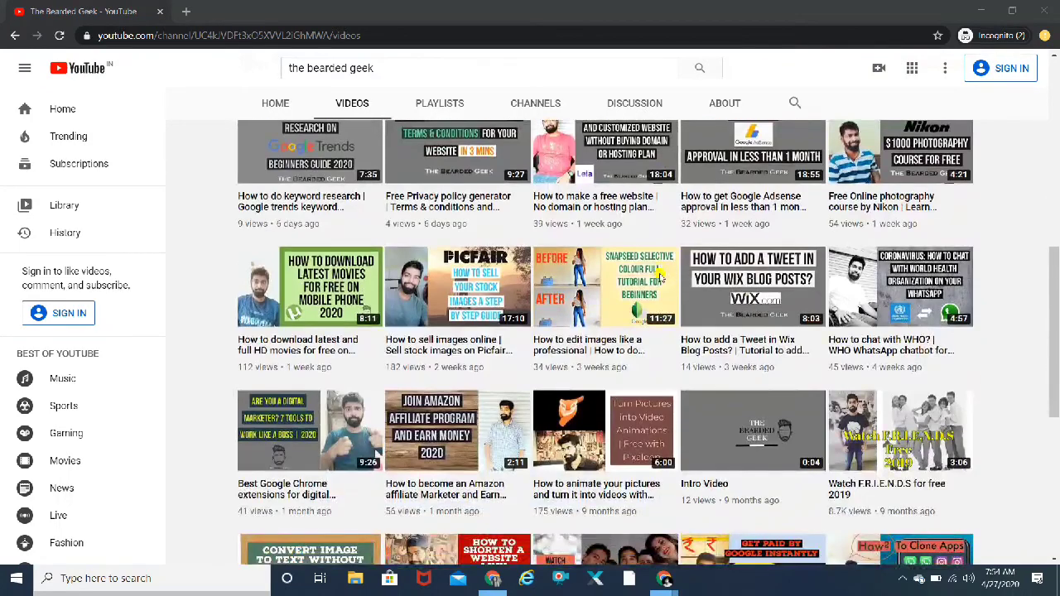
scroll(down, 3)
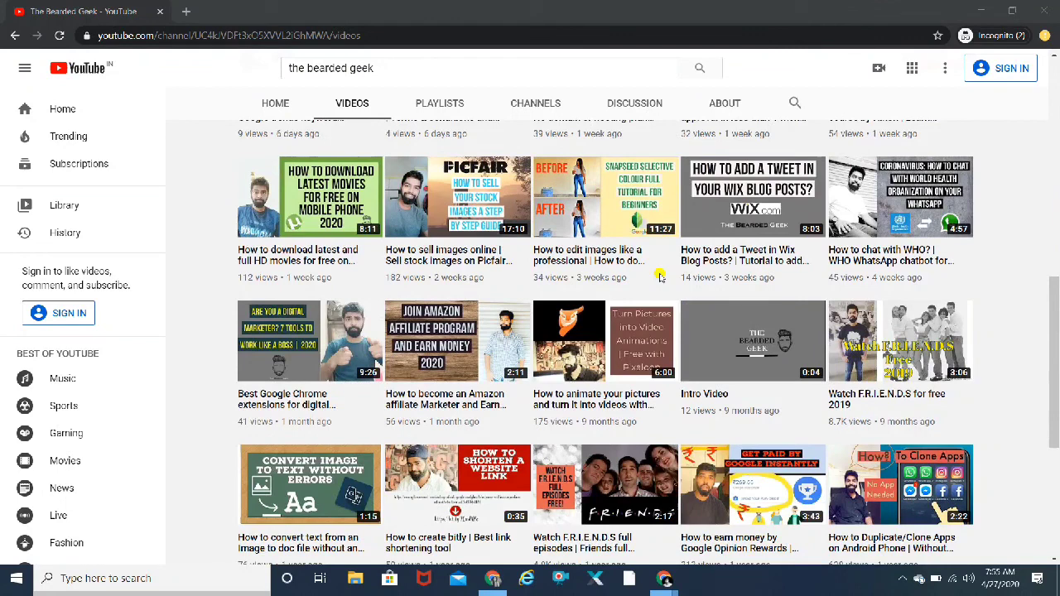
scroll(down, 3)
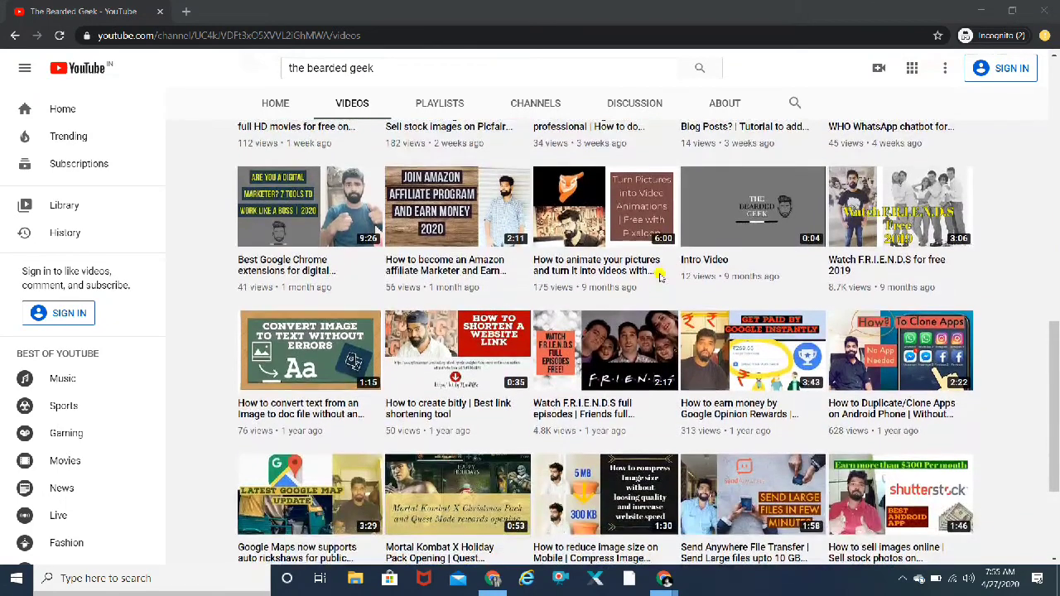
scroll(down, 3)
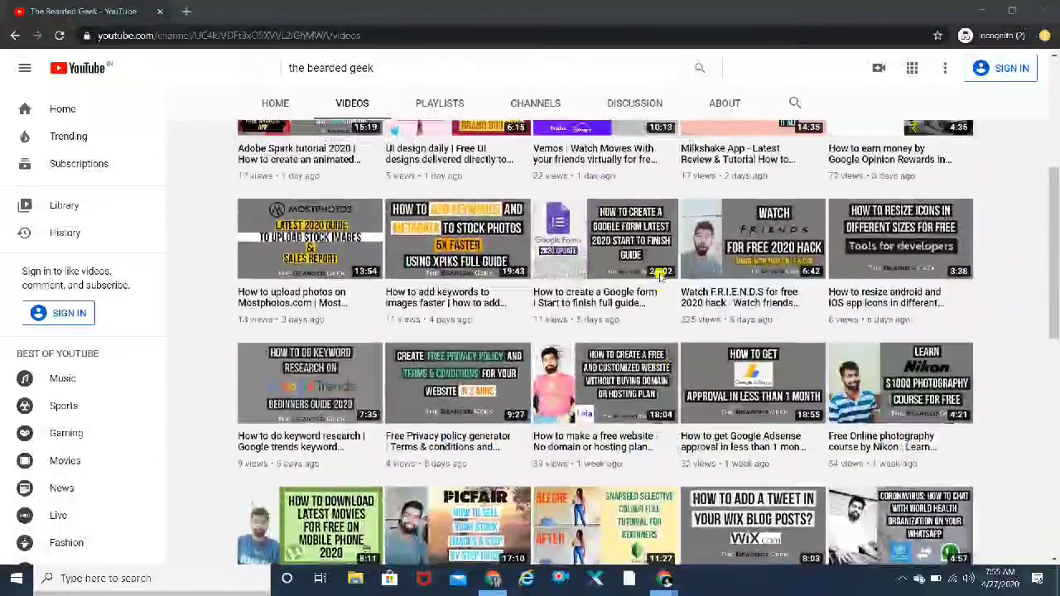
scroll(up, 3)
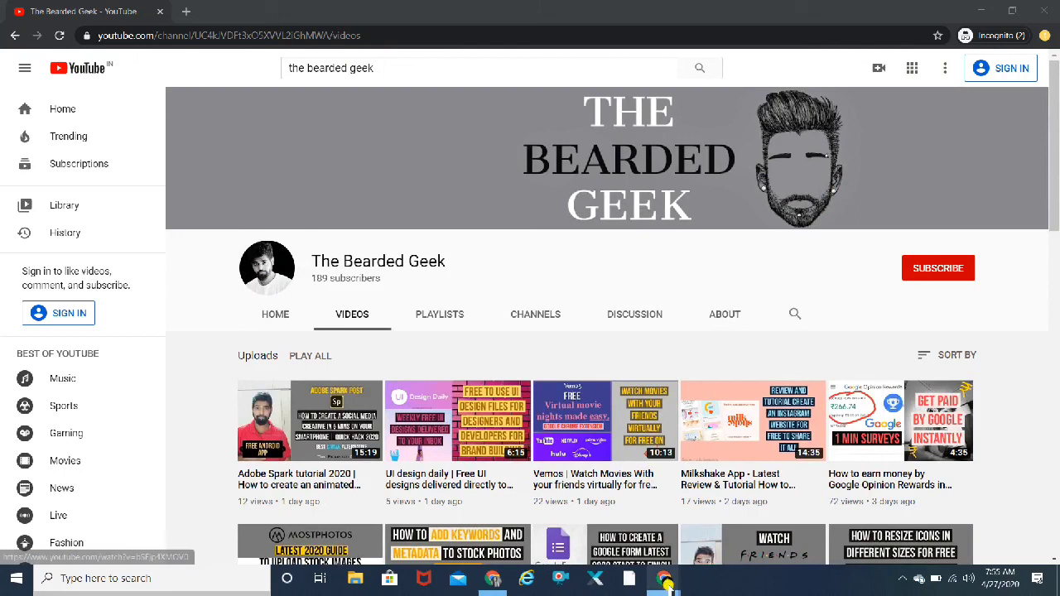
mouse_move(665, 578)
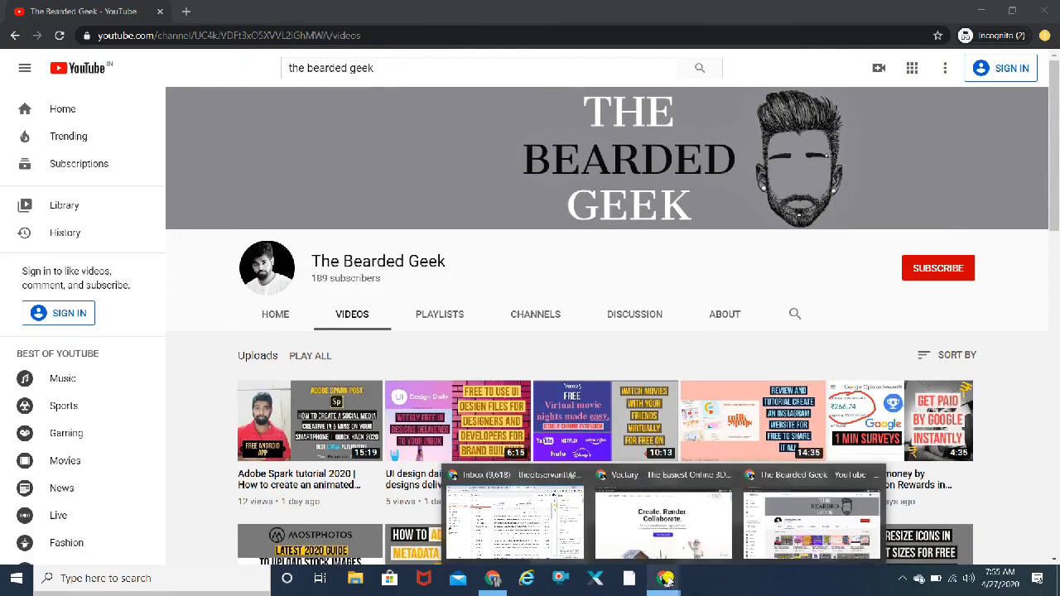
Step: Bring the Vectary homepage window to the front and scroll through it
click(663, 522)
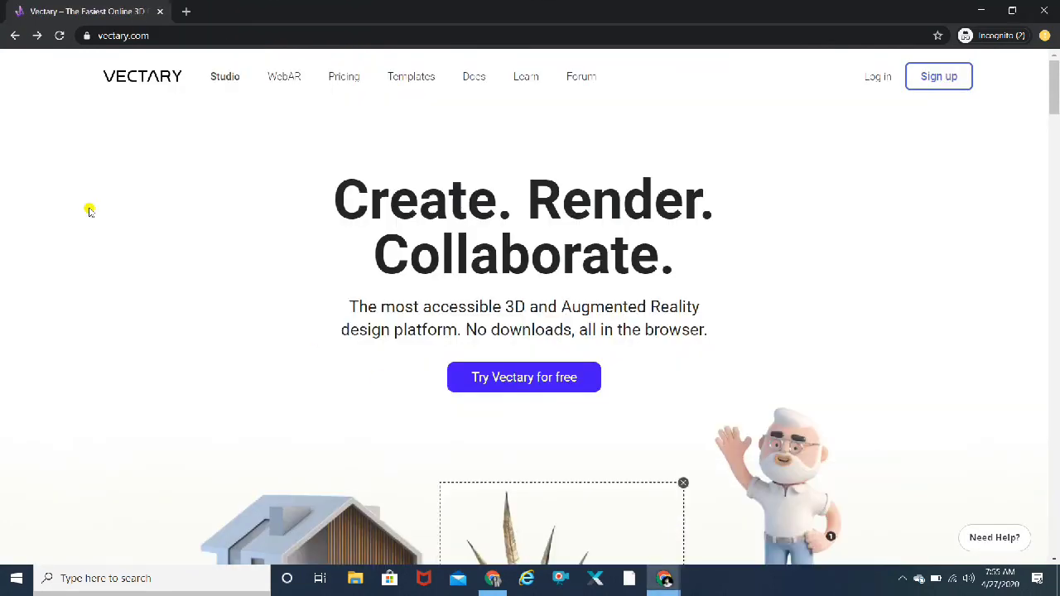
mouse_move(613, 218)
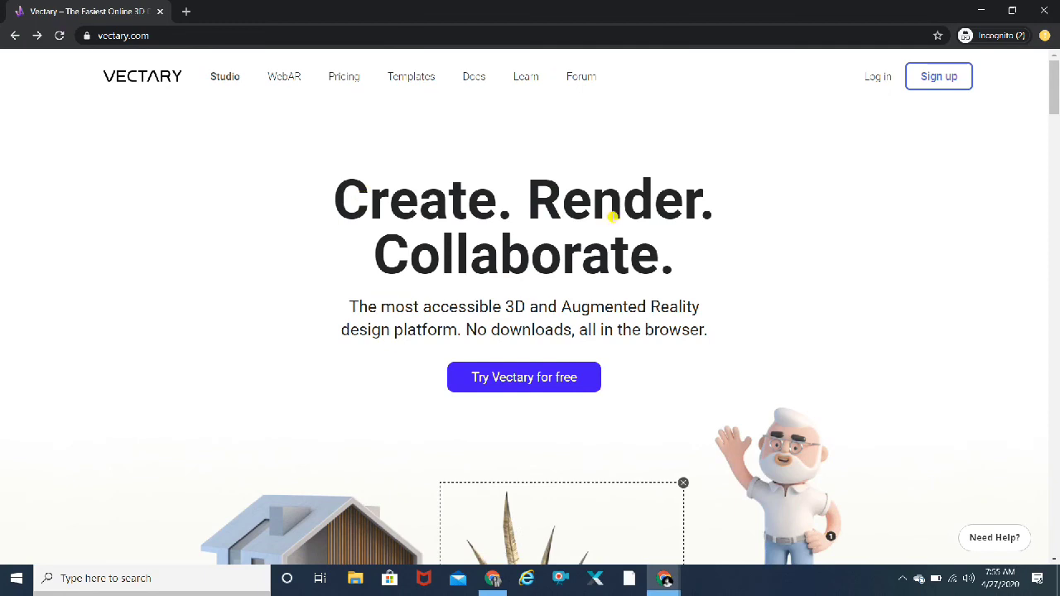
mouse_move(310, 116)
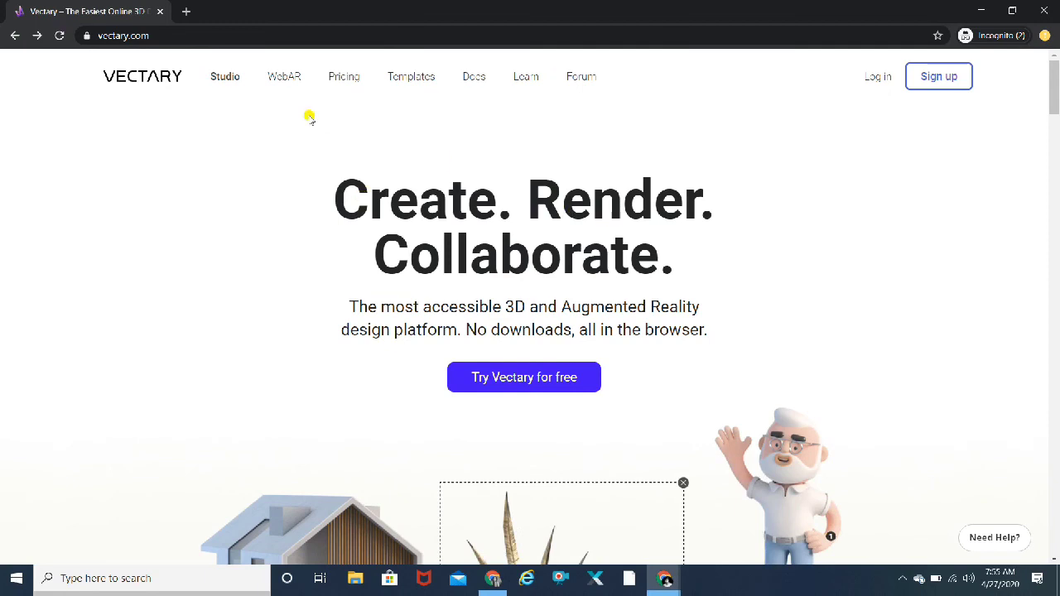
mouse_move(131, 288)
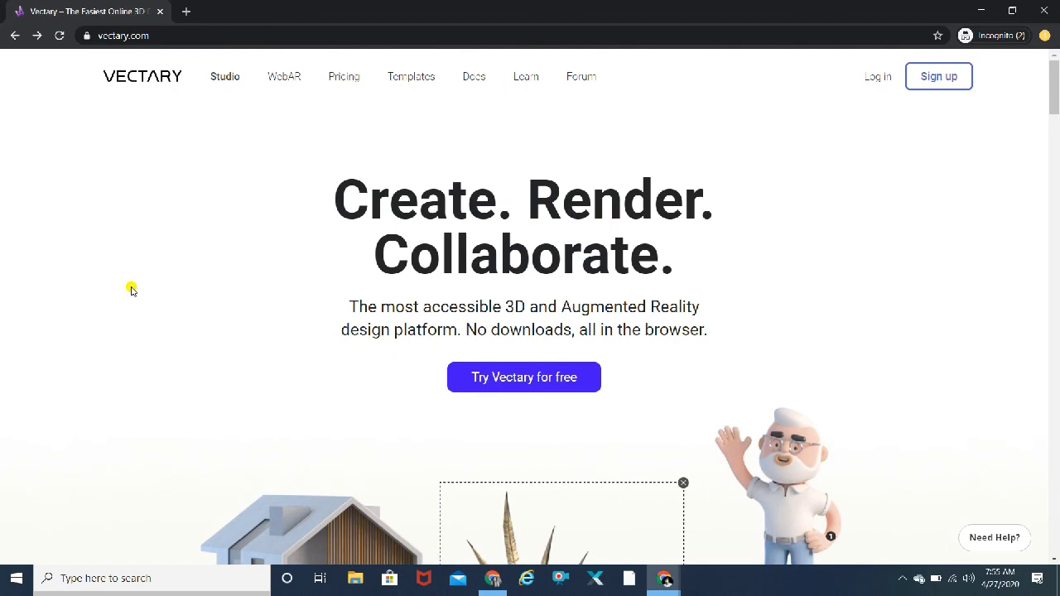
scroll(down, 3)
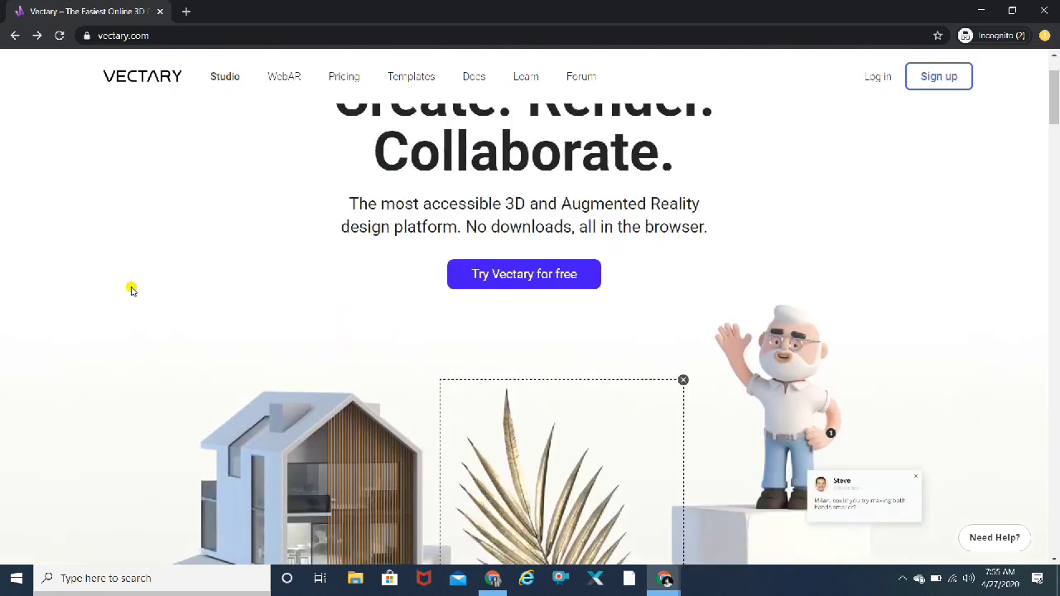
scroll(down, 3)
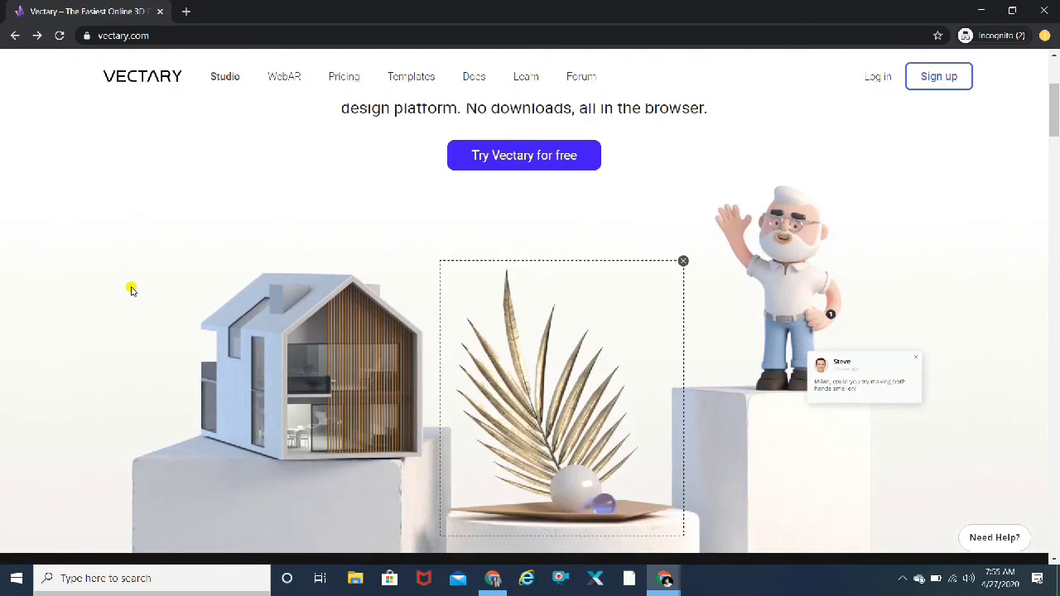
scroll(up, 3)
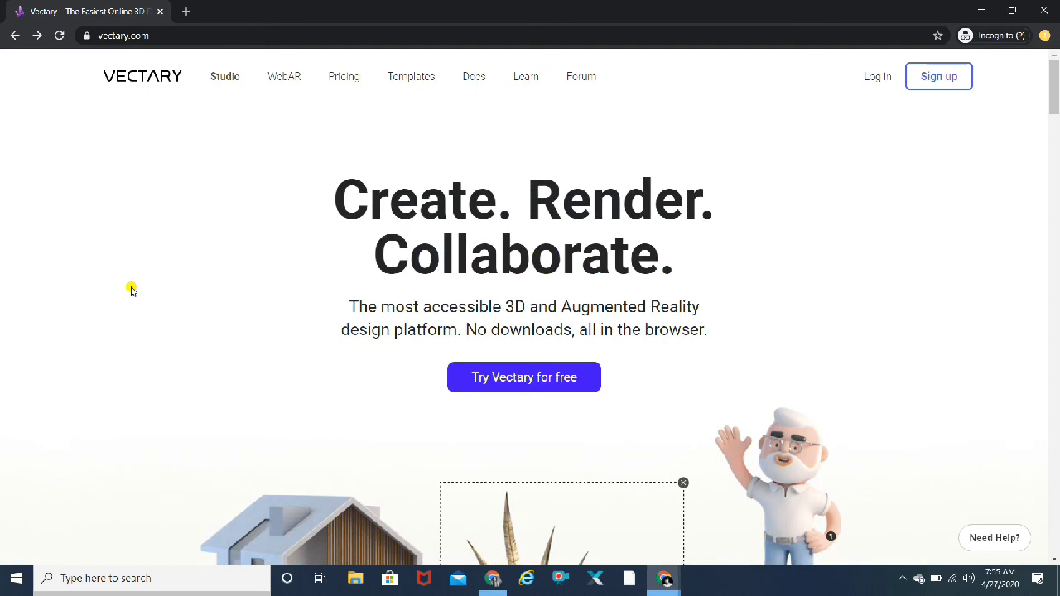
scroll(down, 3)
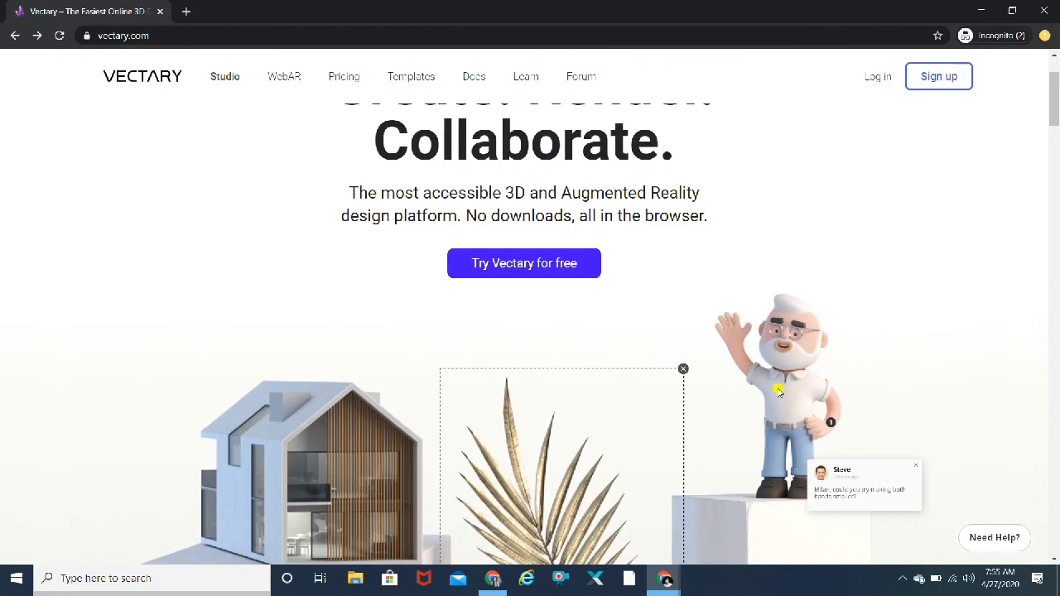
mouse_move(820, 431)
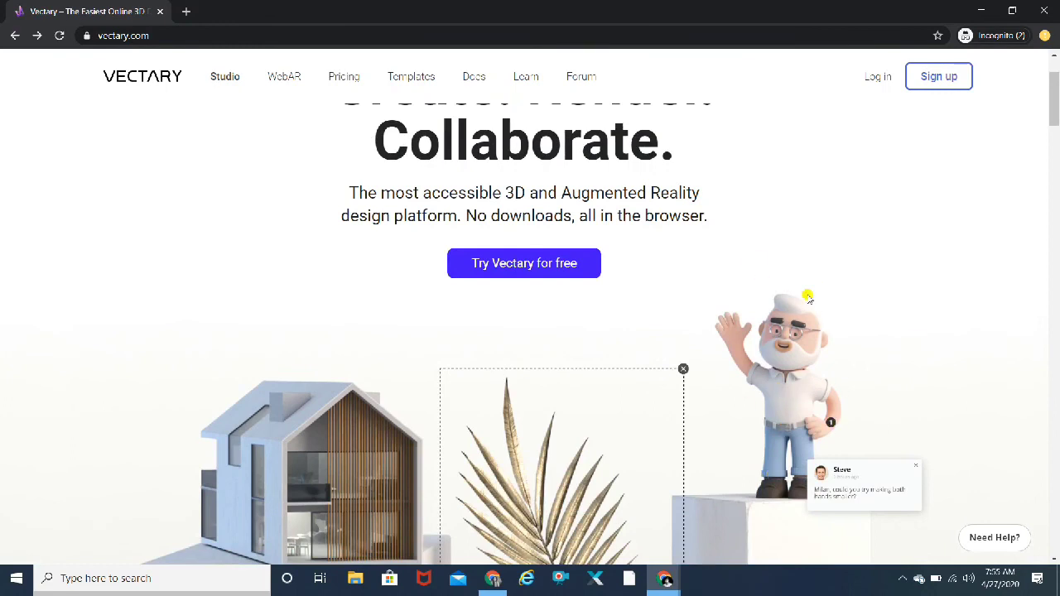
scroll(down, 3)
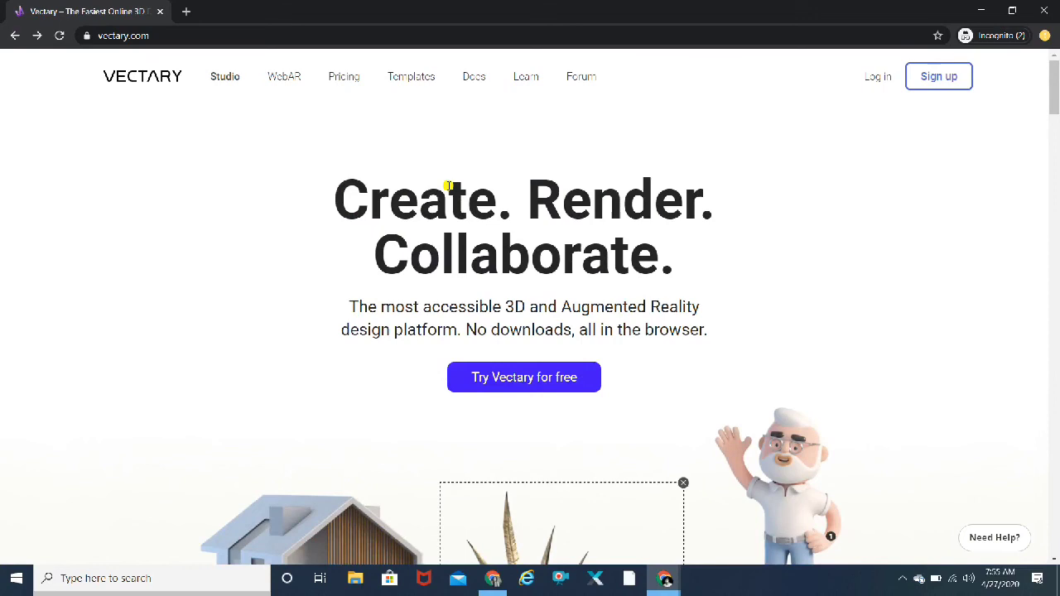
mouse_move(384, 307)
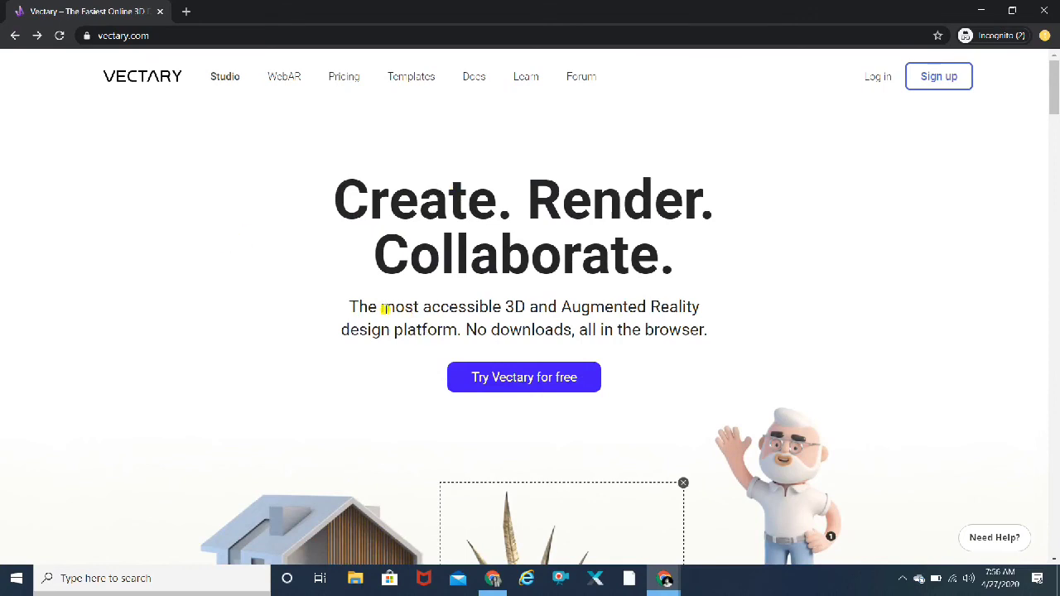
mouse_move(393, 348)
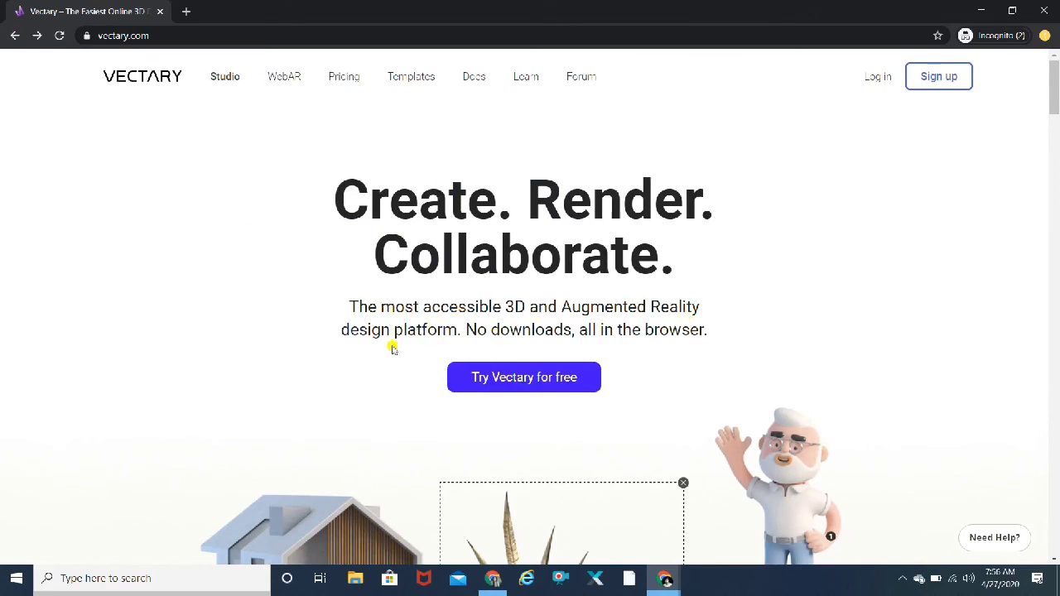
mouse_move(897, 350)
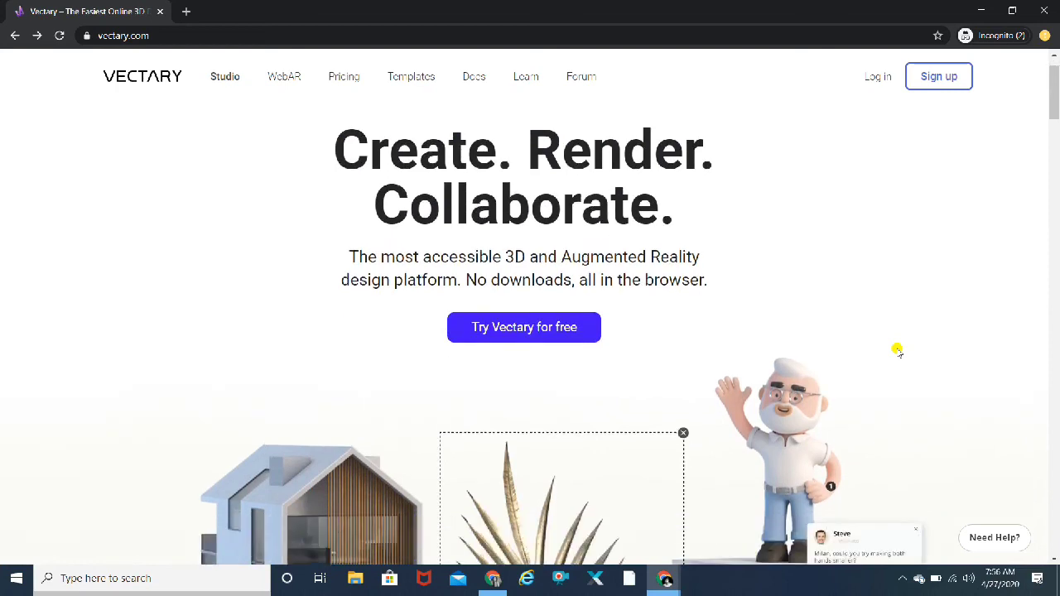
Step: Scroll down through the homepage's modeling and photorealistic rendering sections
scroll(down, 3)
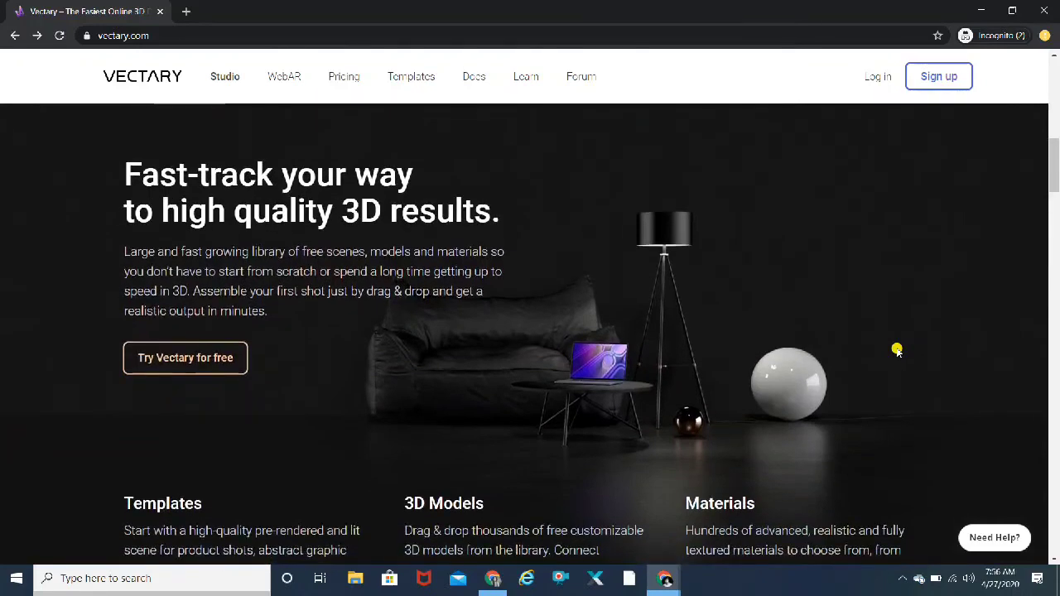
scroll(down, 3)
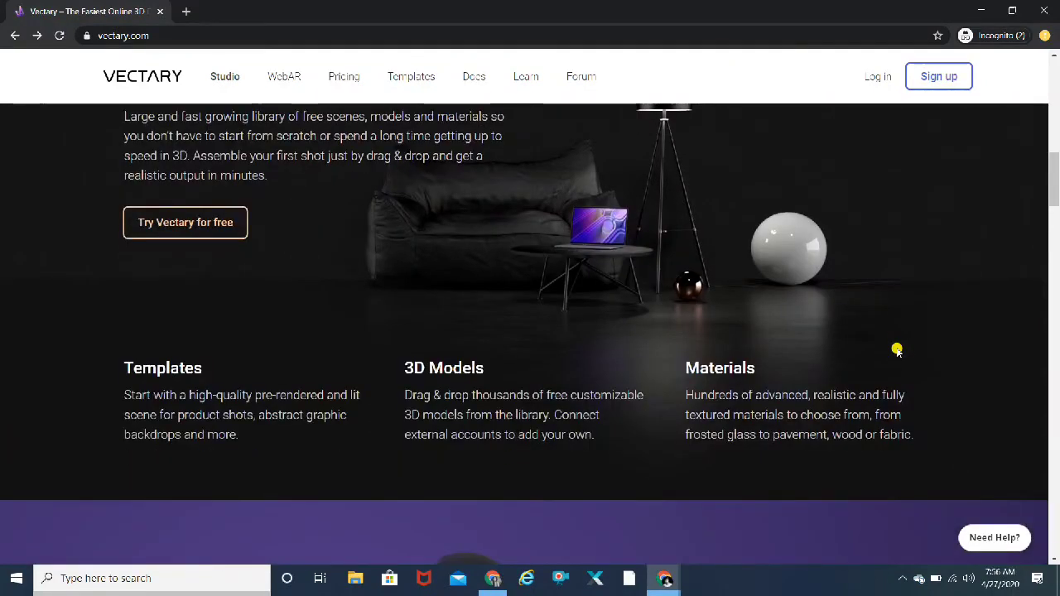
scroll(down, 3)
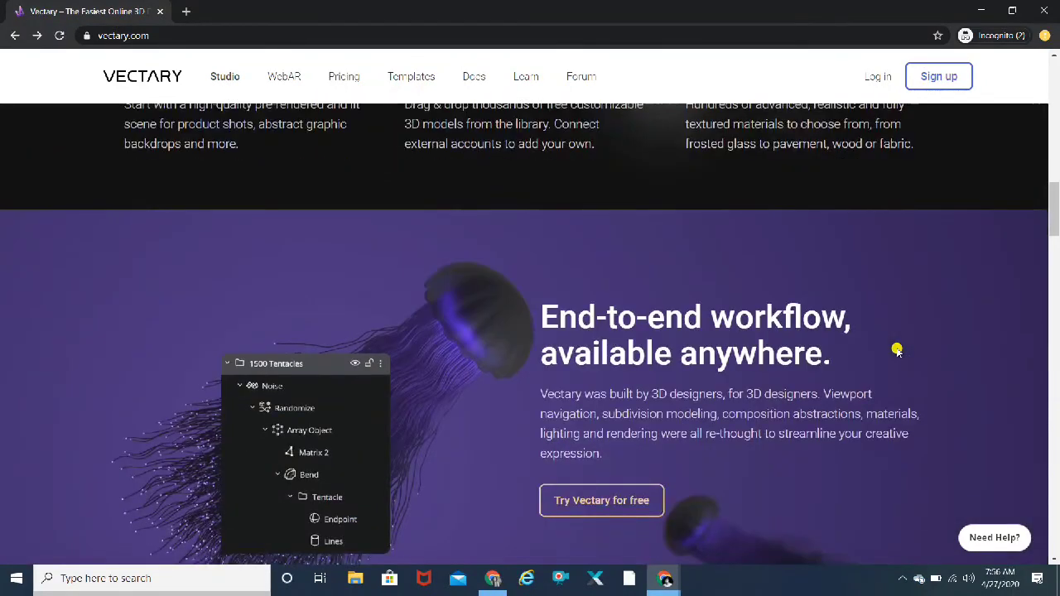
scroll(down, 3)
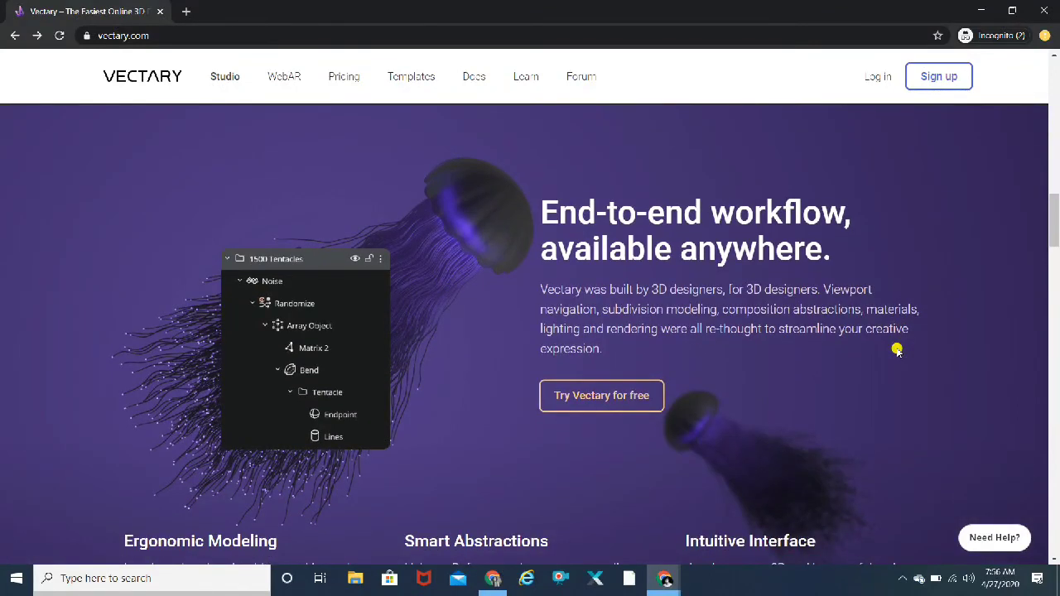
scroll(down, 3)
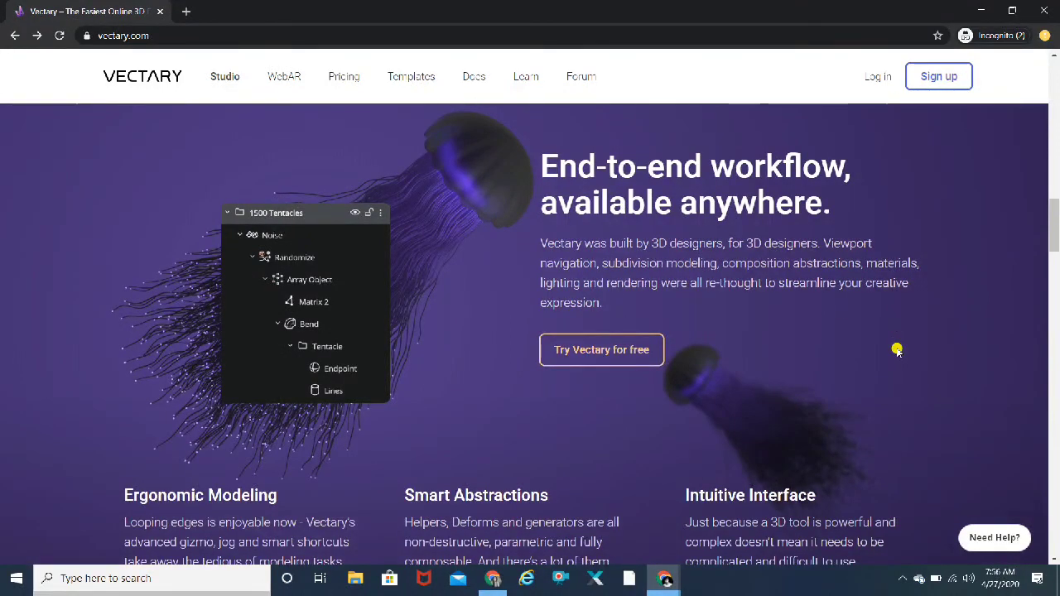
scroll(down, 3)
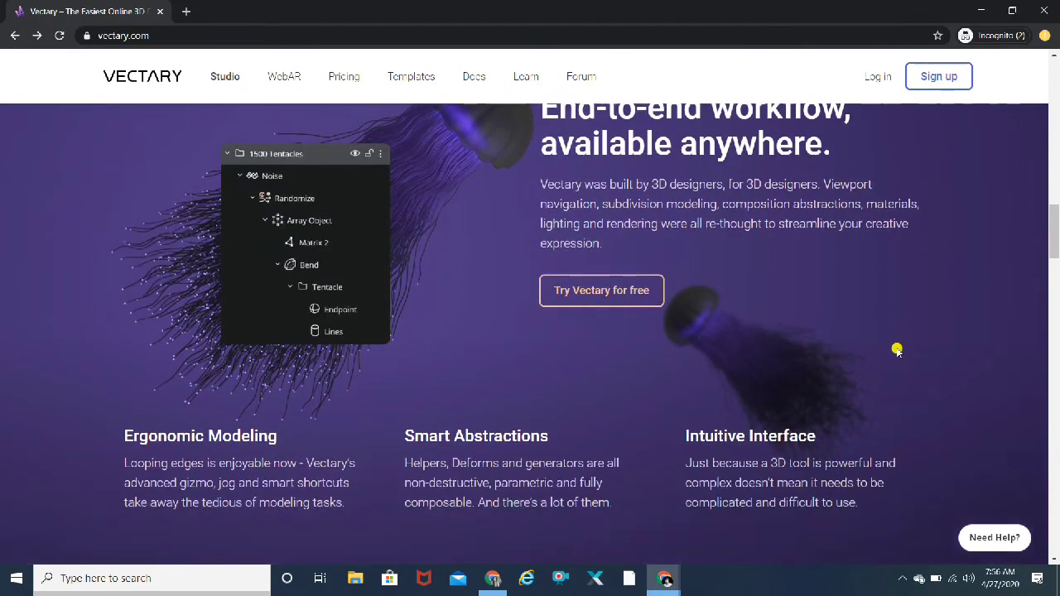
scroll(down, 3)
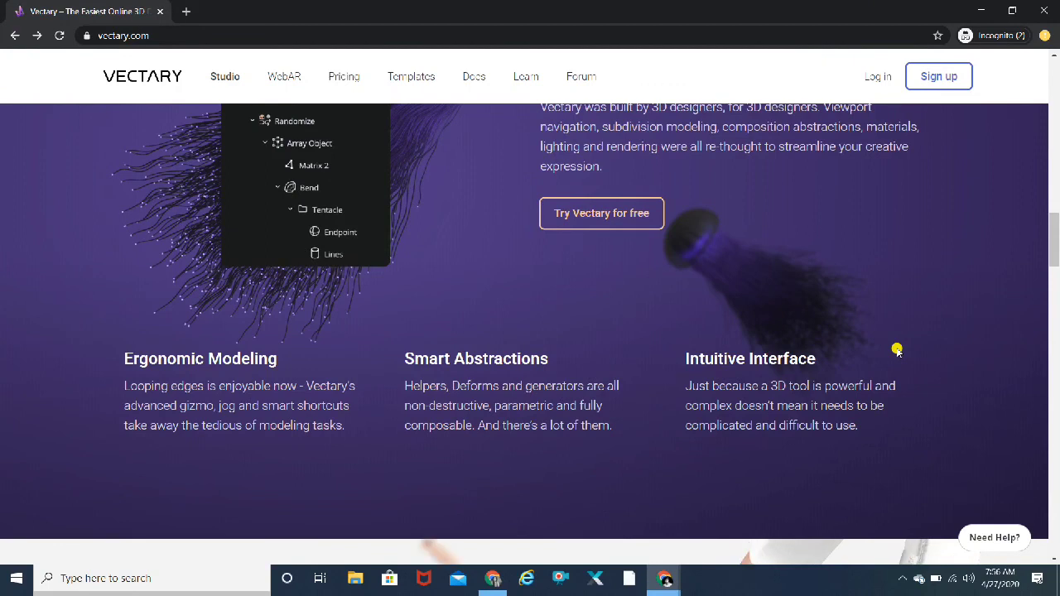
Step: Browse the remaining workflow sections, then go to the Pricing page
scroll(down, 3)
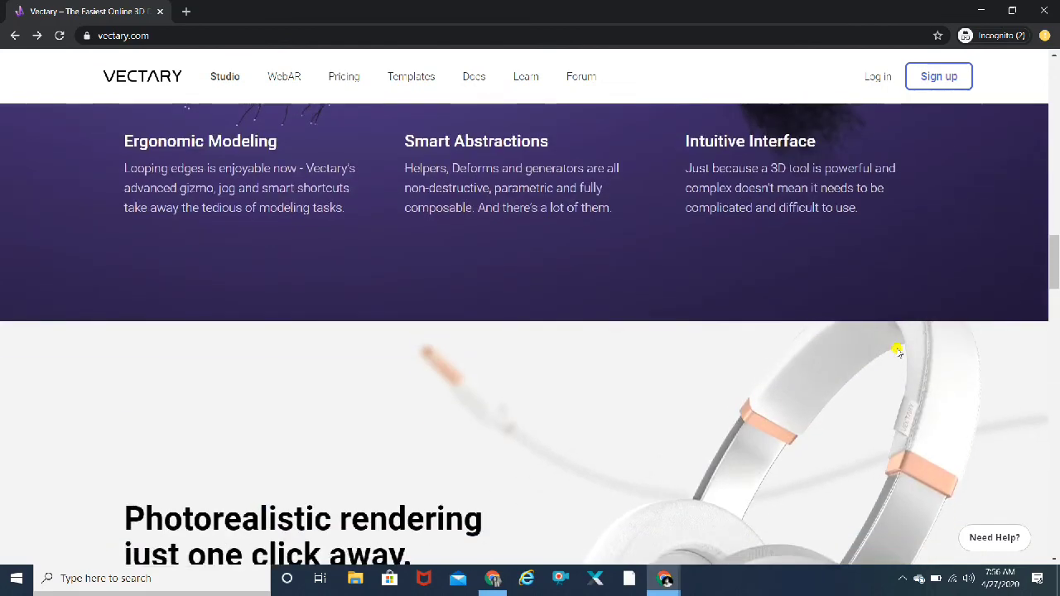
scroll(down, 3)
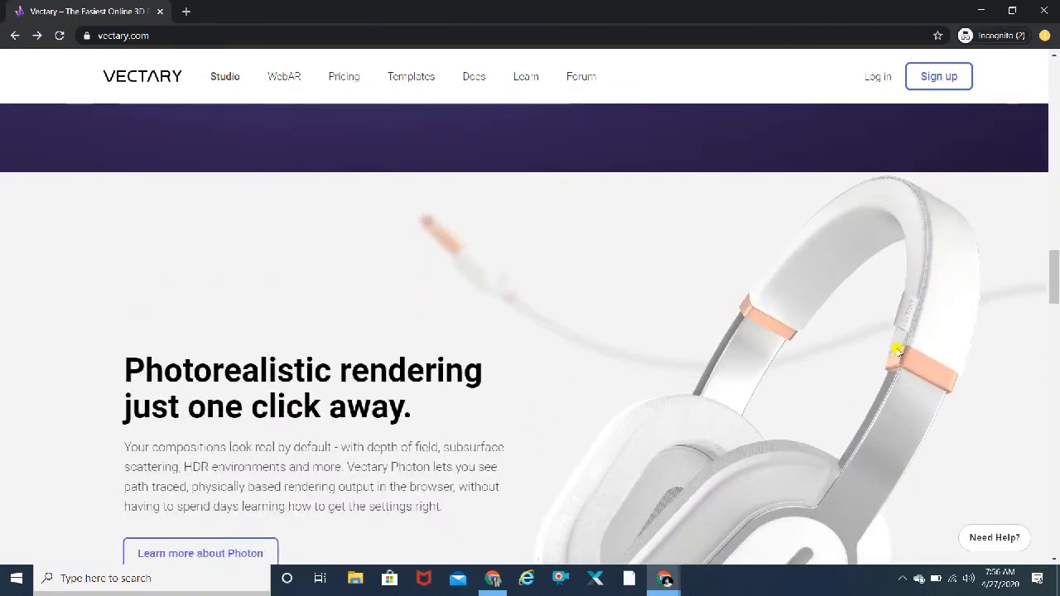
scroll(down, 3)
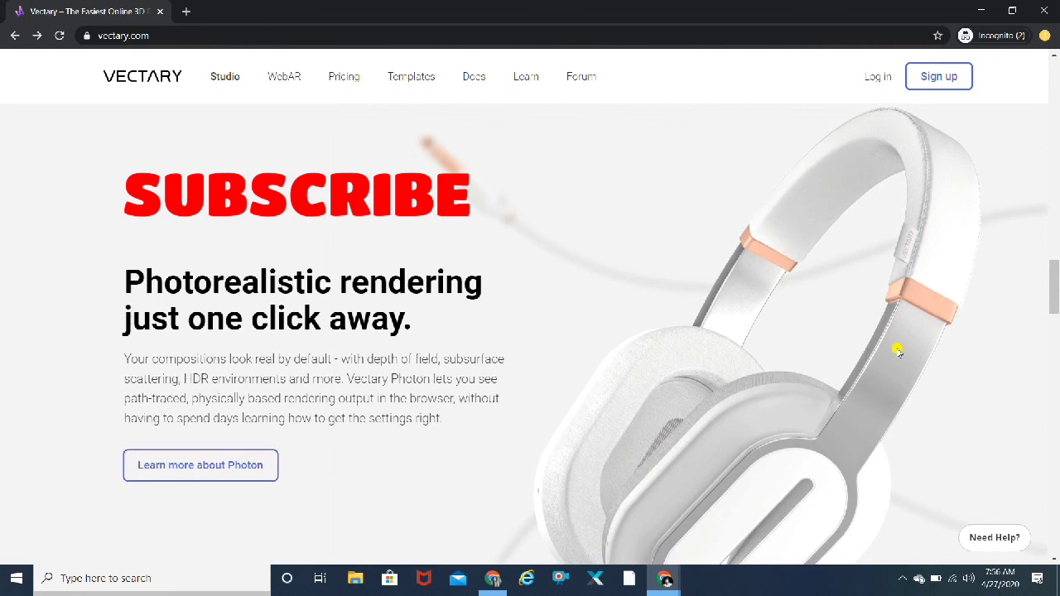
scroll(up, 3)
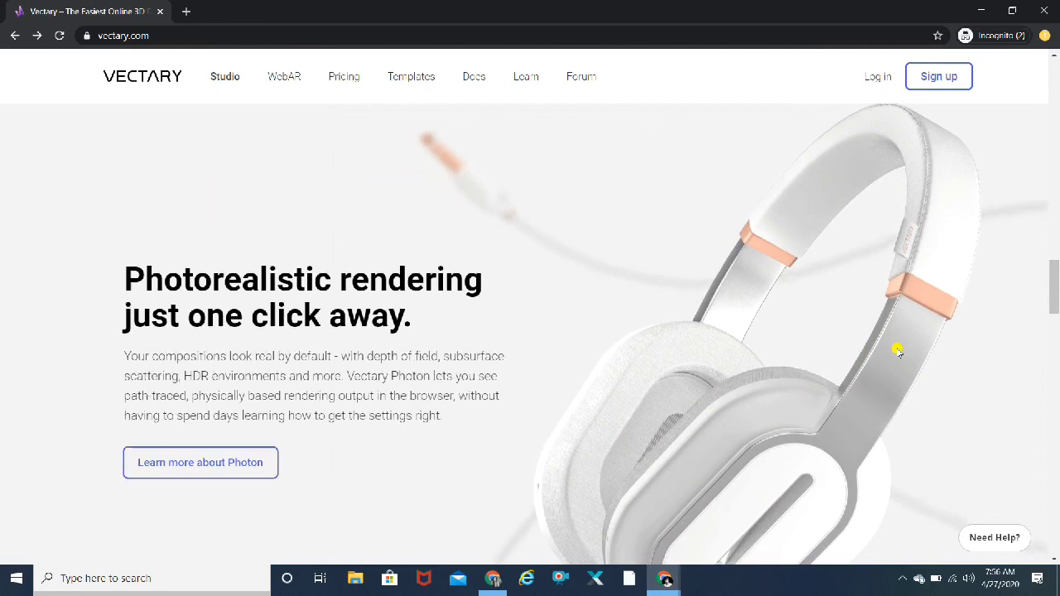
scroll(down, 3)
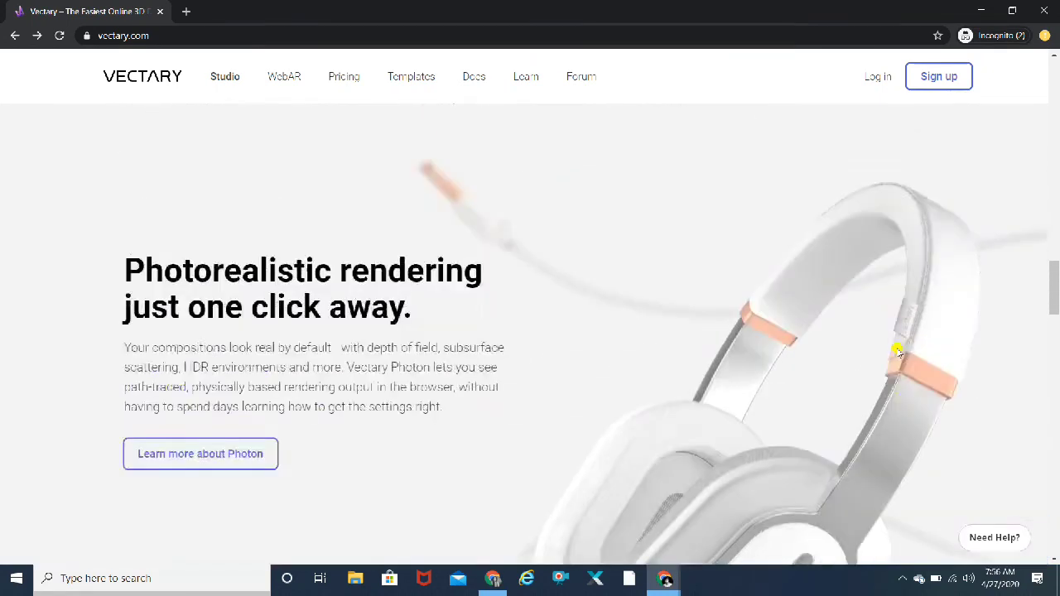
scroll(down, 3)
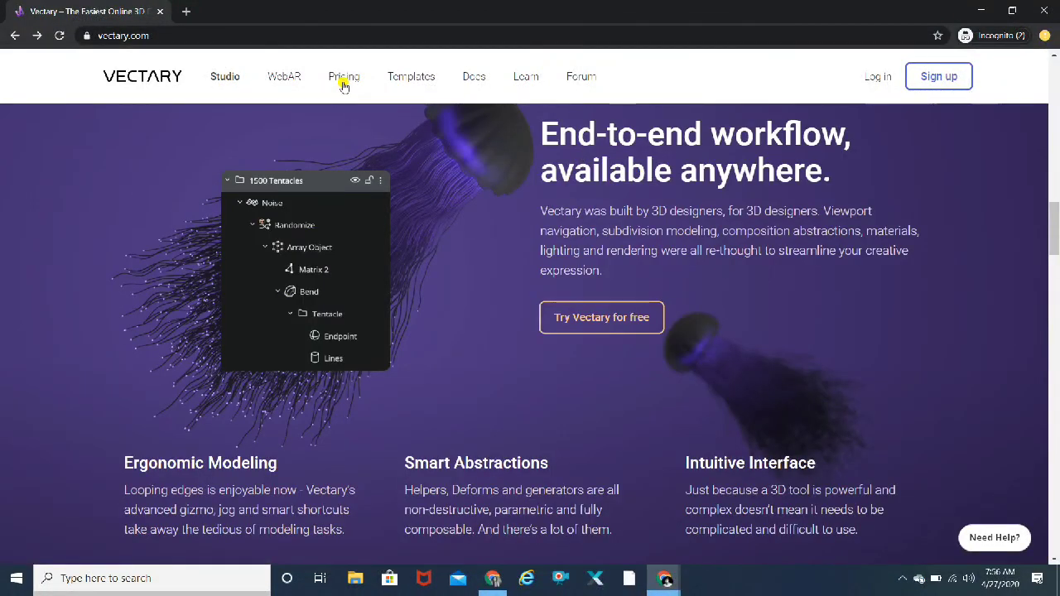
mouse_move(343, 76)
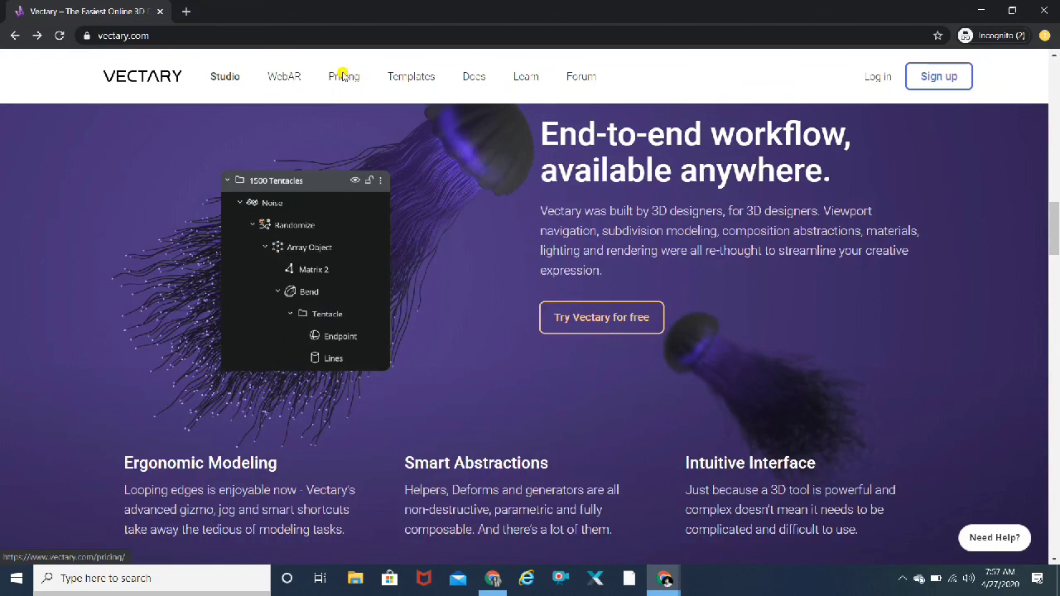
click(343, 76)
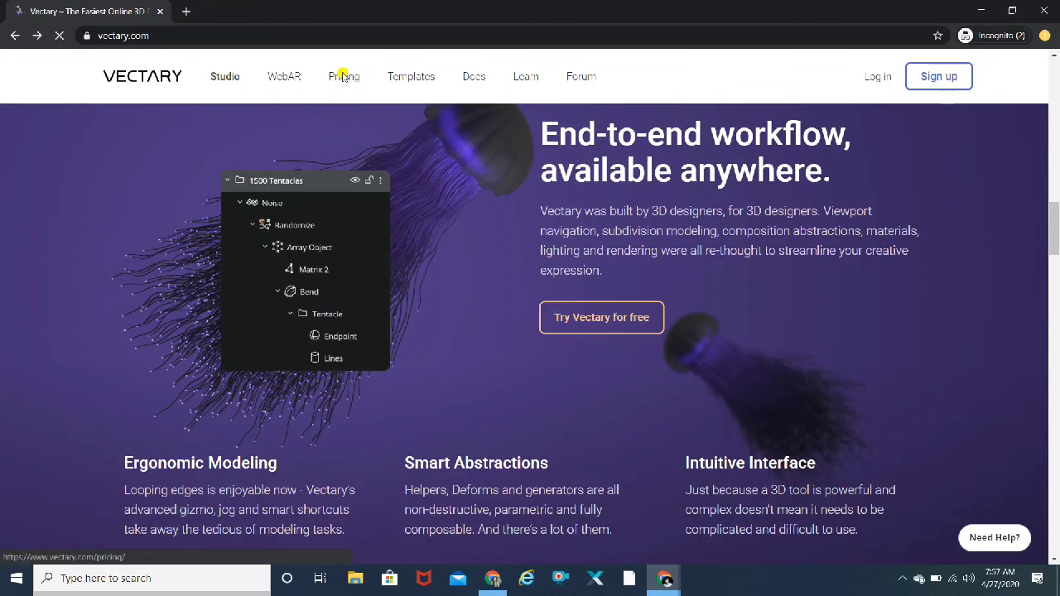
Step: Load the Pricing page and review the Free, Lite, Premium and Company plan cards
click(344, 76)
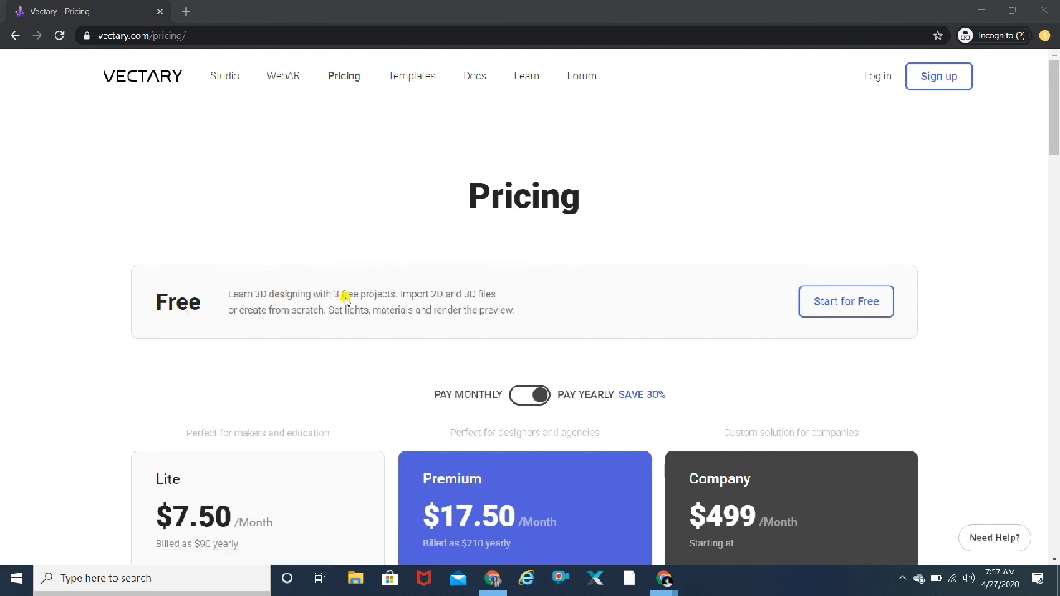
mouse_move(471, 298)
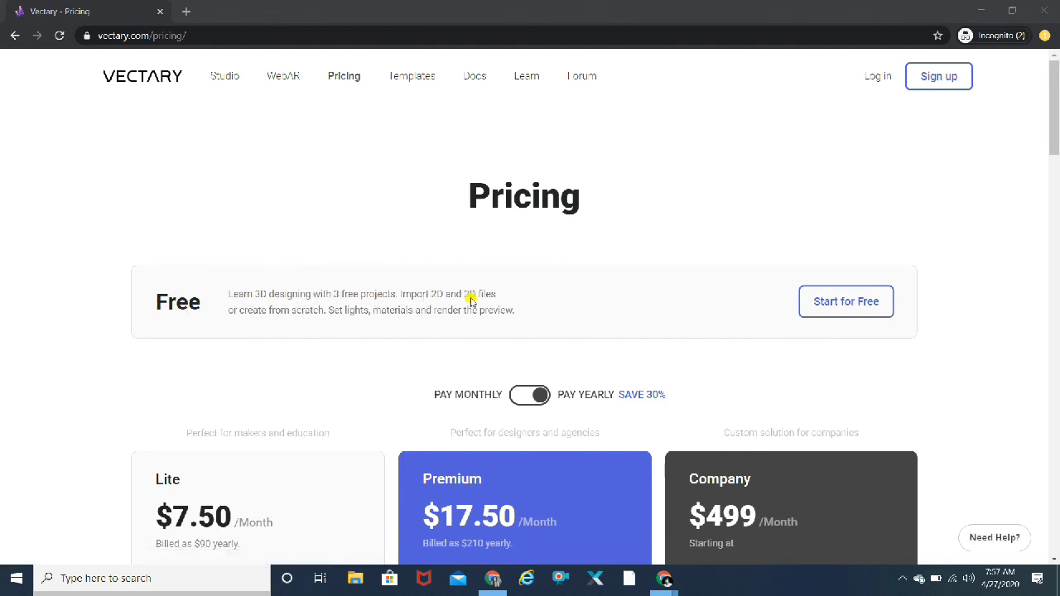
mouse_move(347, 325)
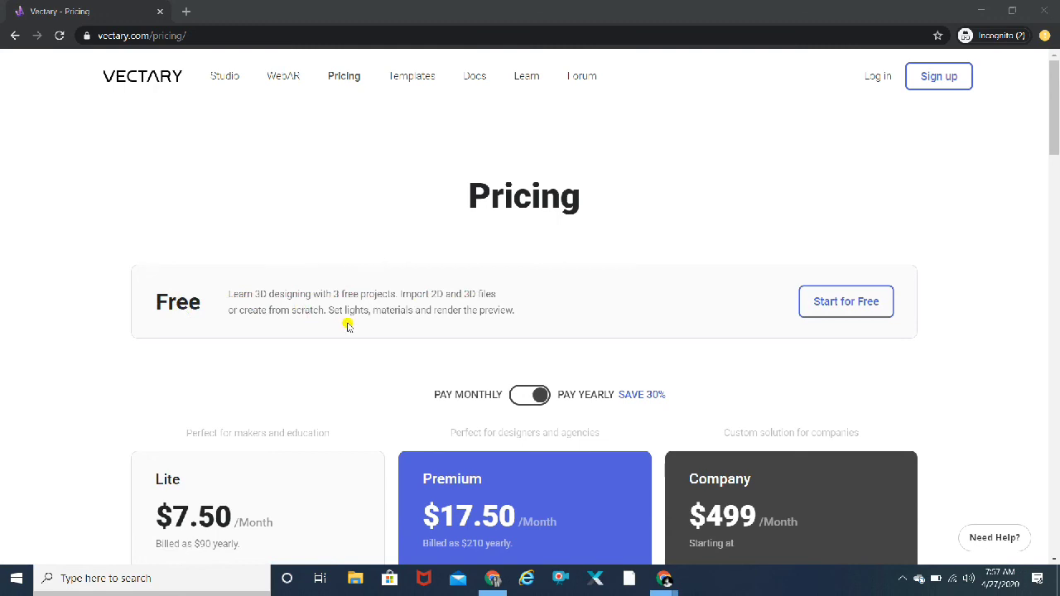
mouse_move(132, 321)
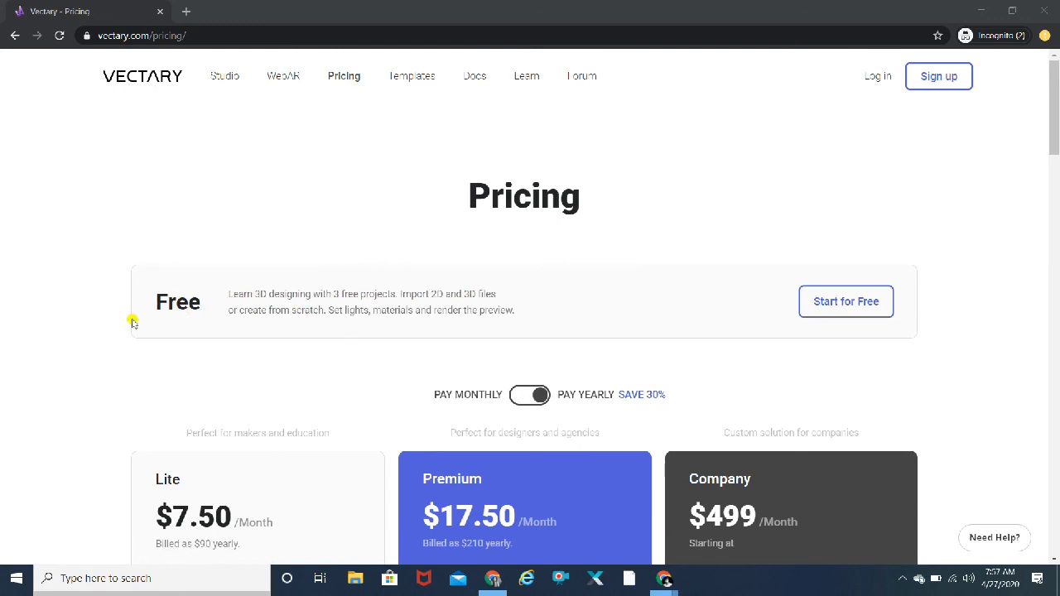
mouse_move(79, 363)
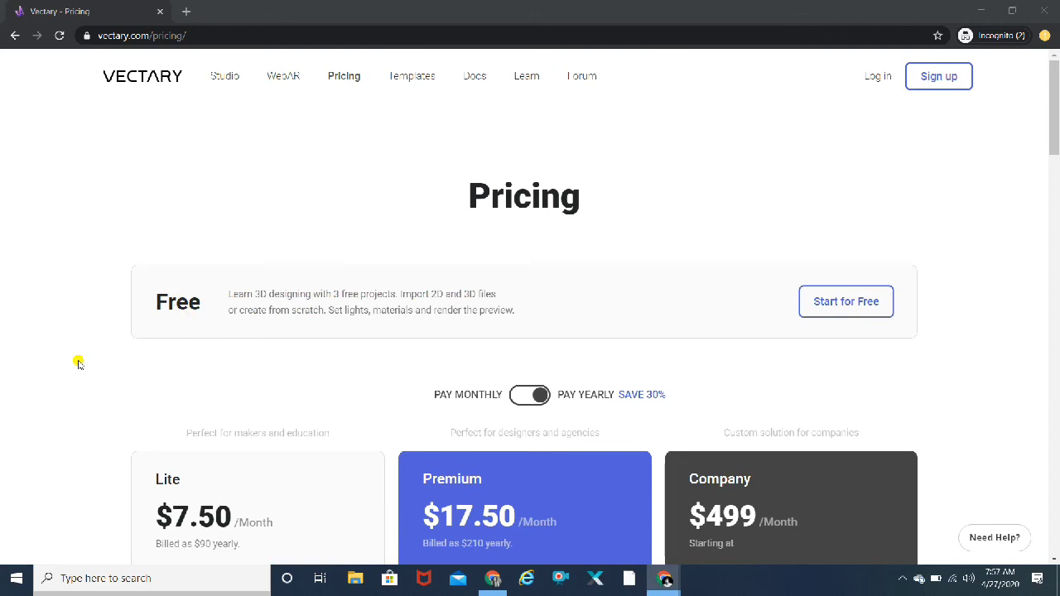
scroll(down, 3)
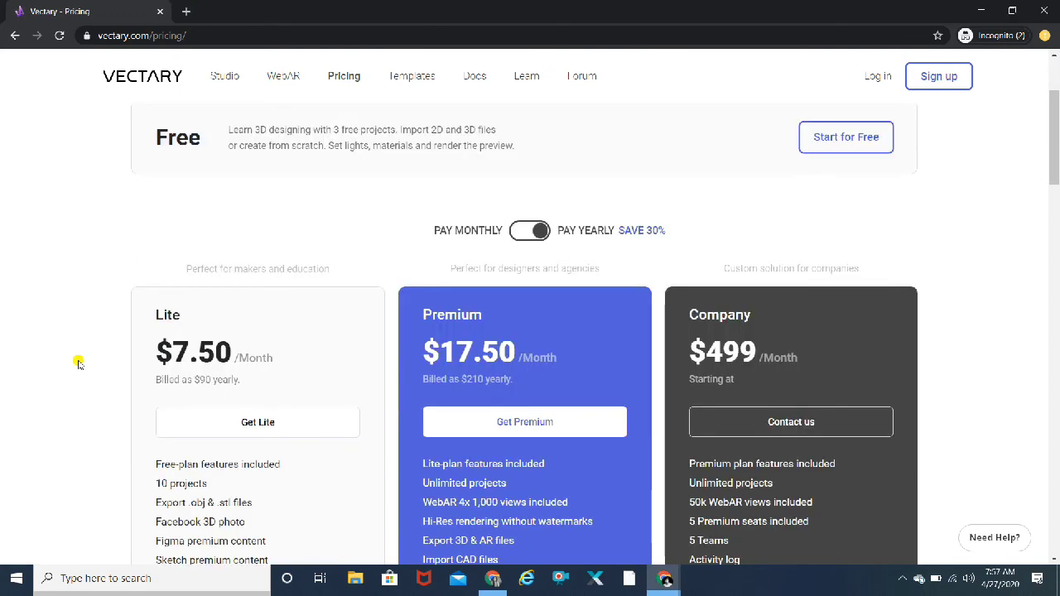
scroll(down, 3)
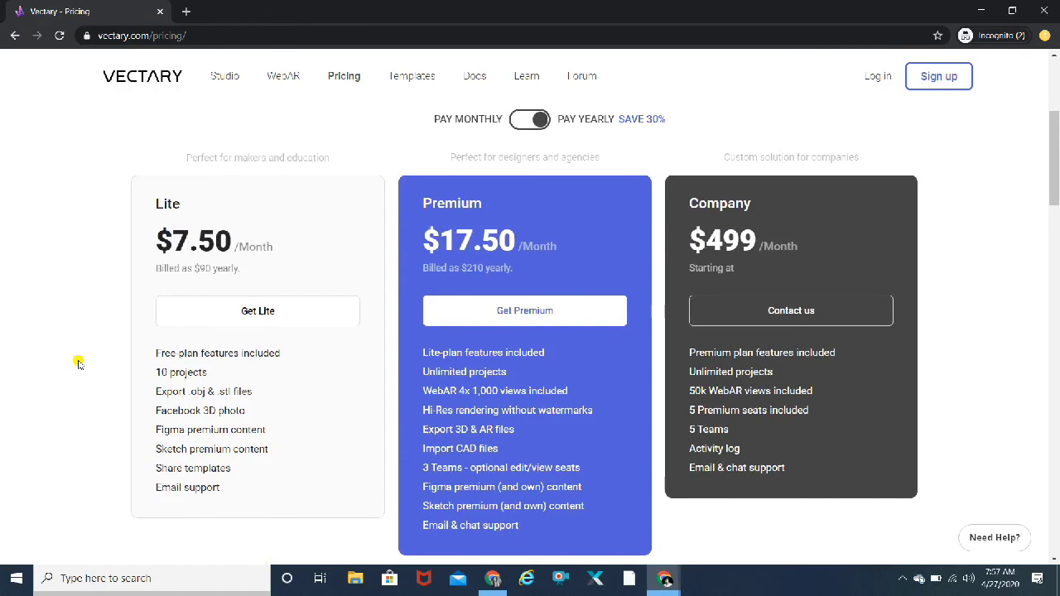
mouse_move(622, 227)
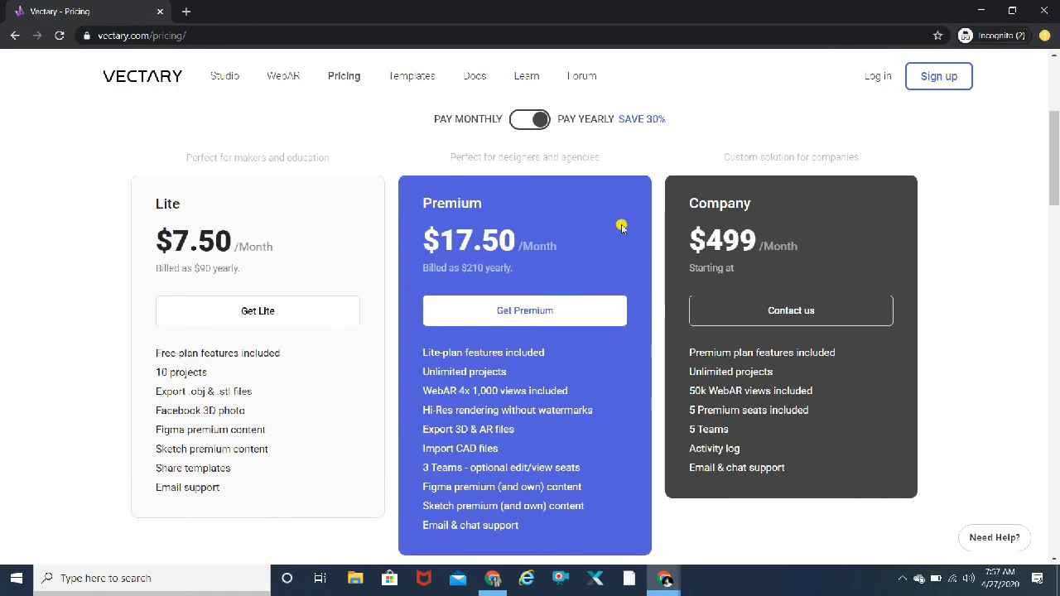
mouse_move(990, 222)
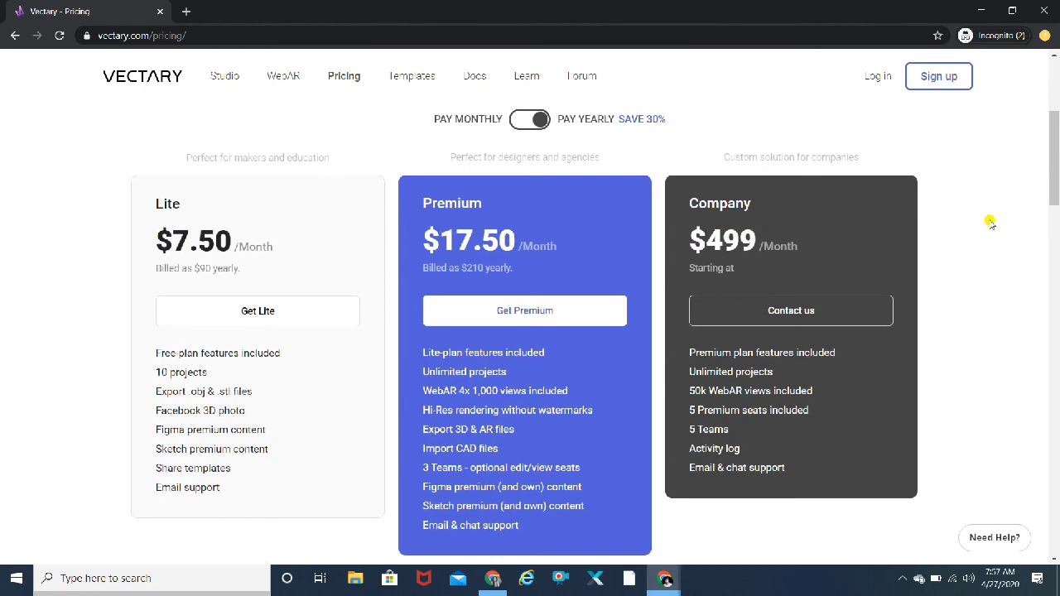
scroll(down, 3)
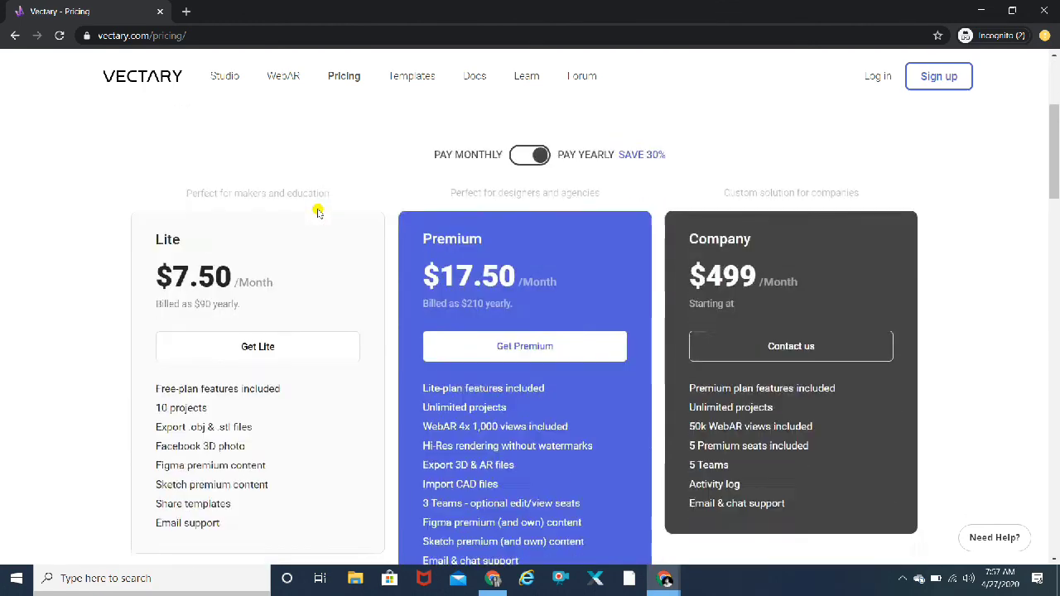
scroll(down, 3)
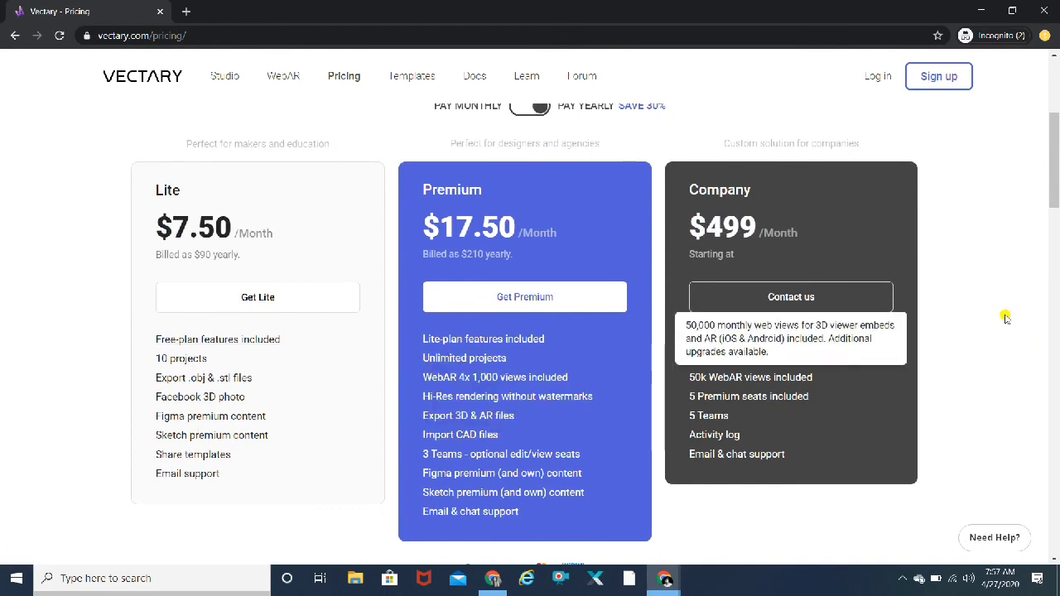
mouse_move(406, 76)
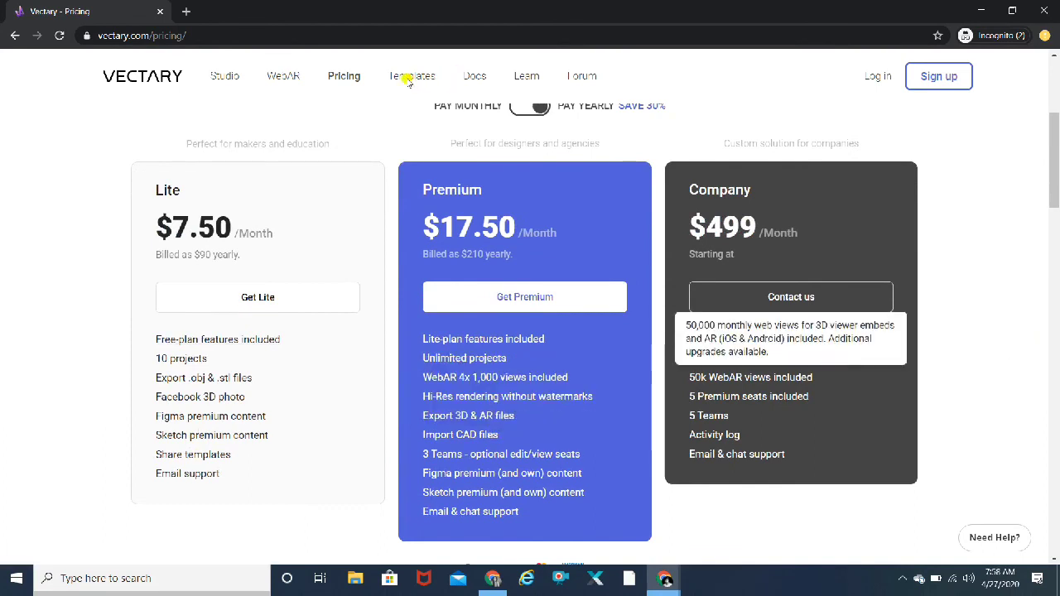
Step: Open the 3D Templates page and browse its template gallery, ending at the top
click(412, 75)
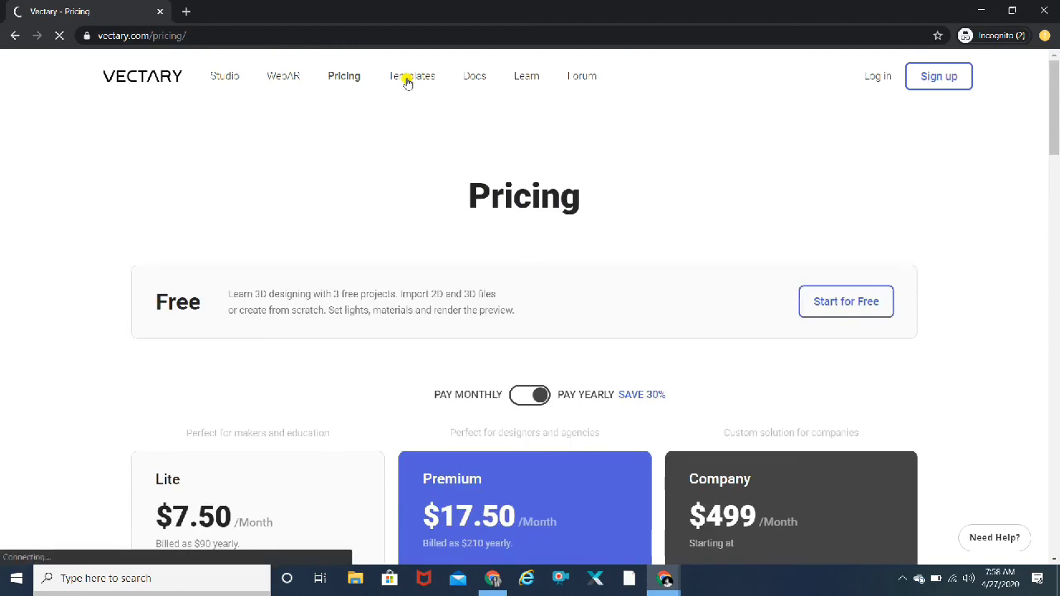
click(412, 76)
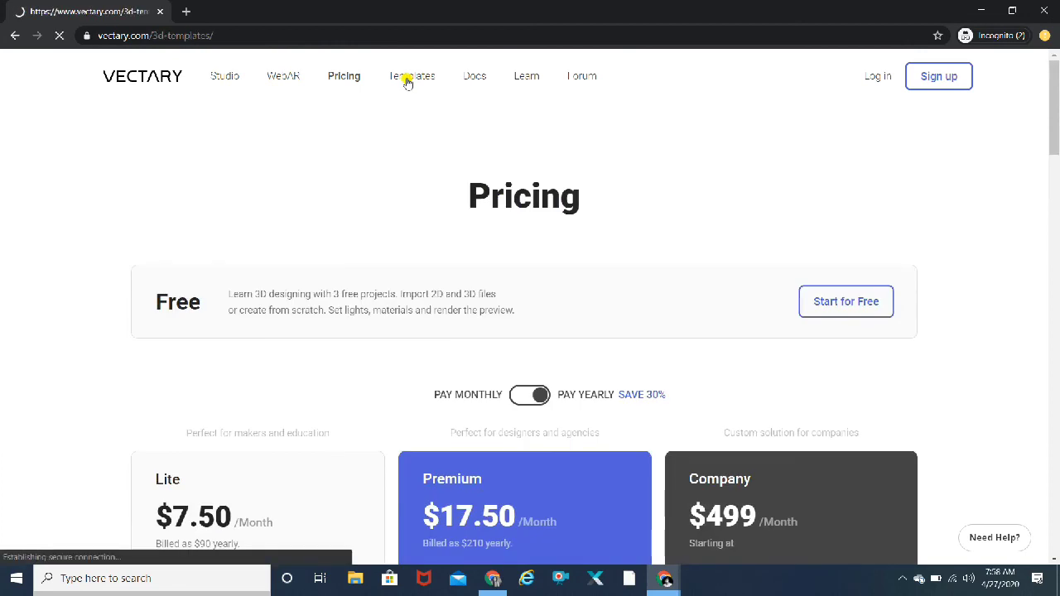
click(411, 76)
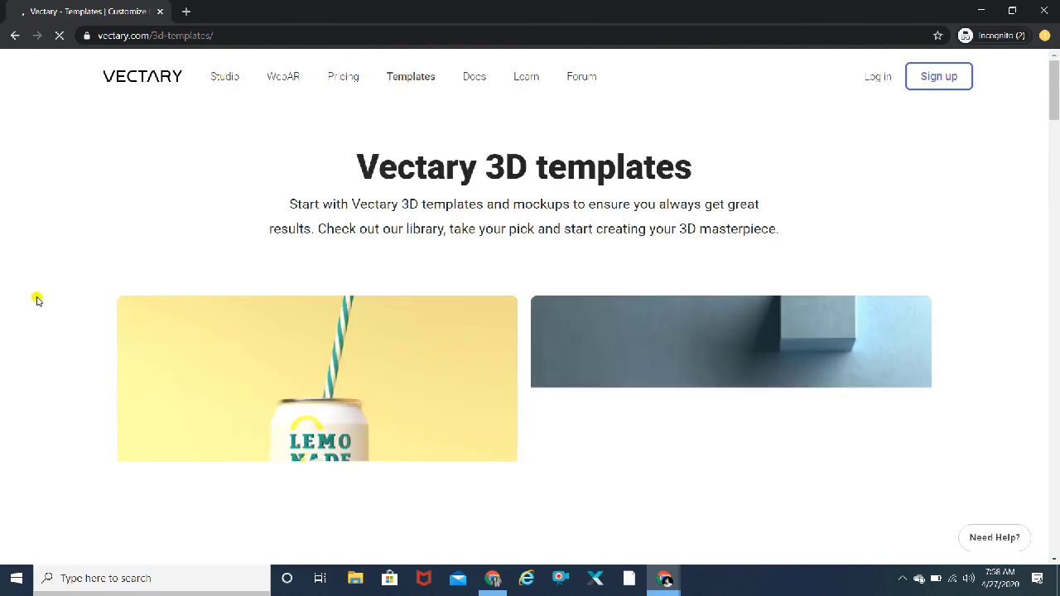
scroll(down, 3)
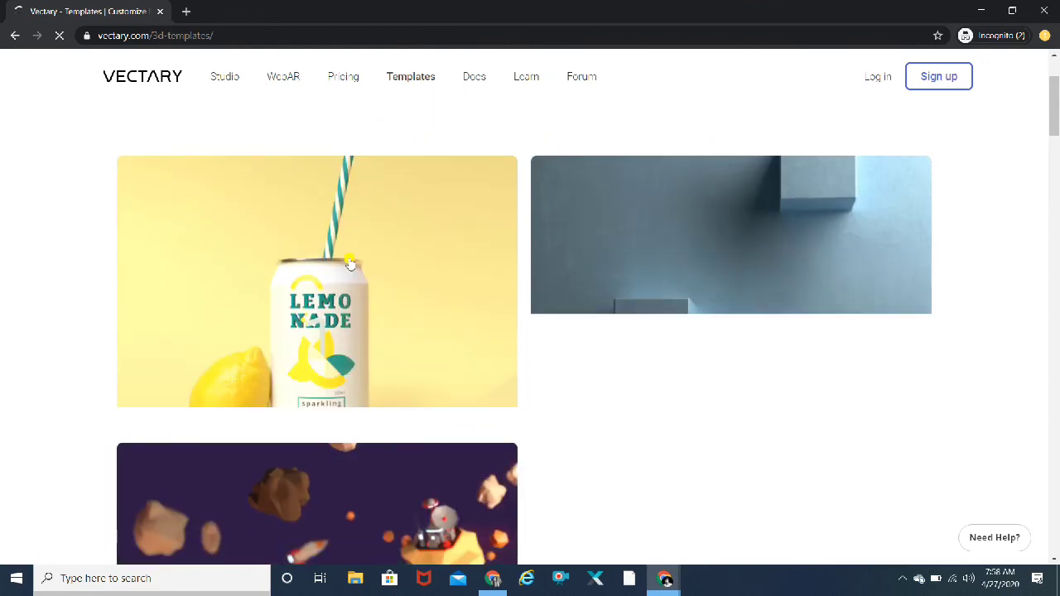
scroll(down, 3)
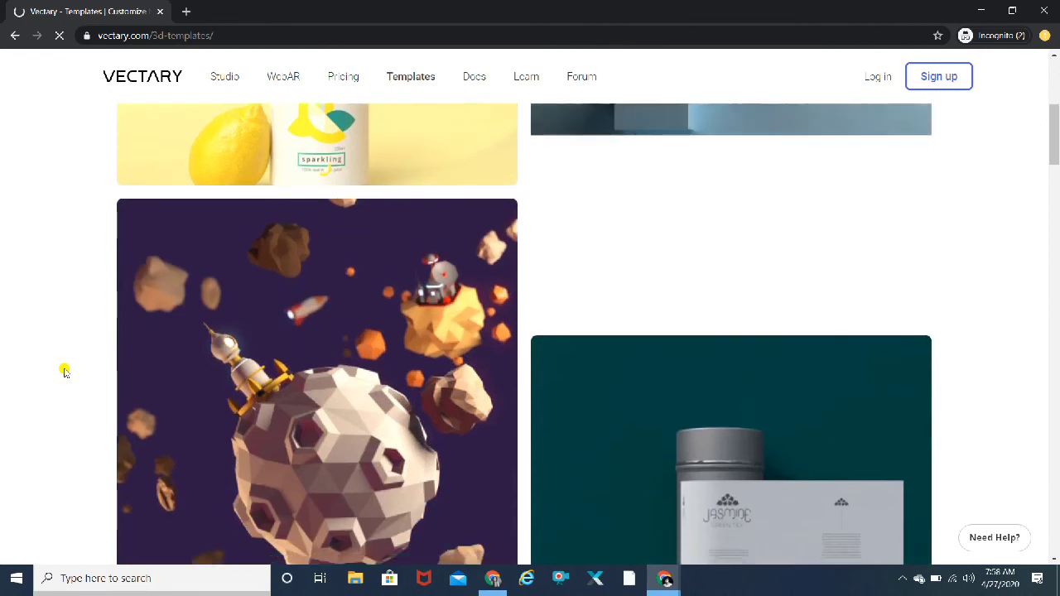
scroll(down, 3)
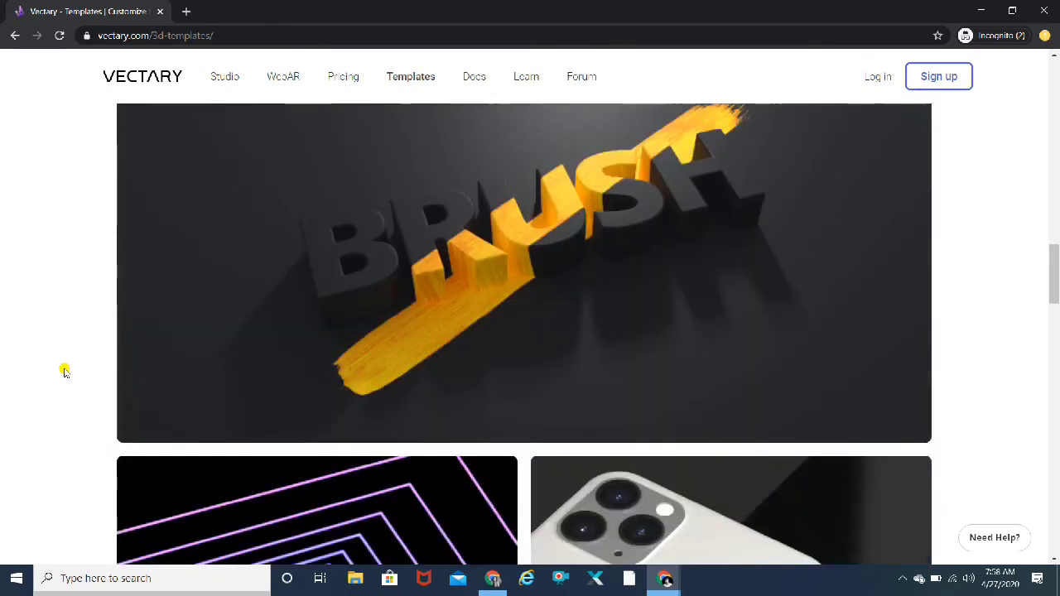
scroll(down, 3)
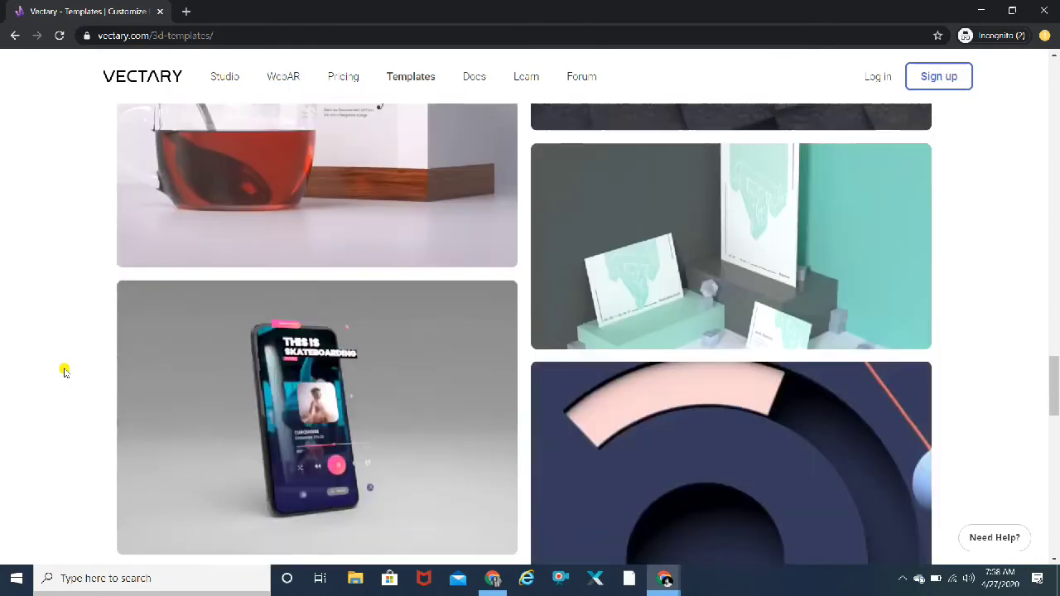
scroll(down, 3)
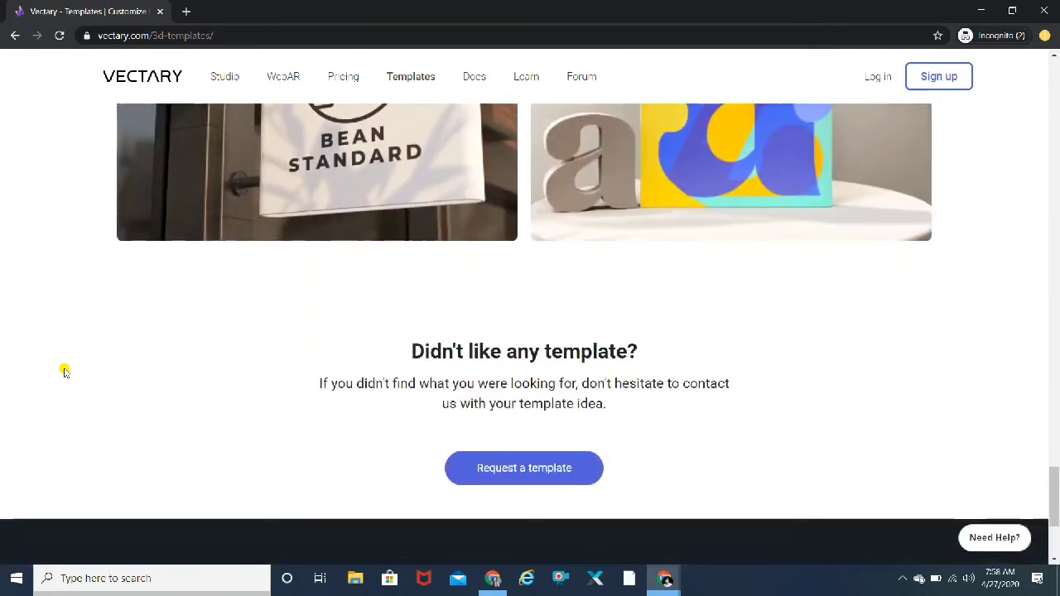
scroll(up, 3)
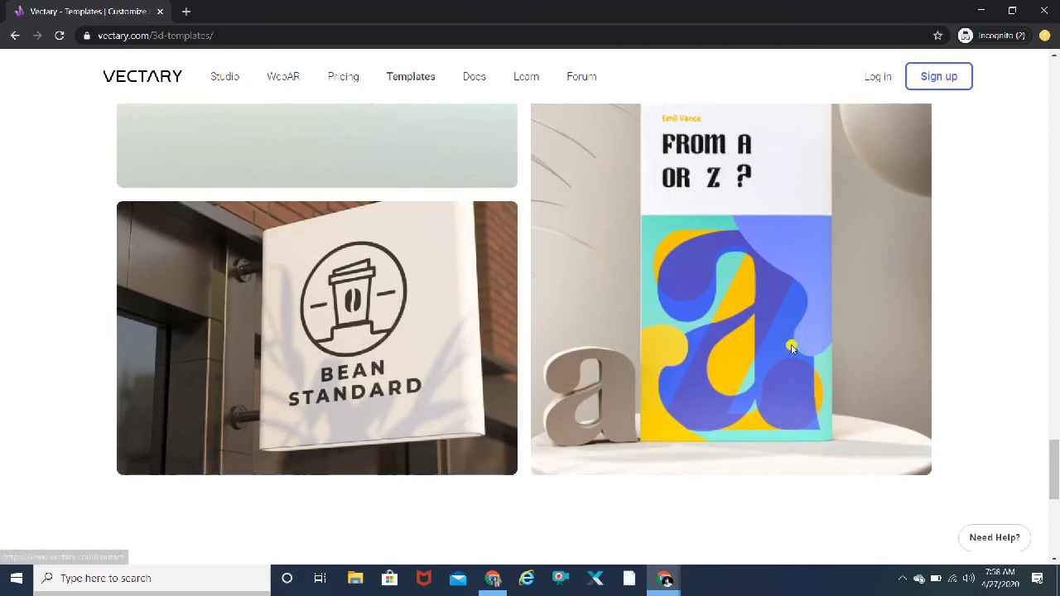
scroll(down, 3)
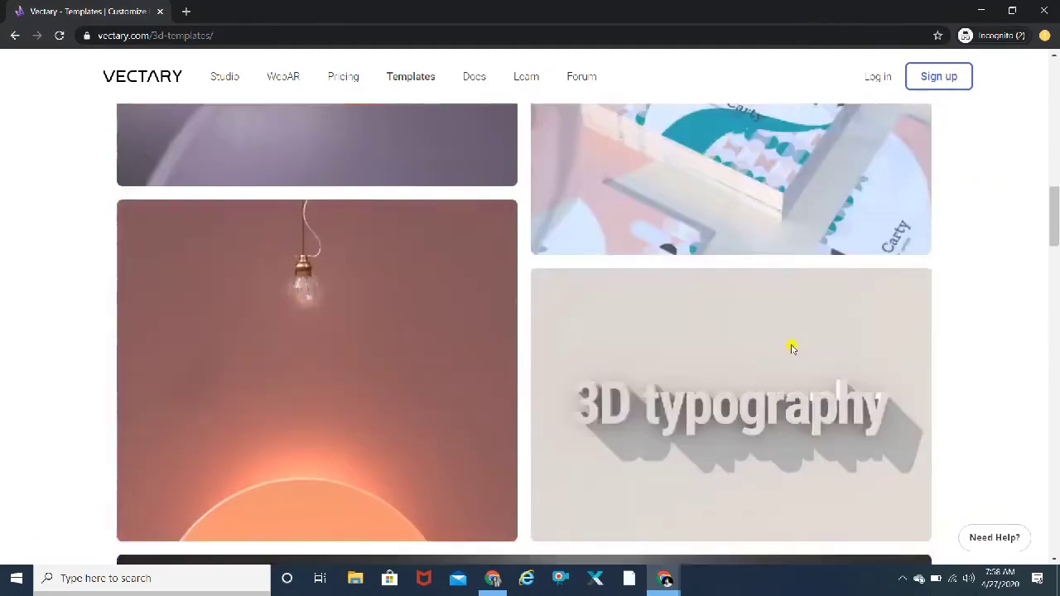
scroll(up, 3)
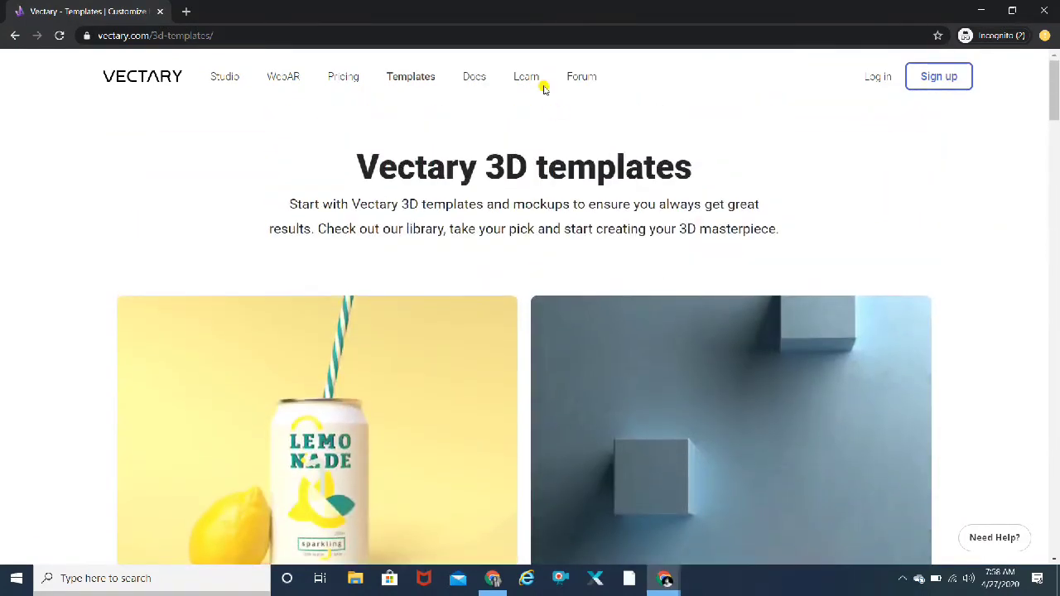
Step: Open Docs to show the welcome introduction and topics like Shortcuts and Export
click(474, 76)
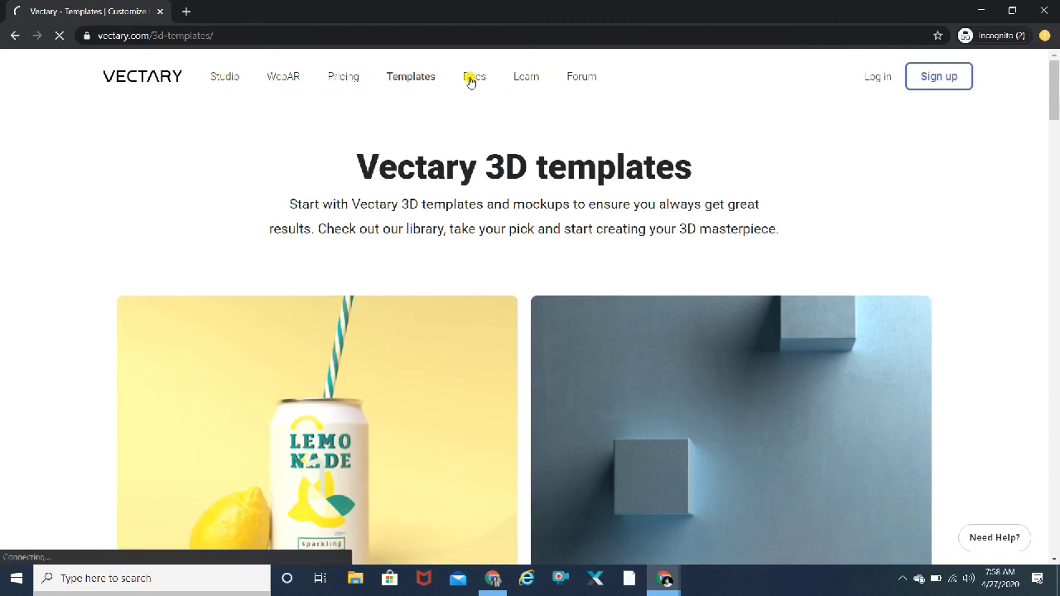
click(475, 76)
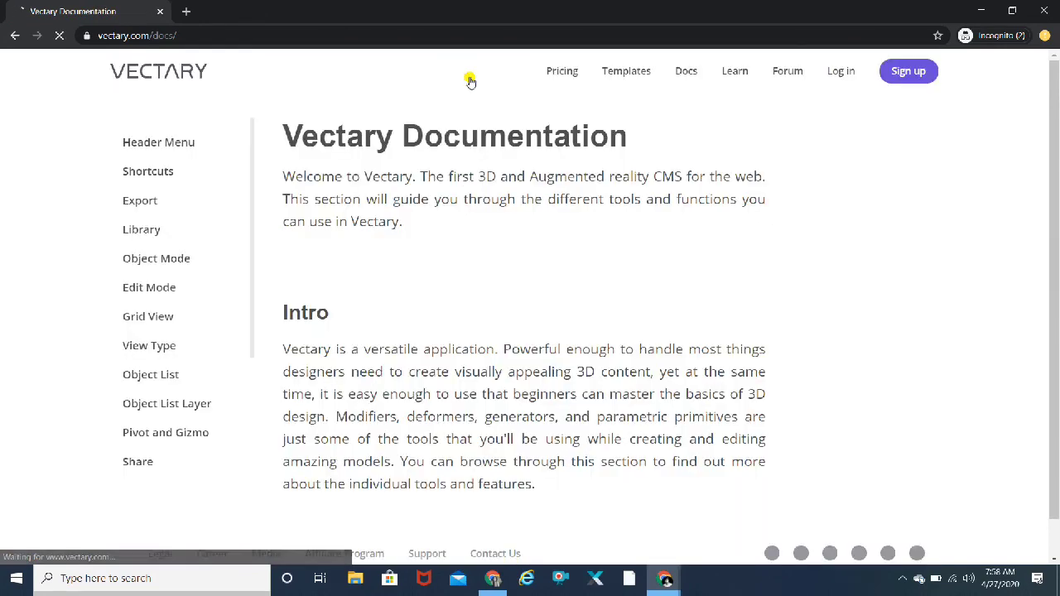
click(148, 170)
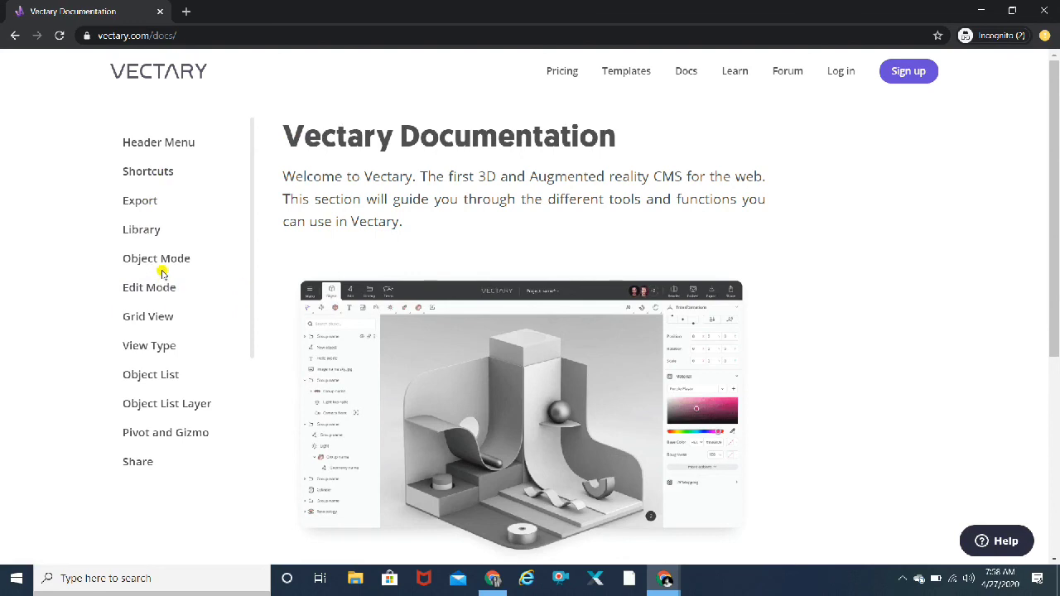
mouse_move(156, 258)
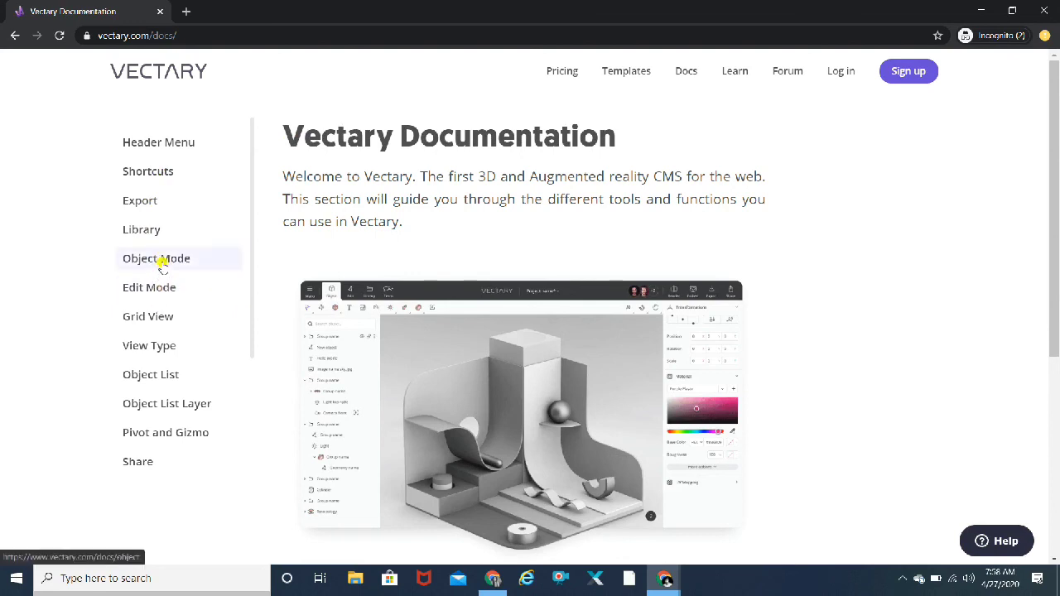
mouse_move(617, 230)
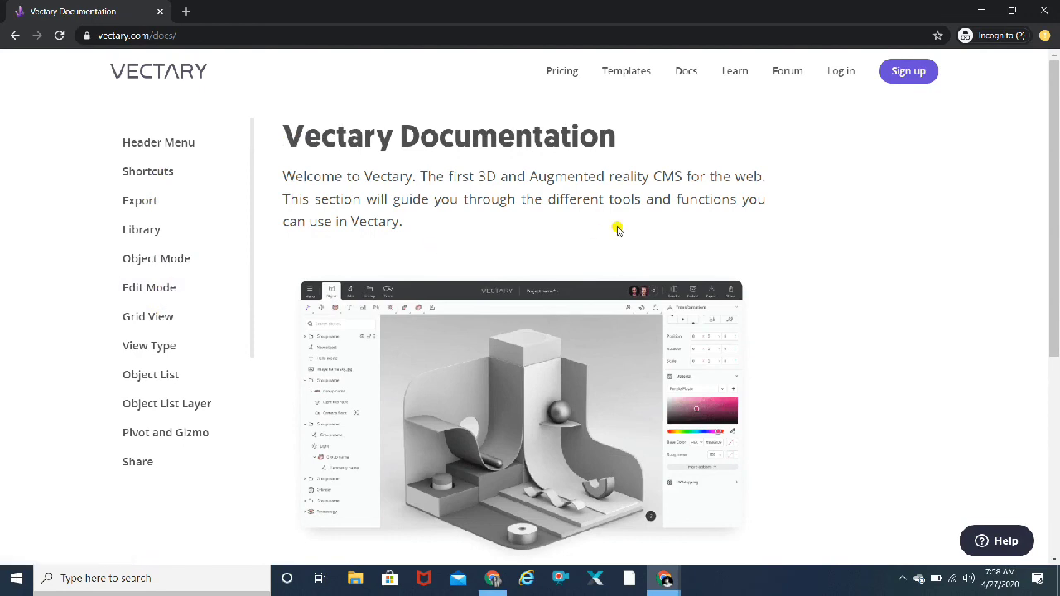
mouse_move(145, 73)
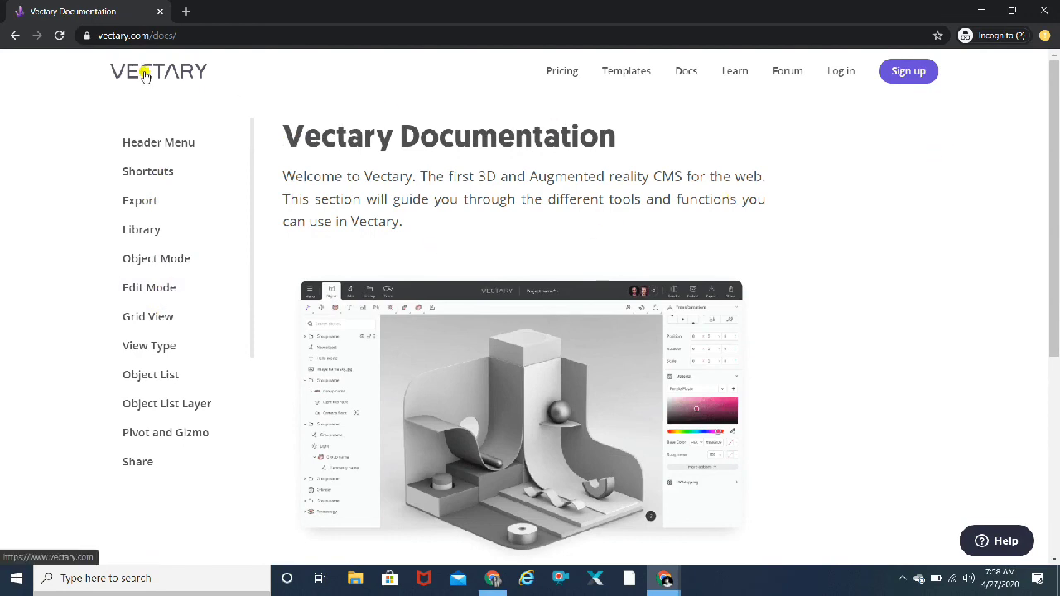
mouse_move(157, 73)
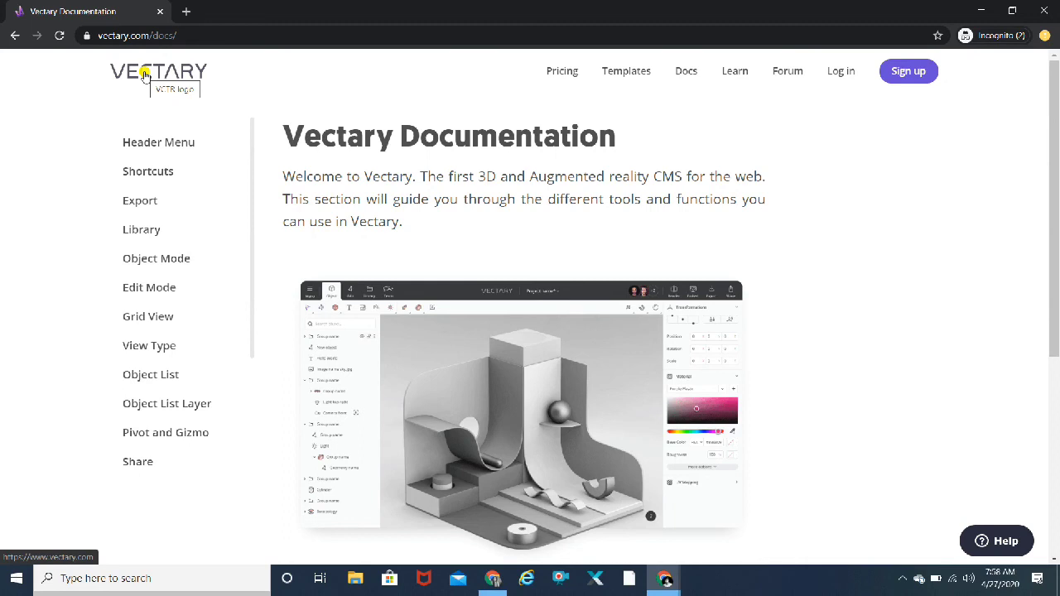
Step: Return home via the VECTARY logo and start 'Try Vectary for free' sign-up
click(157, 71)
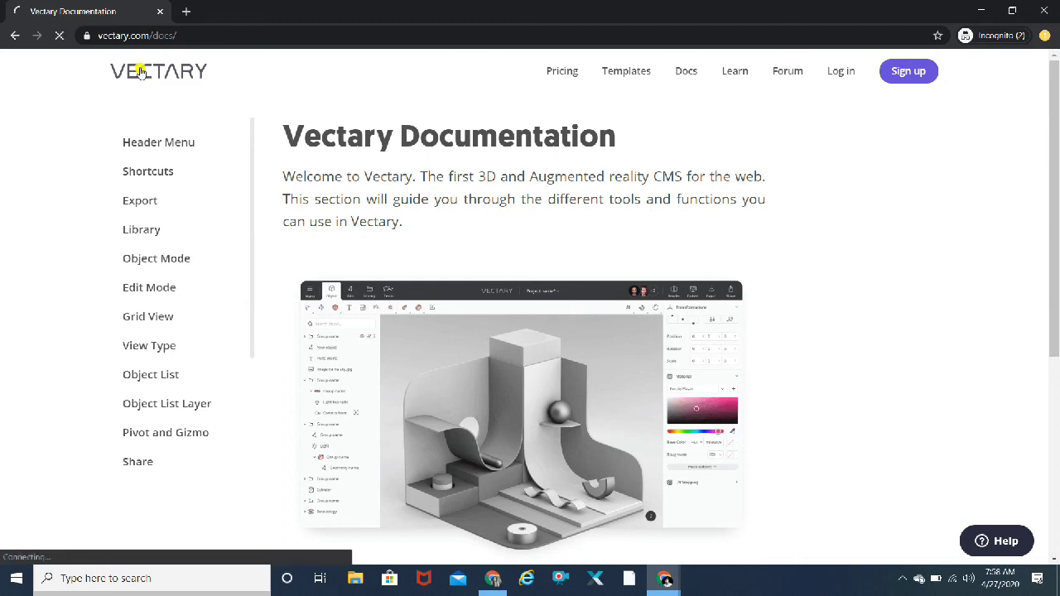
click(158, 71)
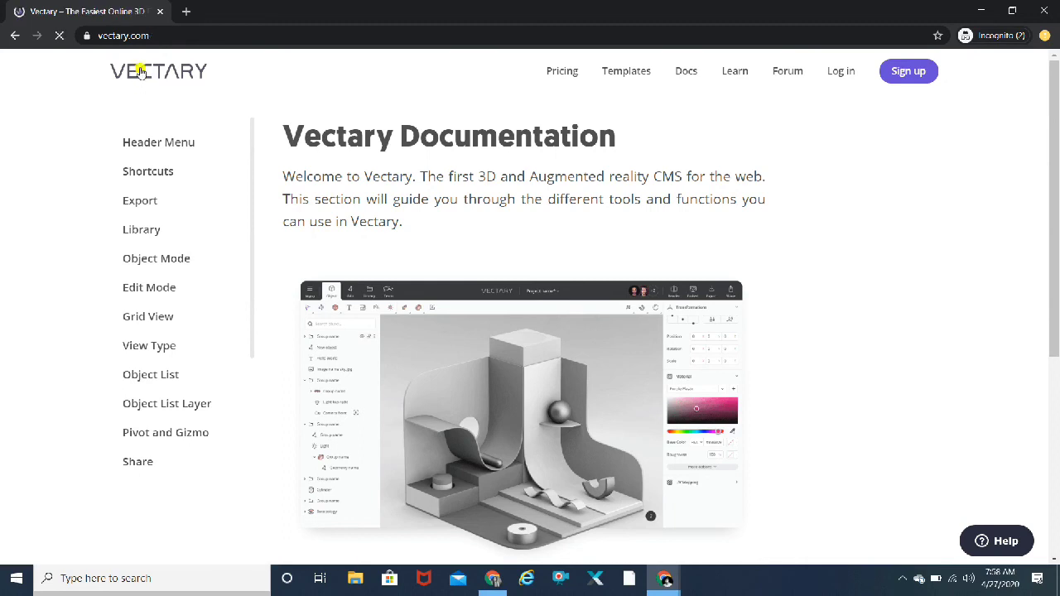
click(141, 70)
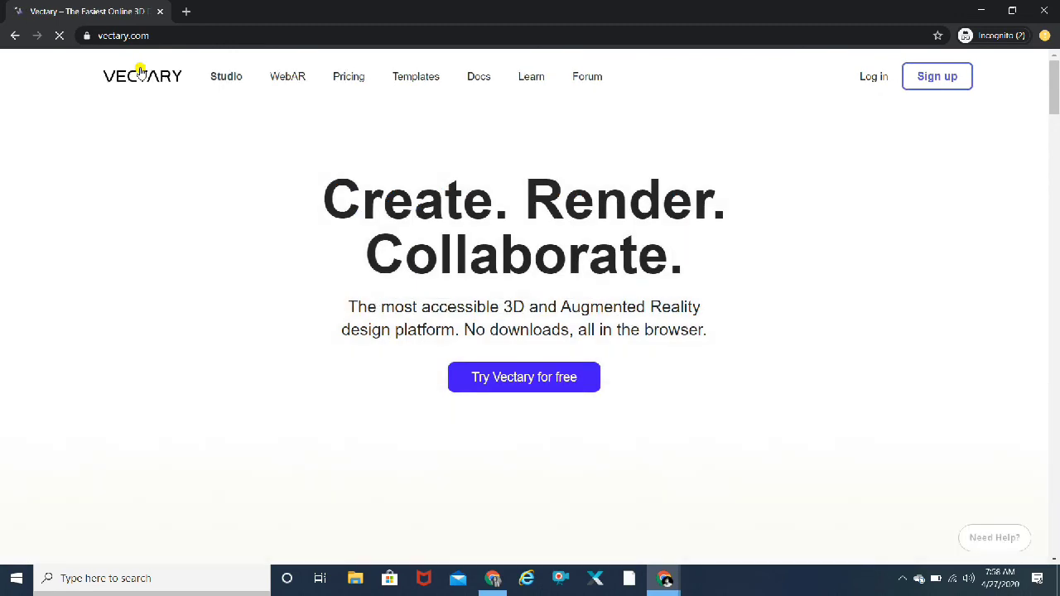
click(524, 377)
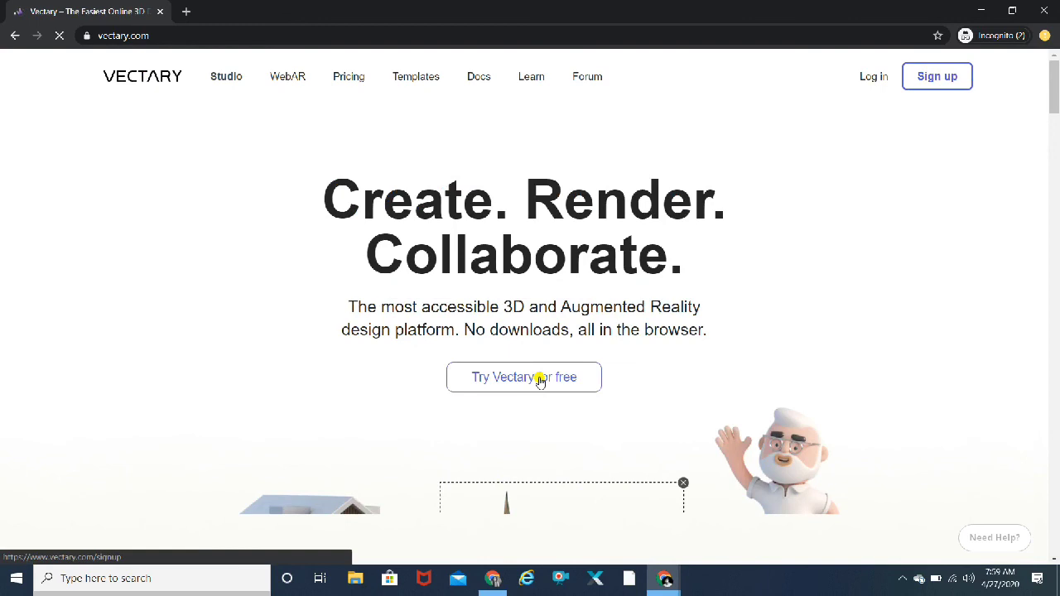
click(523, 377)
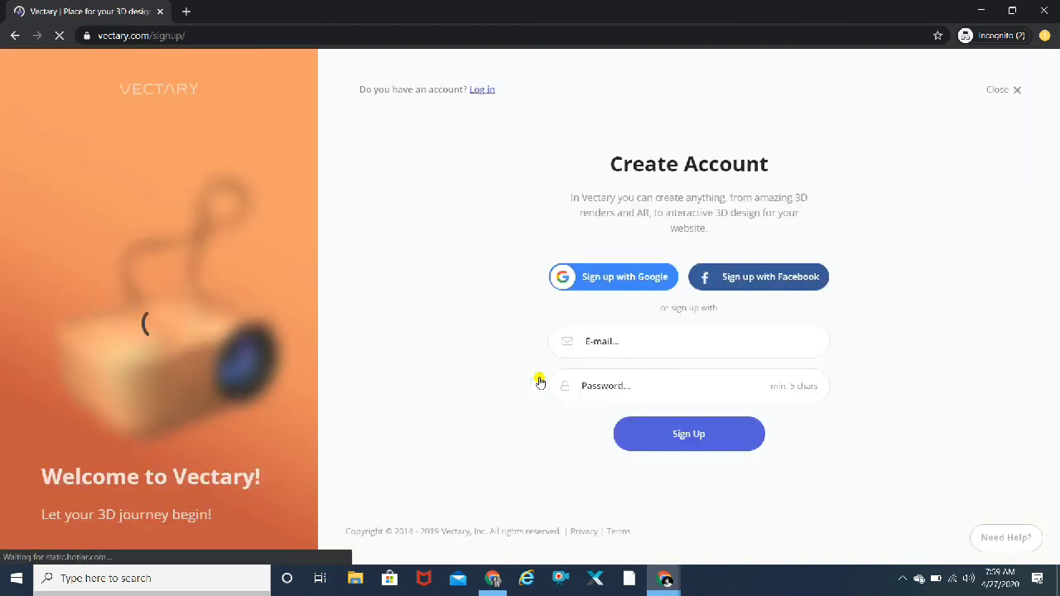
mouse_move(744, 294)
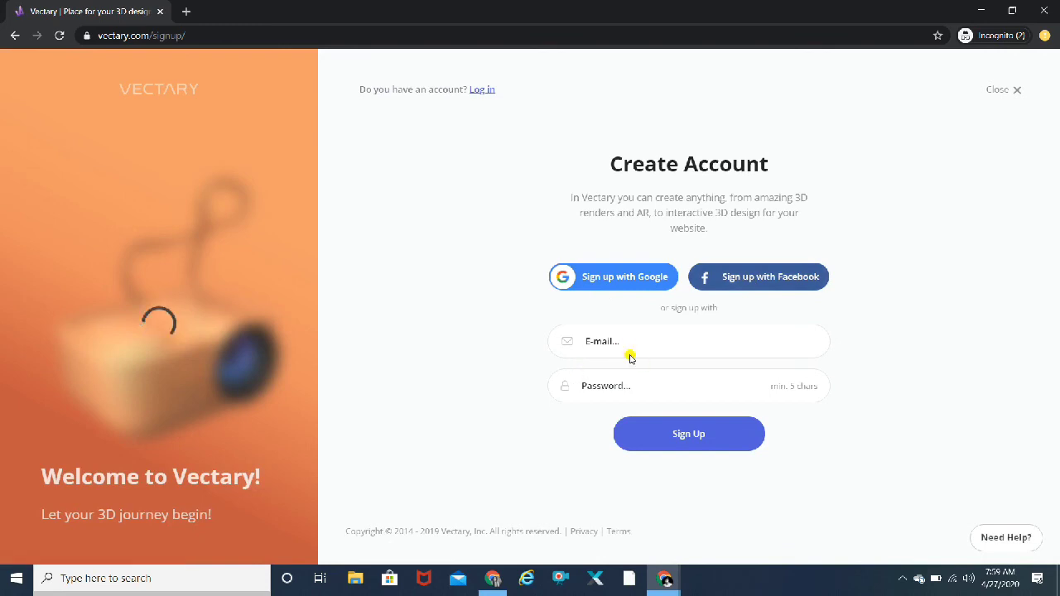
click(688, 433)
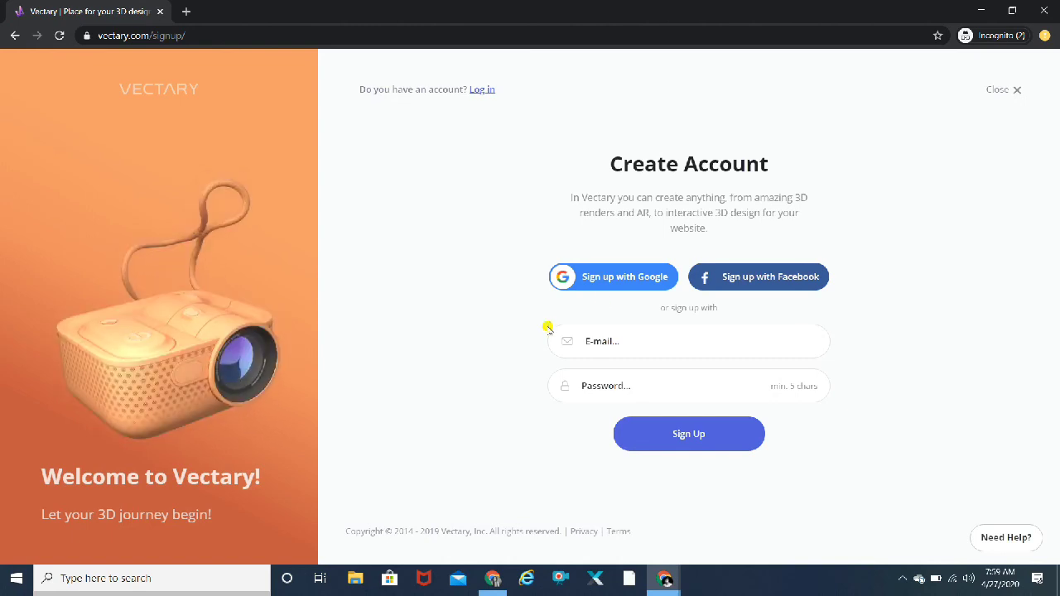
click(688, 433)
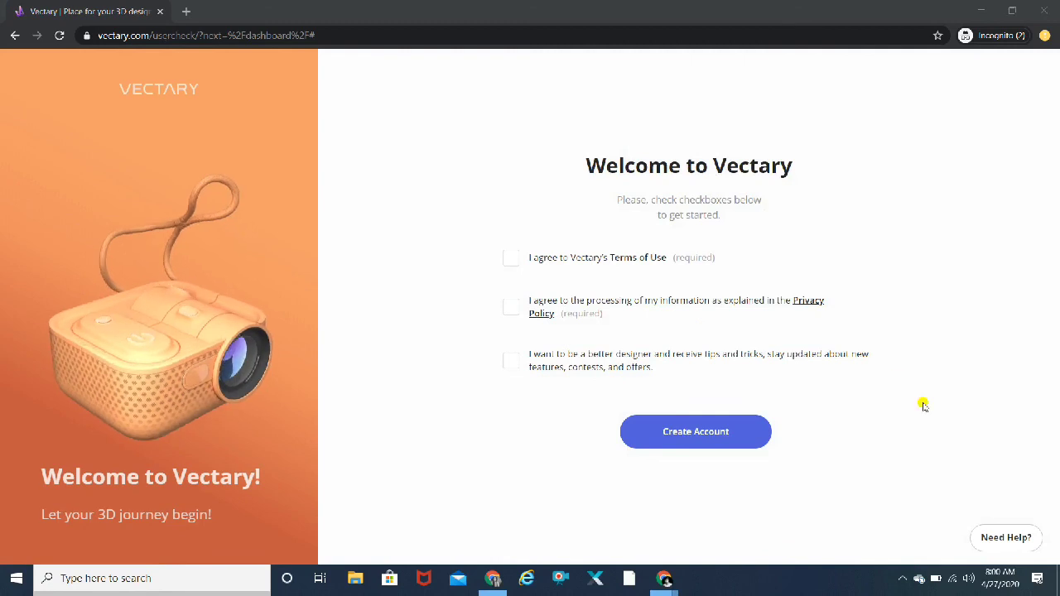
Step: Accept Terms of Use, Privacy Policy and tips opt-in, then create the account
click(904, 579)
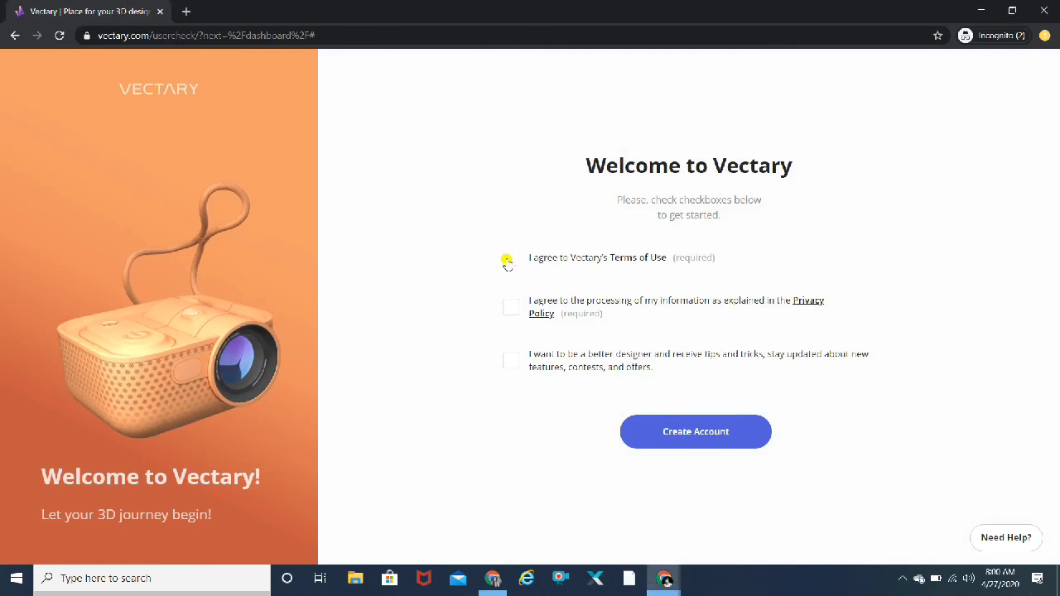
click(511, 308)
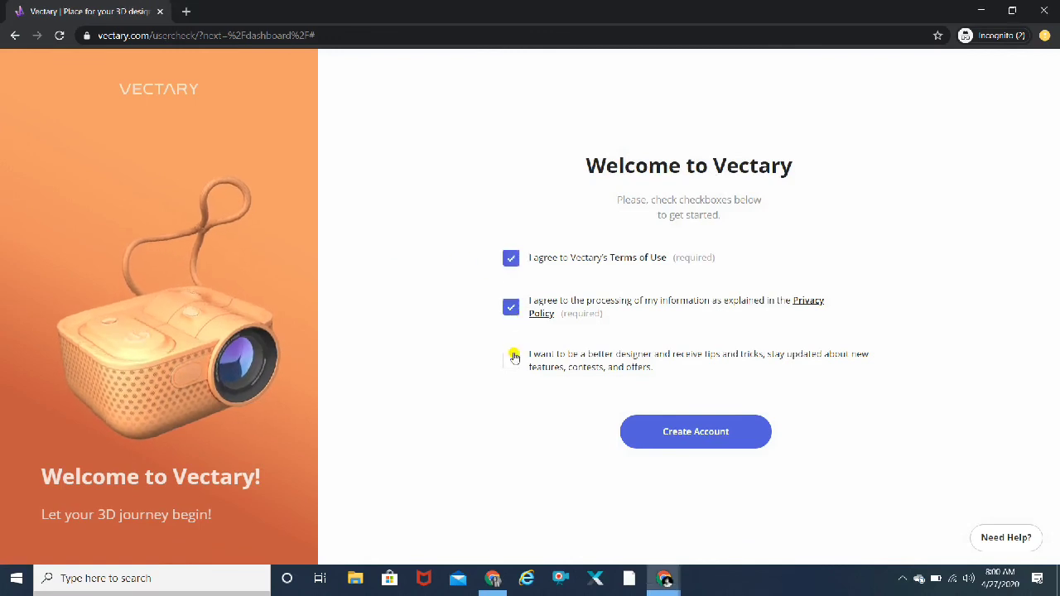
click(511, 360)
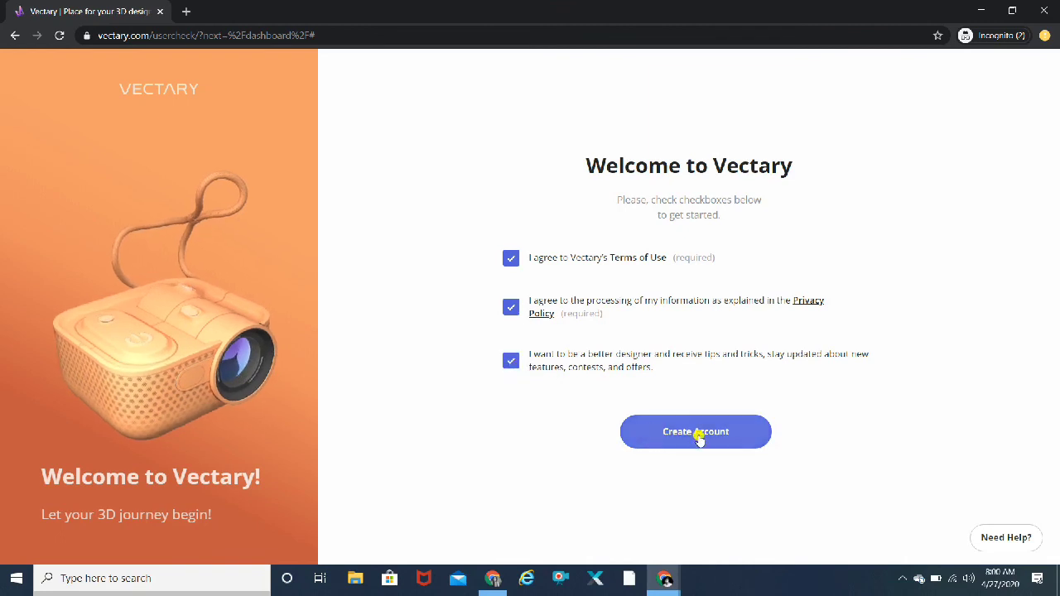
click(695, 432)
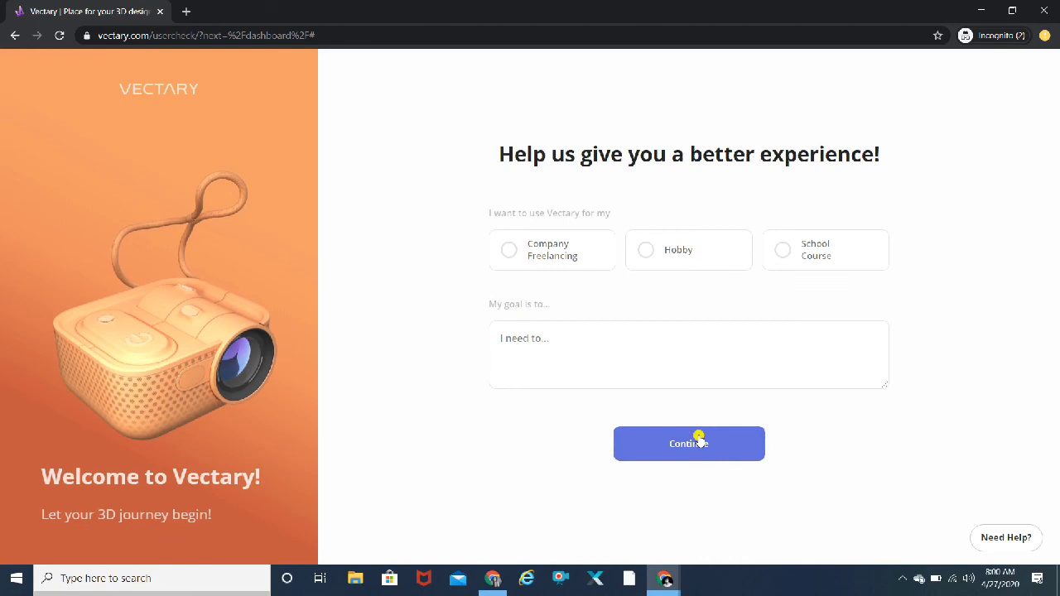
mouse_move(484, 188)
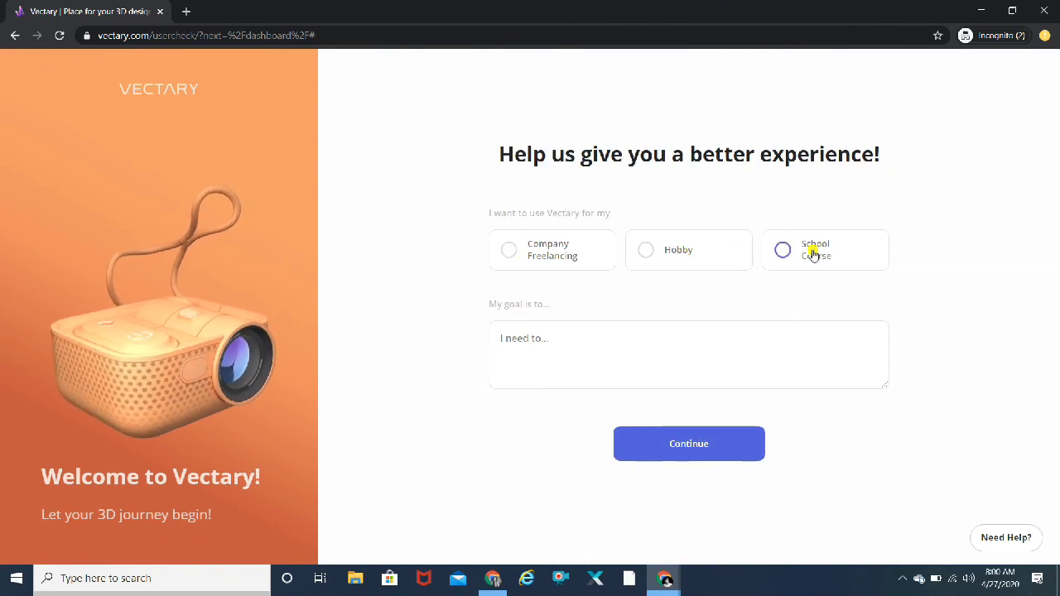
Step: Answer the survey with Hobby as the use and 'Learn' as the goal
click(646, 249)
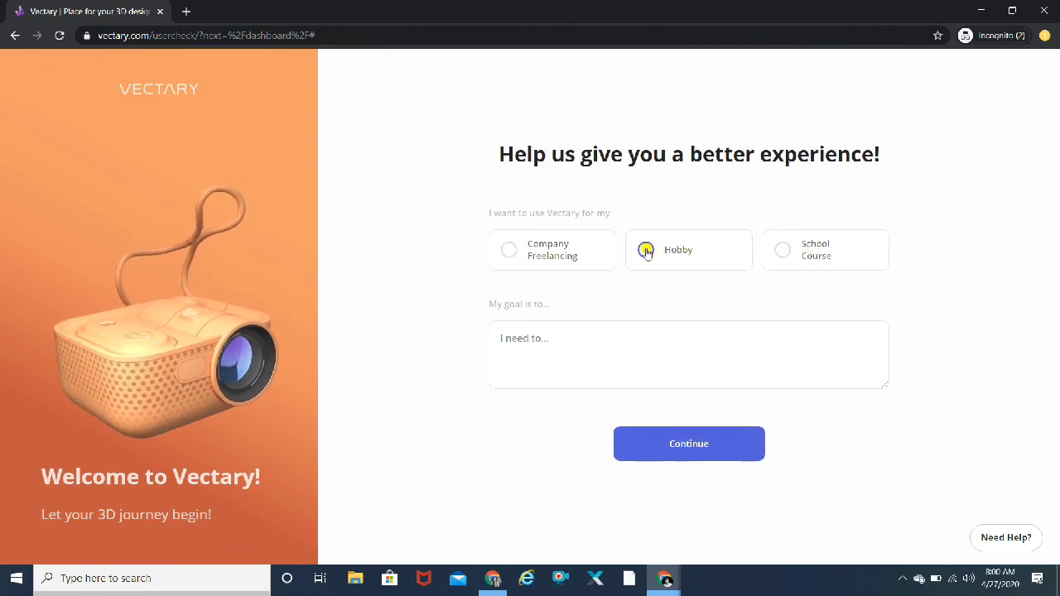
click(646, 250)
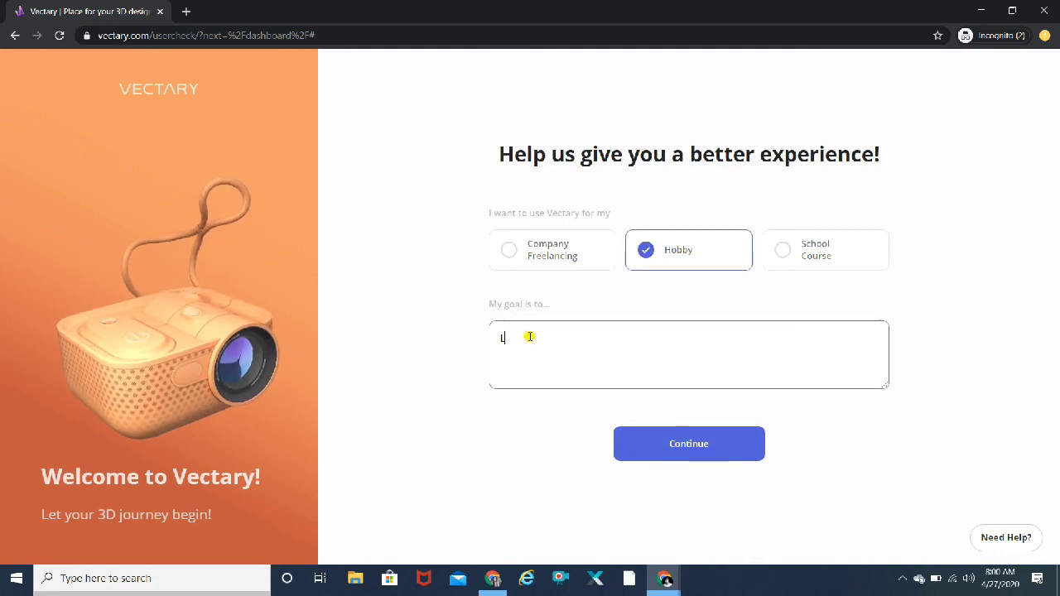
text(earn)
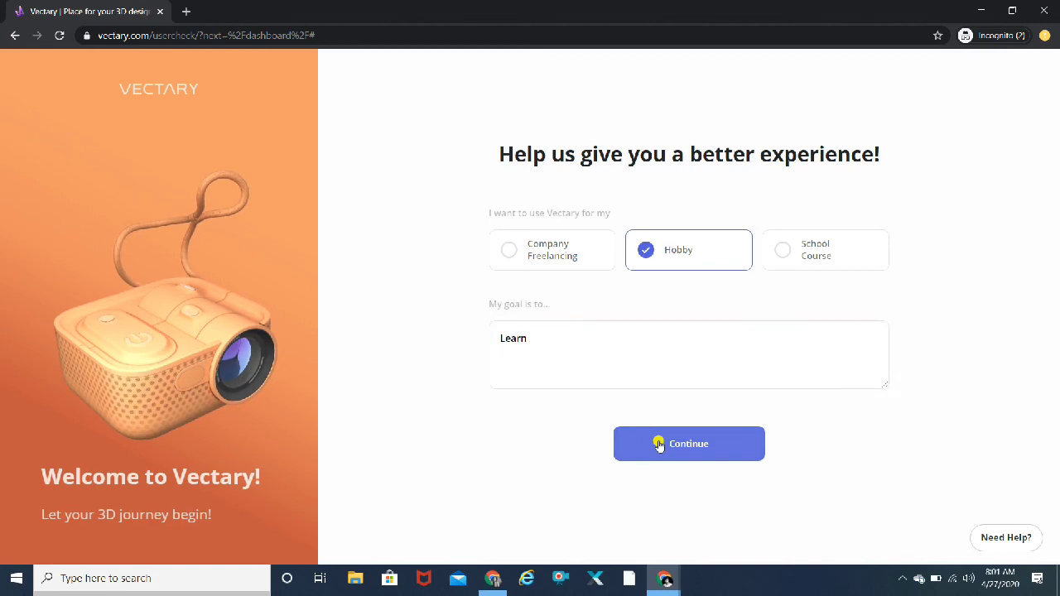
click(688, 443)
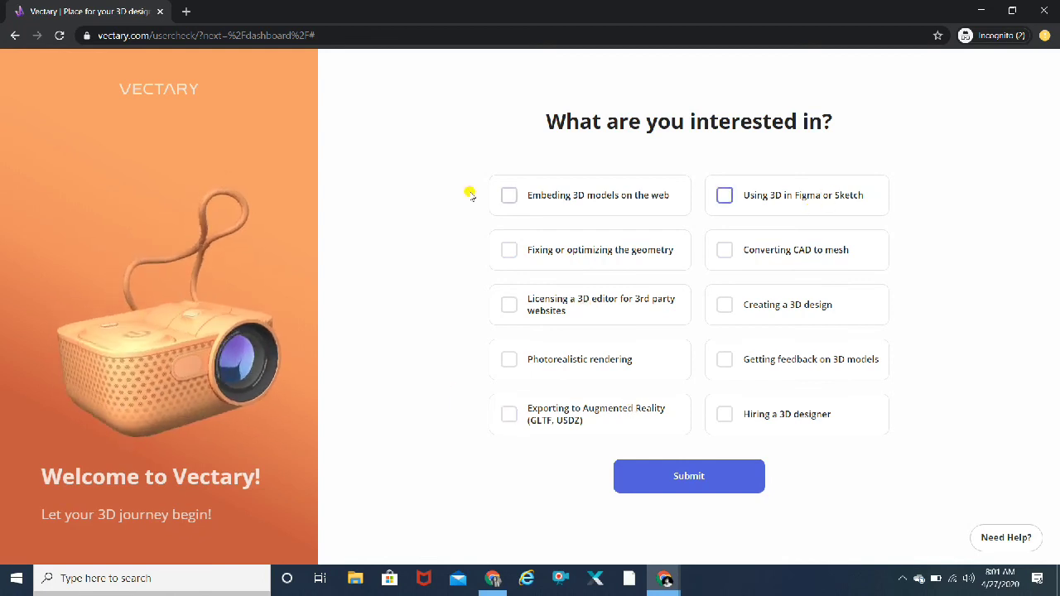
mouse_move(940, 117)
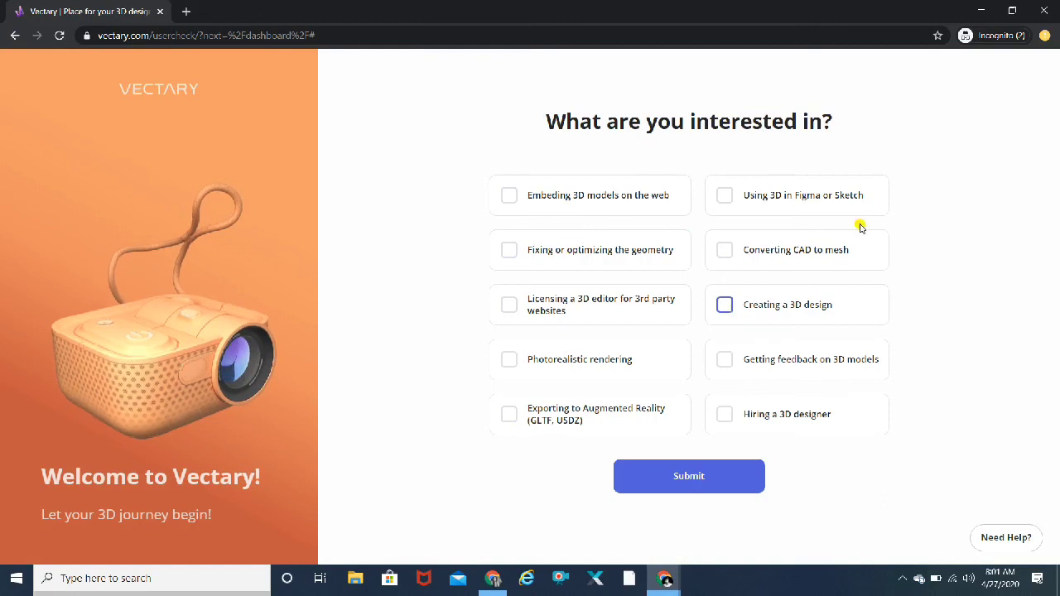
Step: Tick 'Creating a 3D design' as the interest and submit the checklist
click(724, 304)
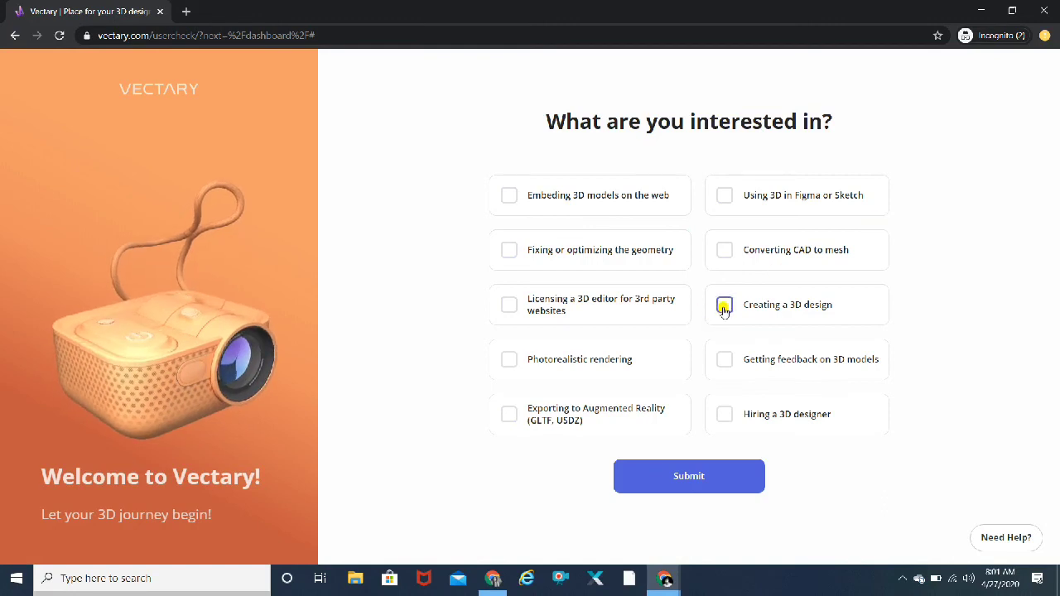
click(724, 305)
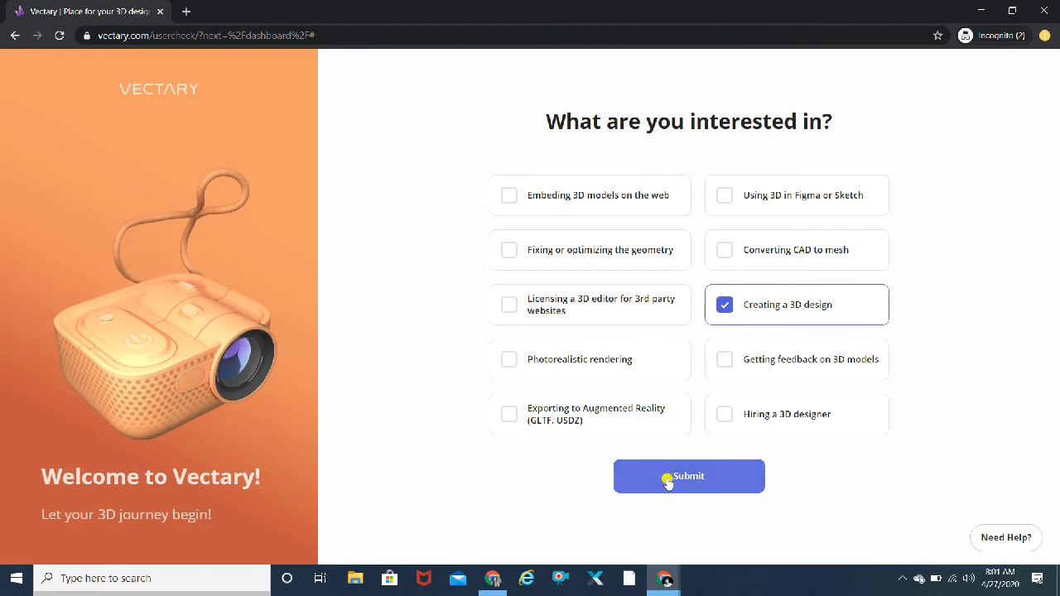
click(688, 476)
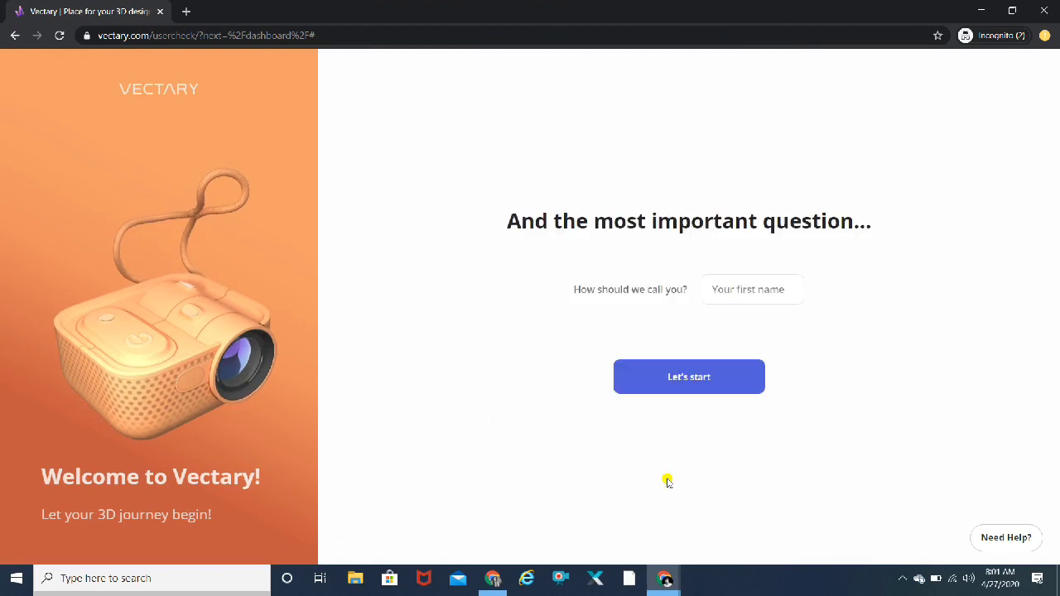
mouse_move(584, 285)
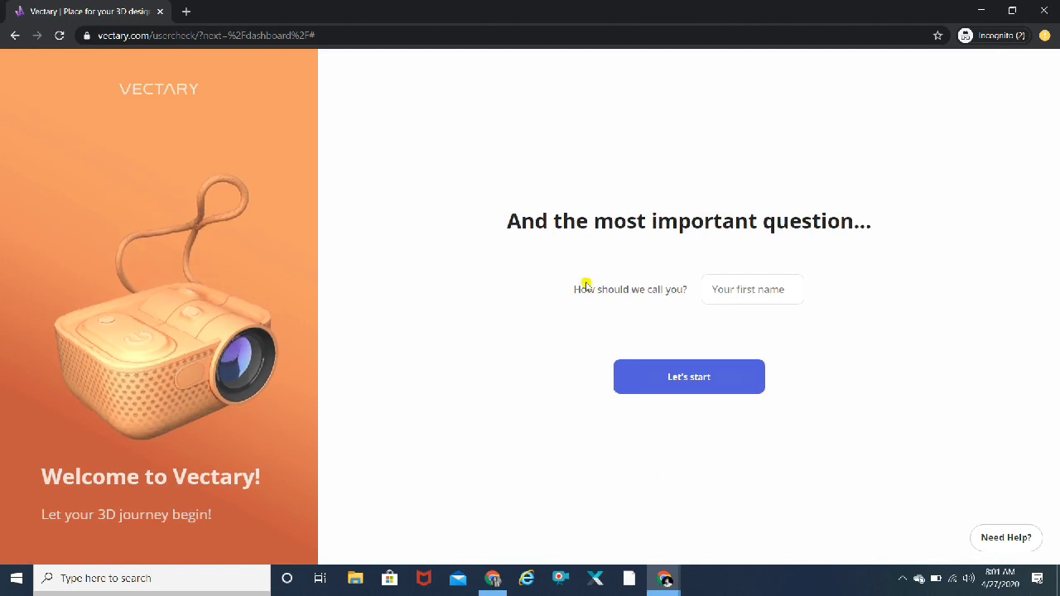
mouse_move(662, 323)
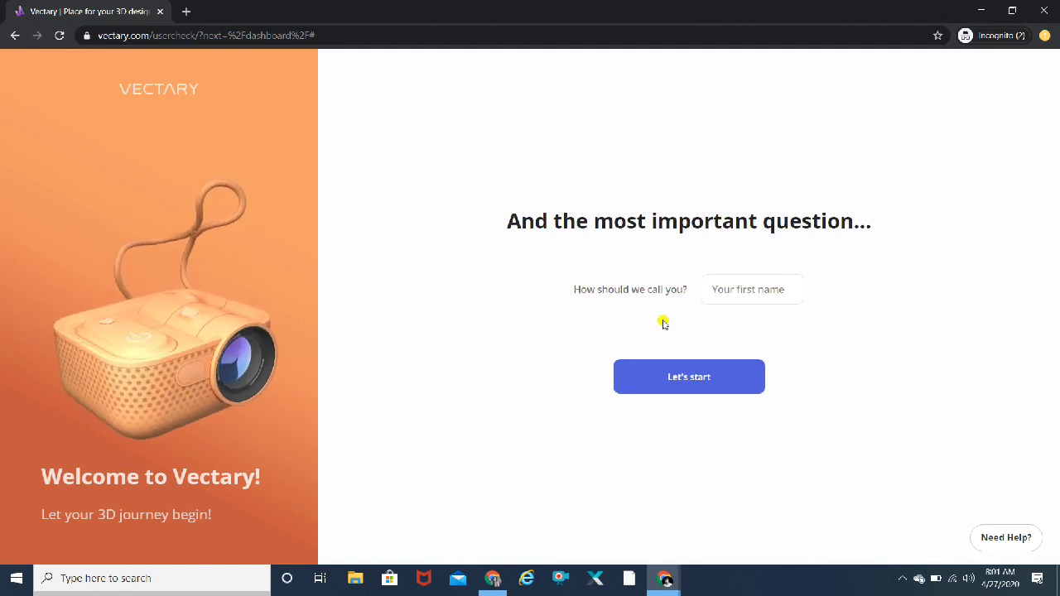
Step: Enter 'Mayur' as the first name and finish onboarding with Let's start
click(751, 289)
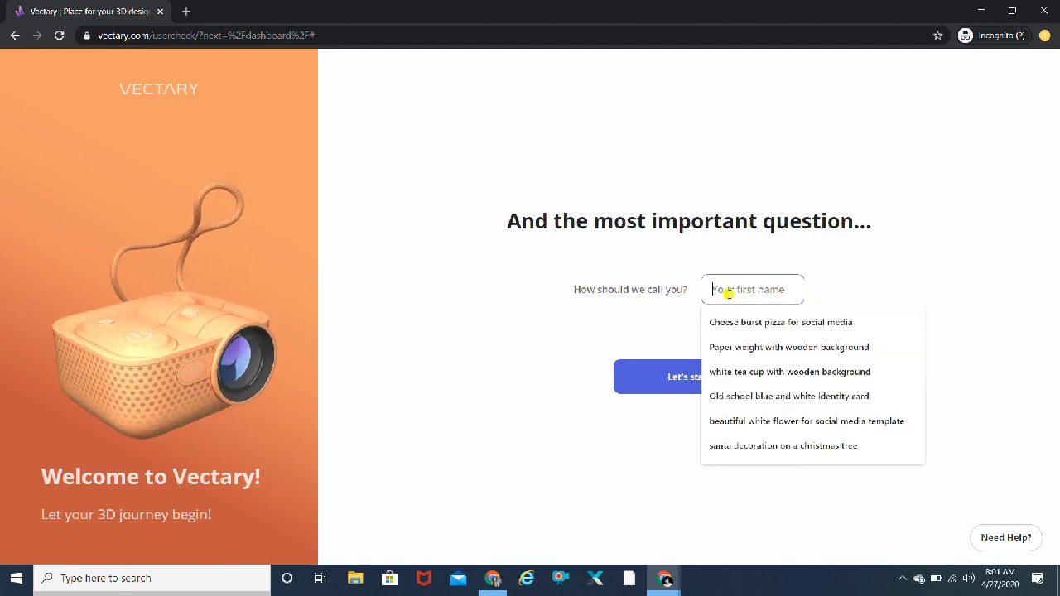
text(Mayur)
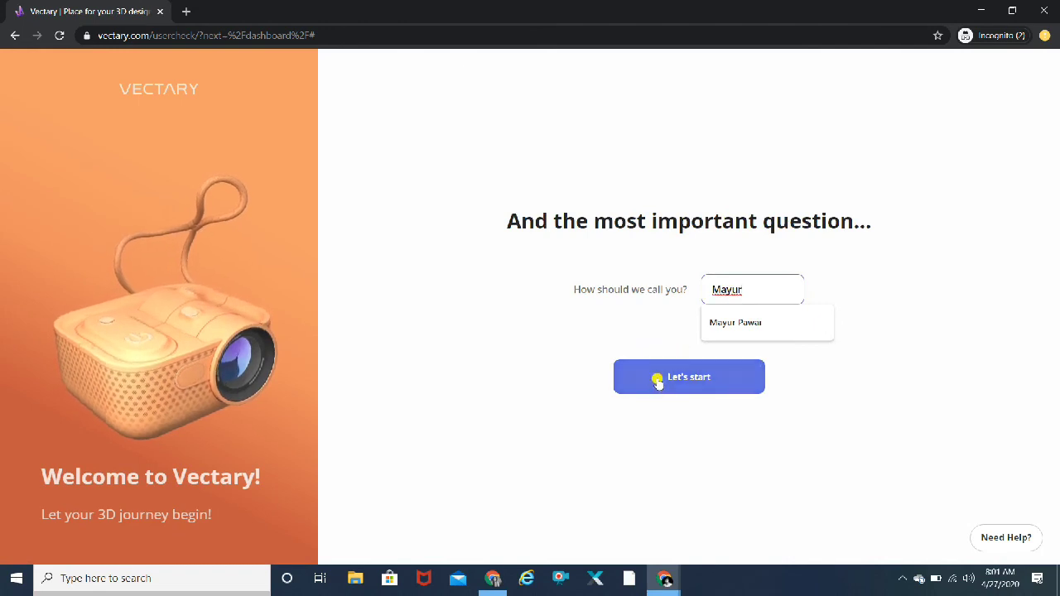
click(688, 377)
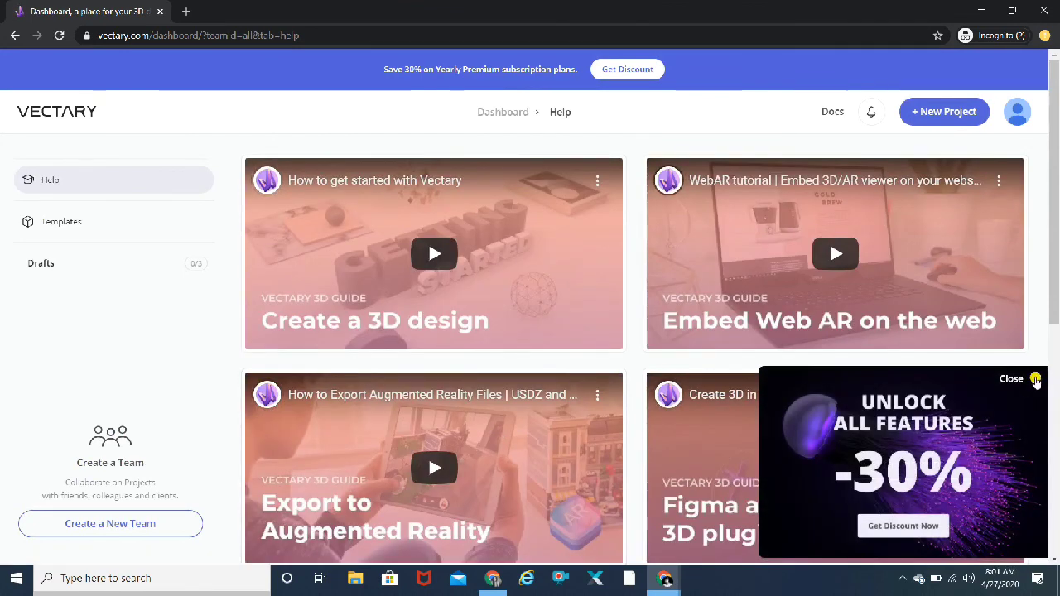
Step: Dismiss the discount offer, scroll through the Help tutorial videos, and switch to Templates
click(1011, 378)
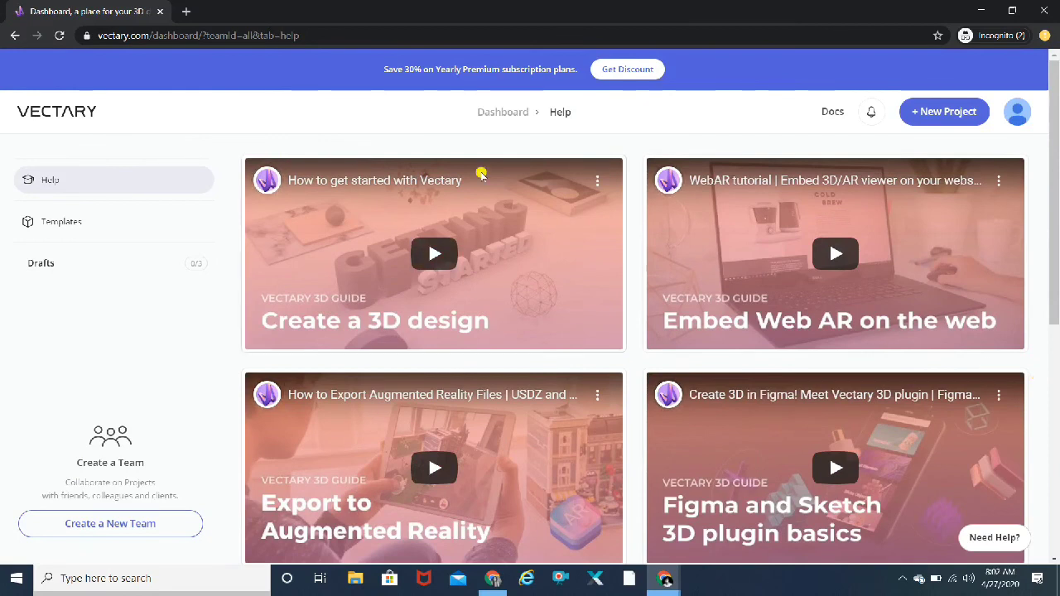
mouse_move(355, 112)
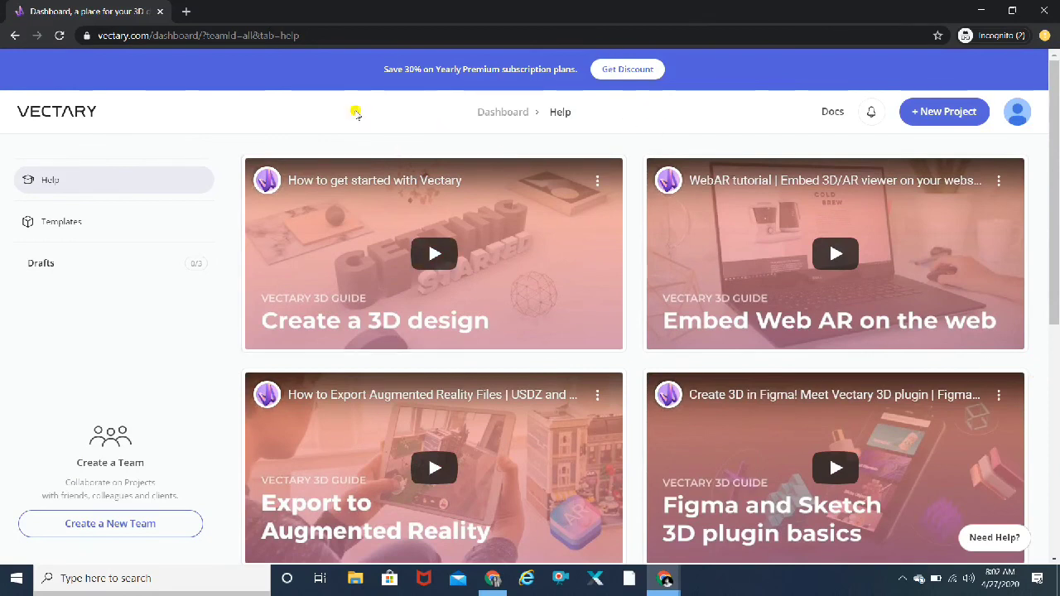
mouse_move(54, 13)
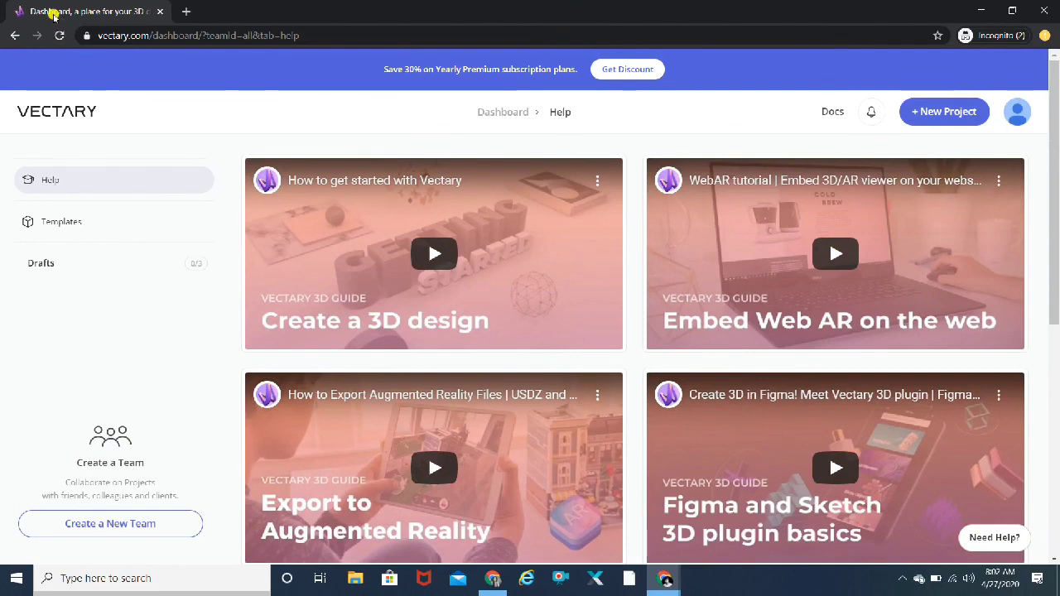
mouse_move(433, 253)
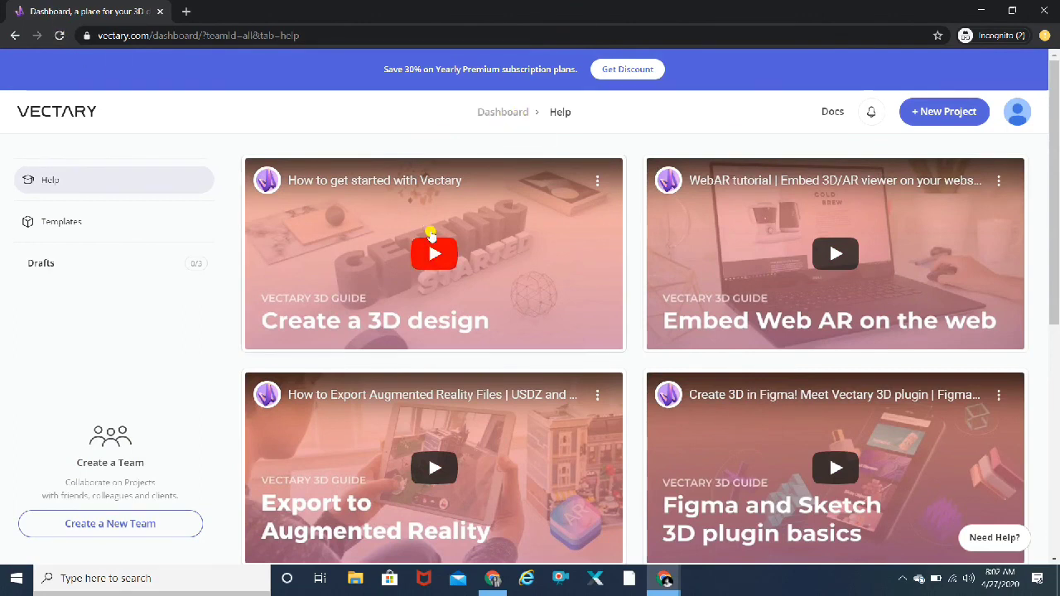
scroll(down, 3)
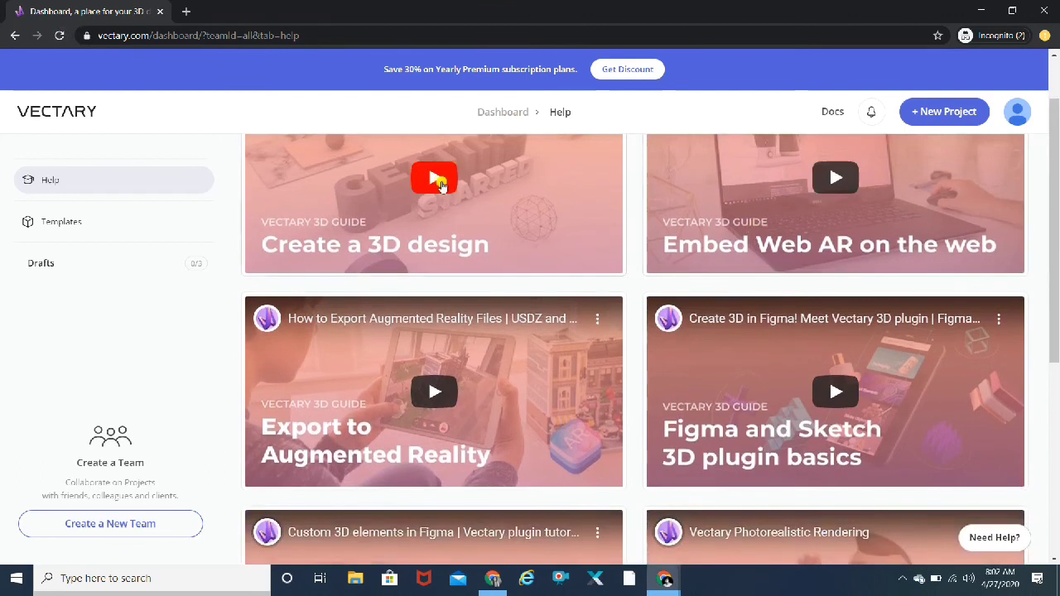
mouse_move(774, 236)
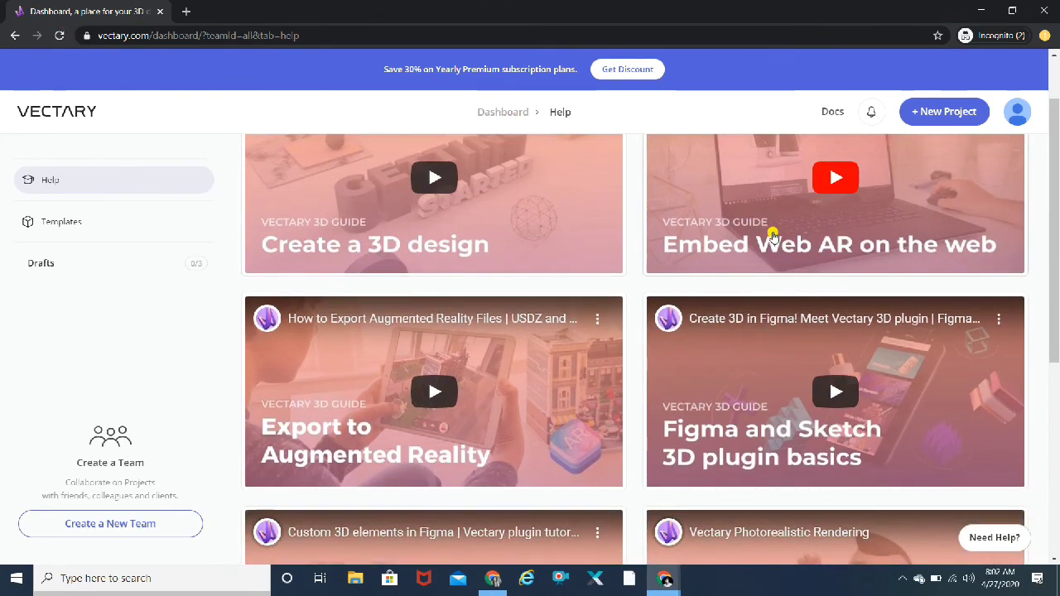
scroll(down, 3)
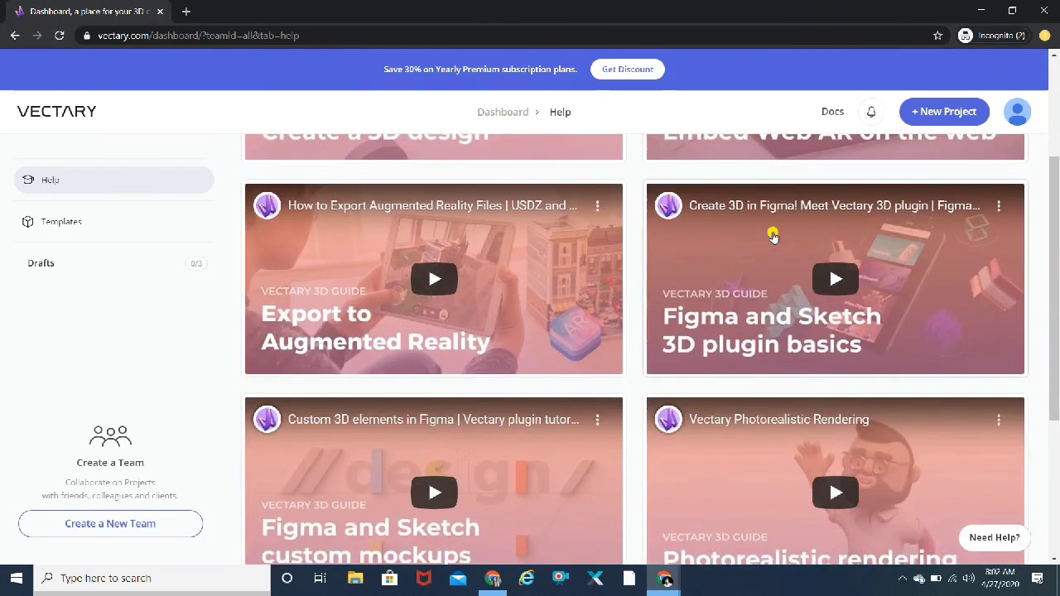
scroll(down, 3)
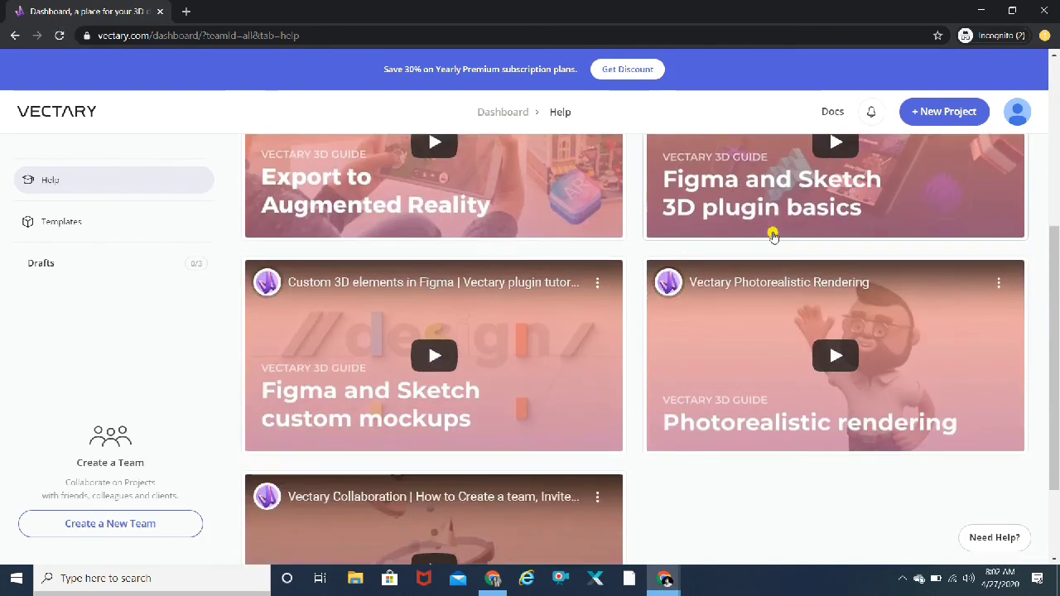
scroll(down, 3)
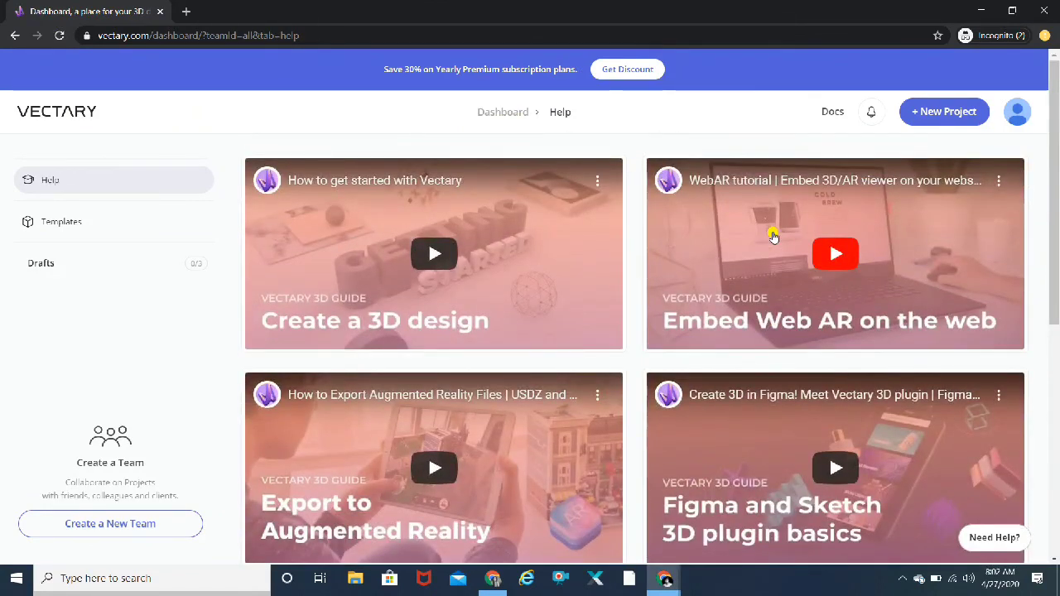
mouse_move(249, 212)
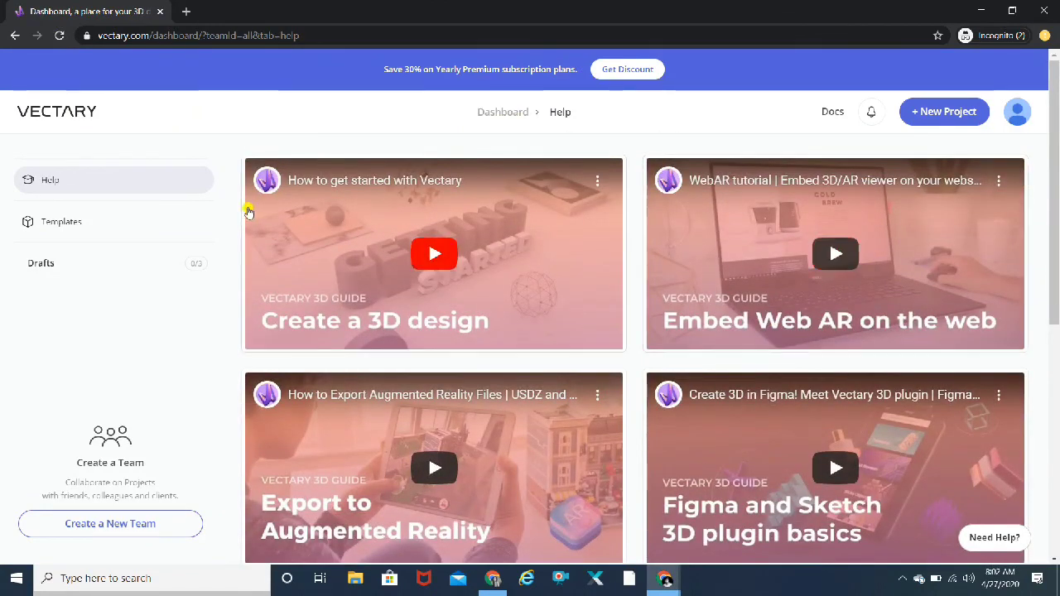
click(61, 221)
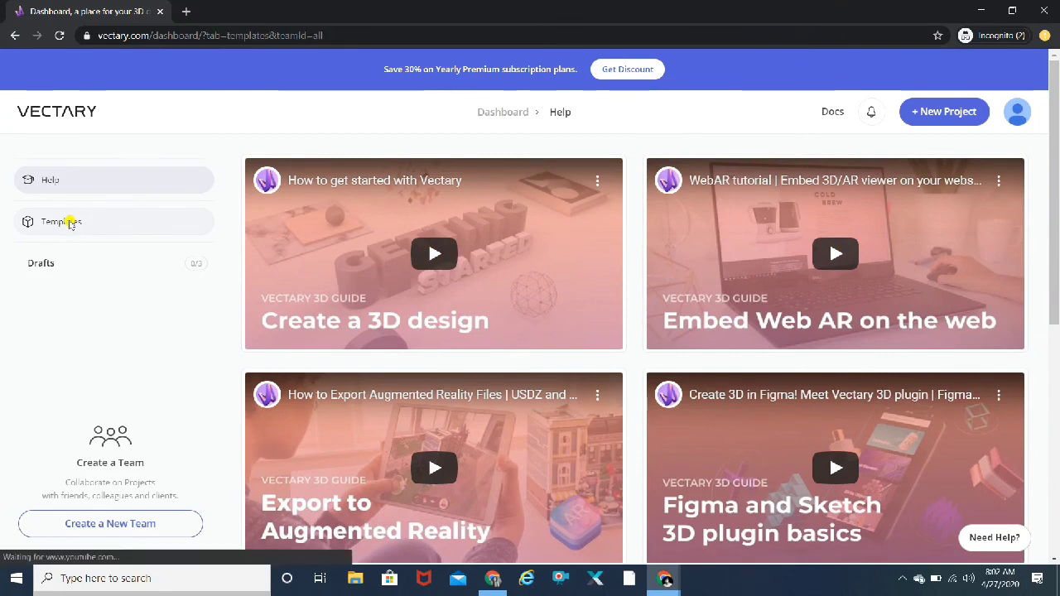
Step: Show the Templates gallery and step through all four welcome tour steps to Finish
click(61, 221)
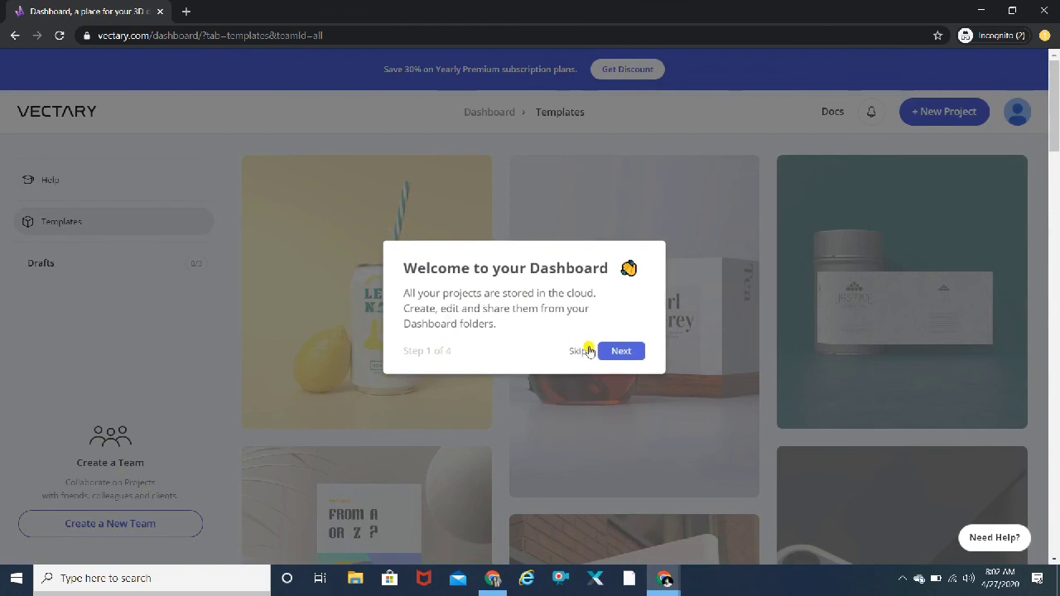
click(620, 350)
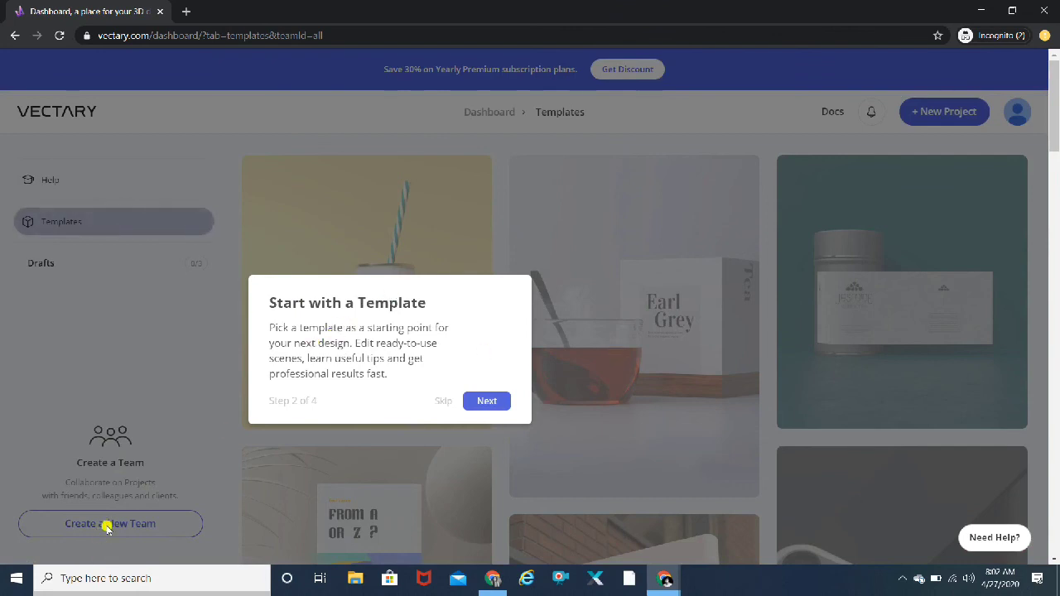
mouse_move(440, 383)
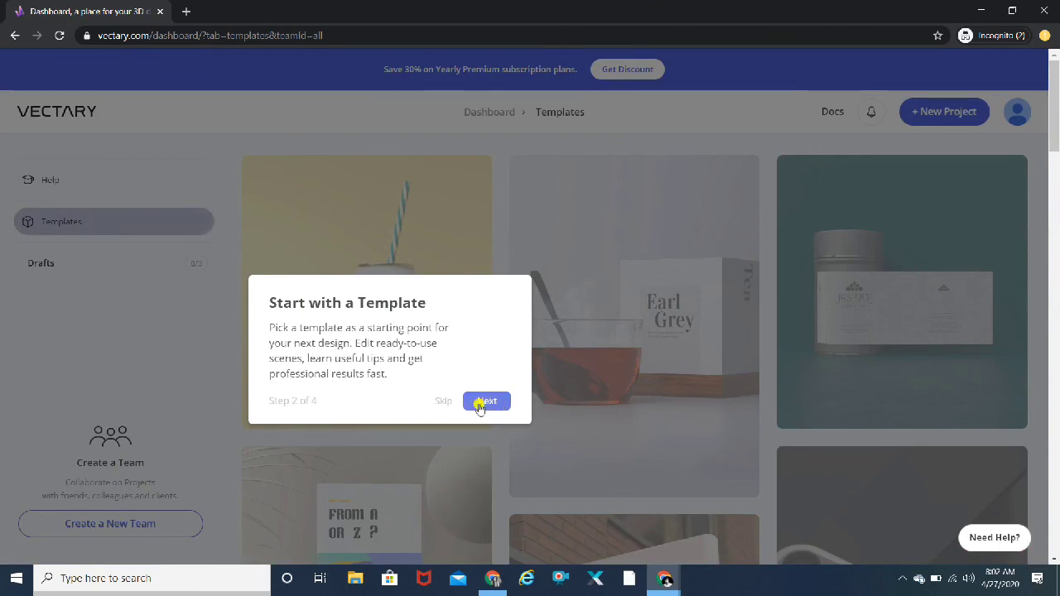
click(486, 401)
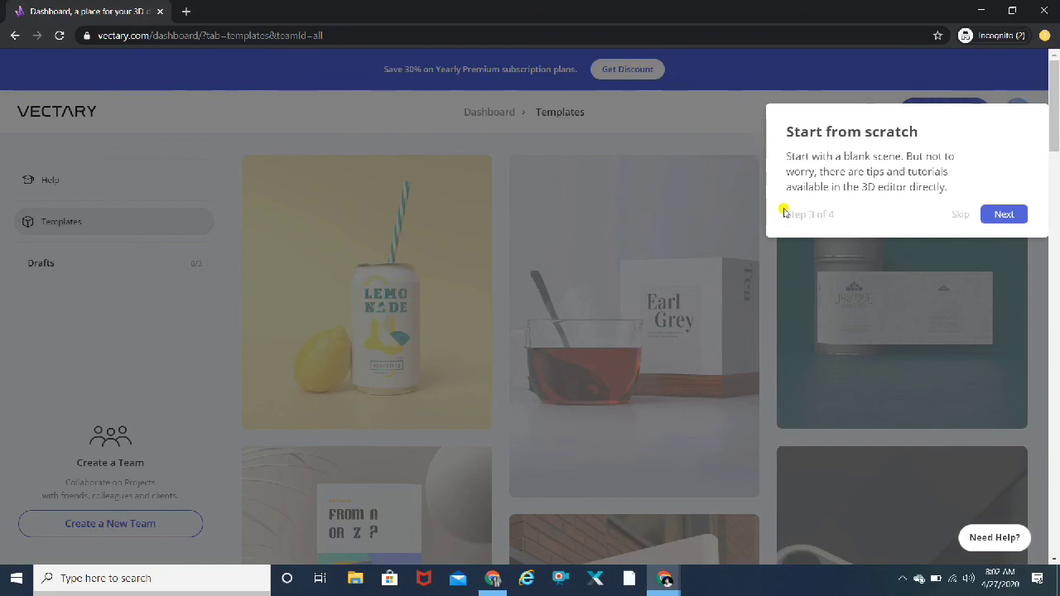
mouse_move(974, 103)
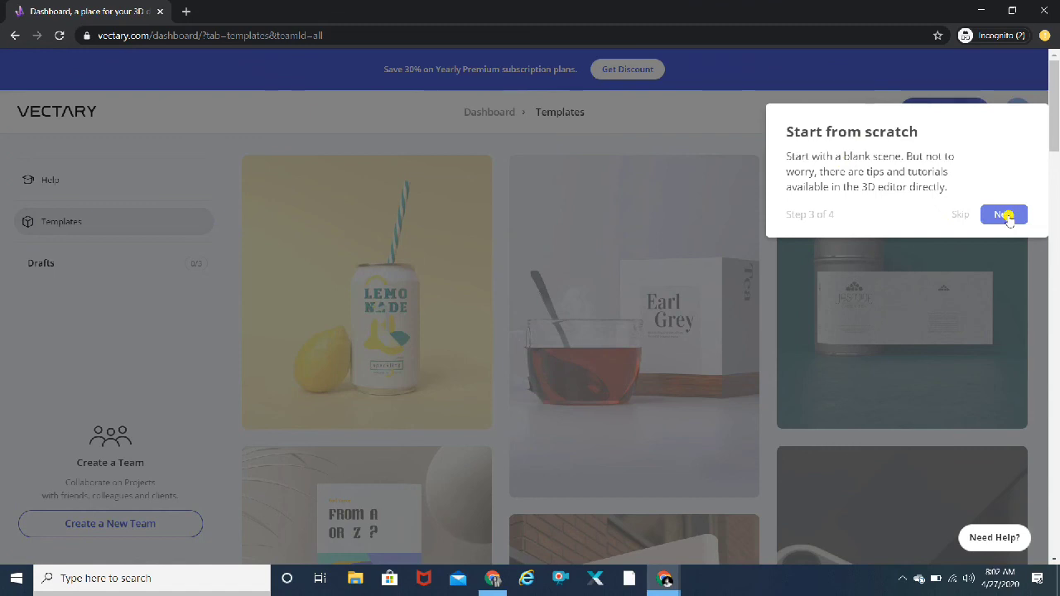
click(1001, 214)
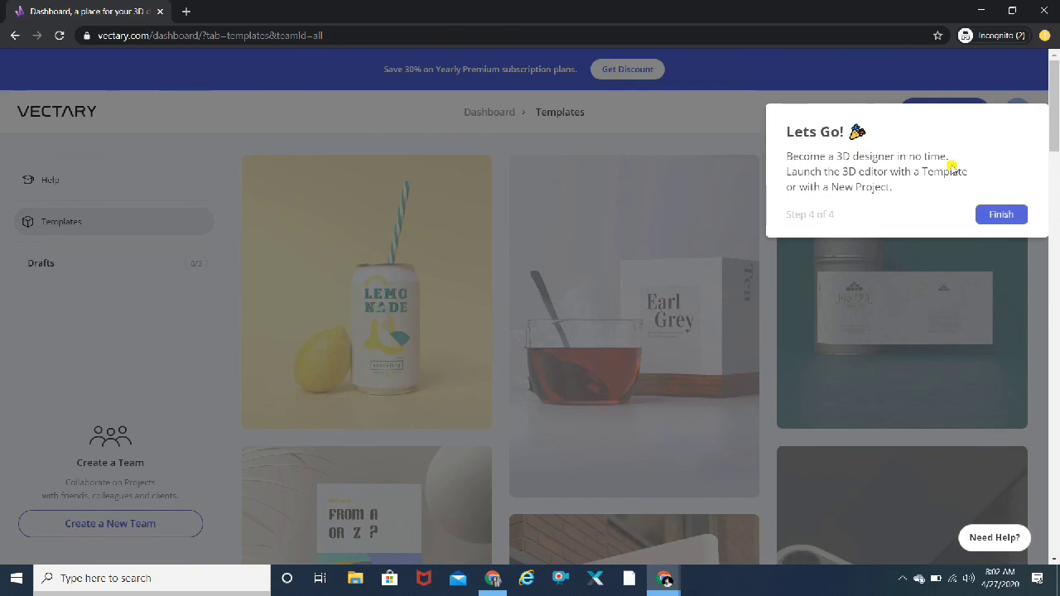
mouse_move(919, 180)
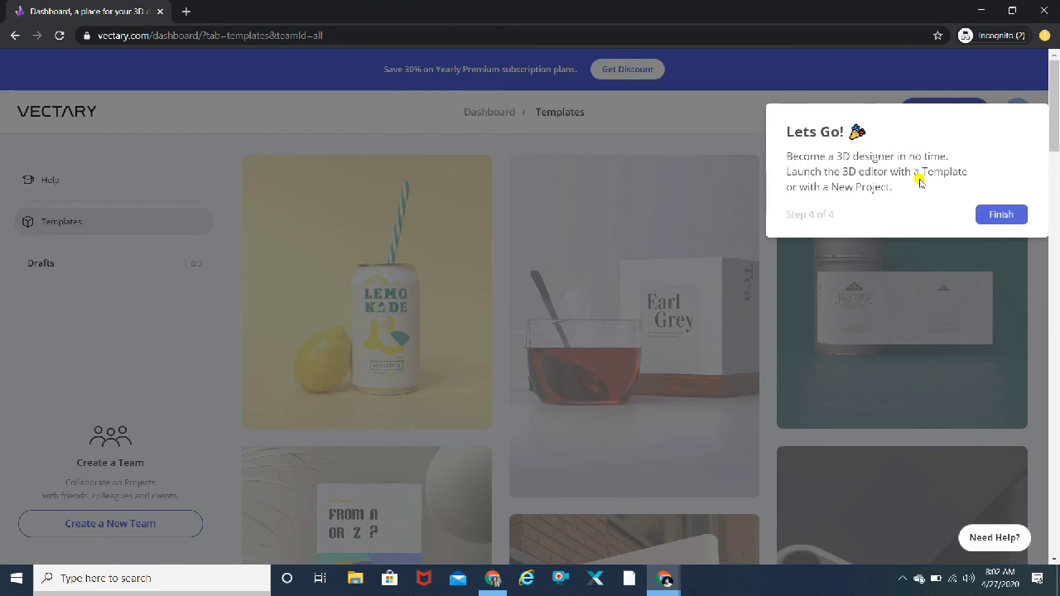
click(1000, 215)
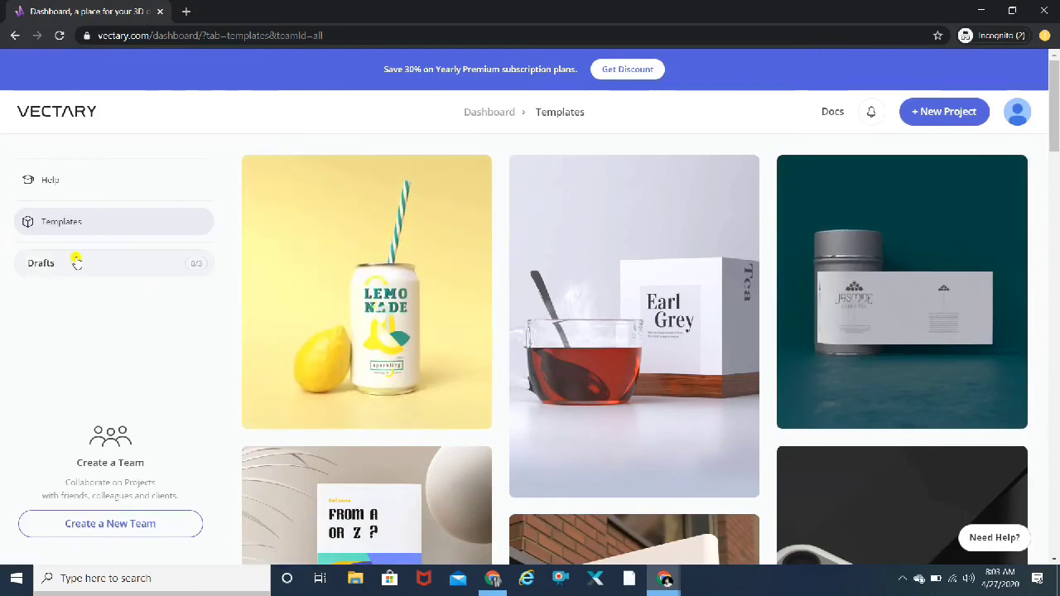
mouse_move(89, 293)
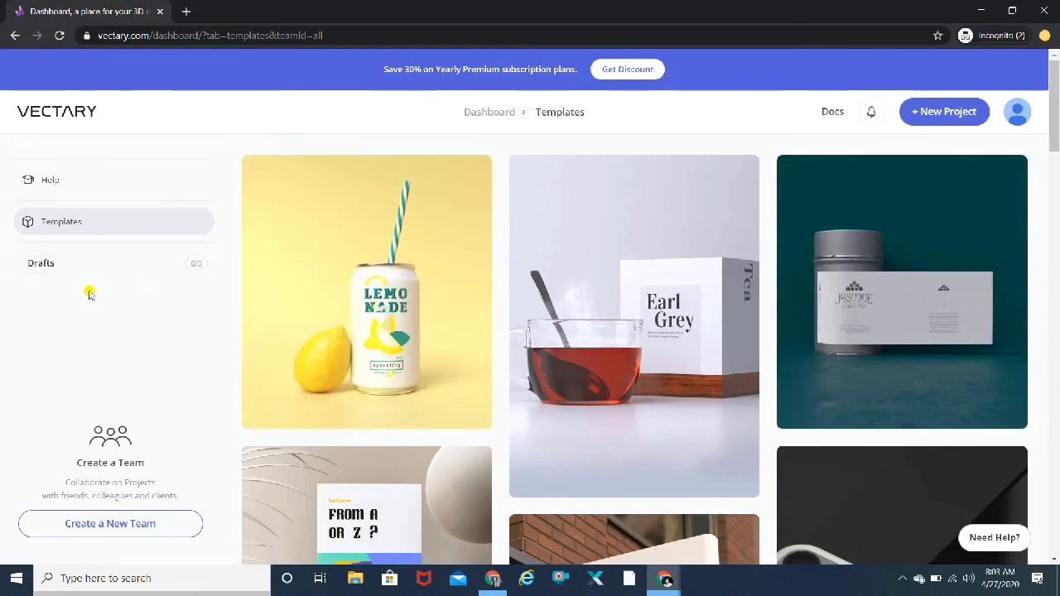
mouse_move(110, 523)
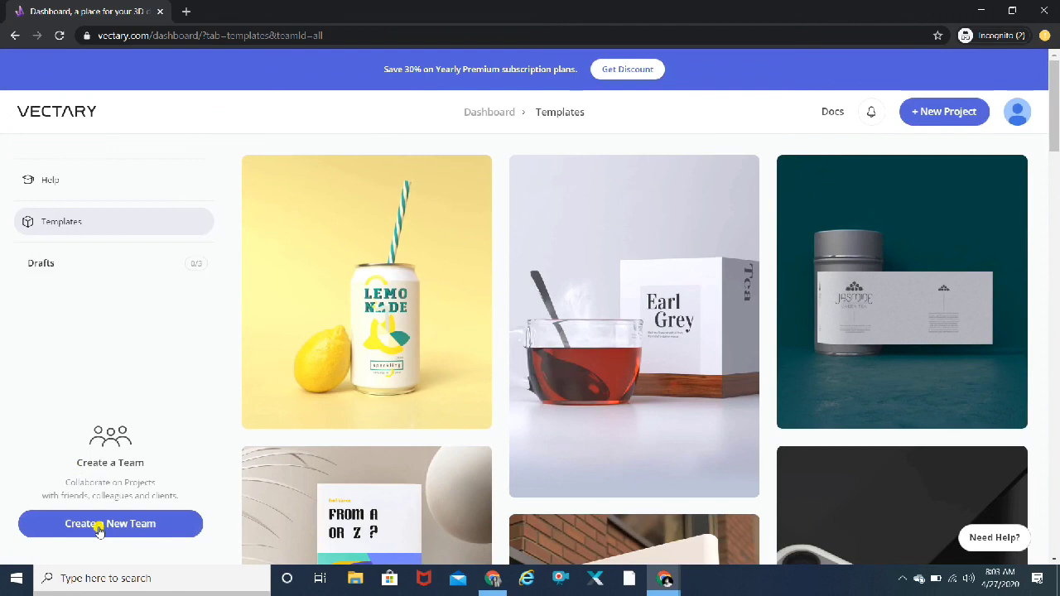
Step: Start a new blank project with the '+ New Project' button
click(110, 523)
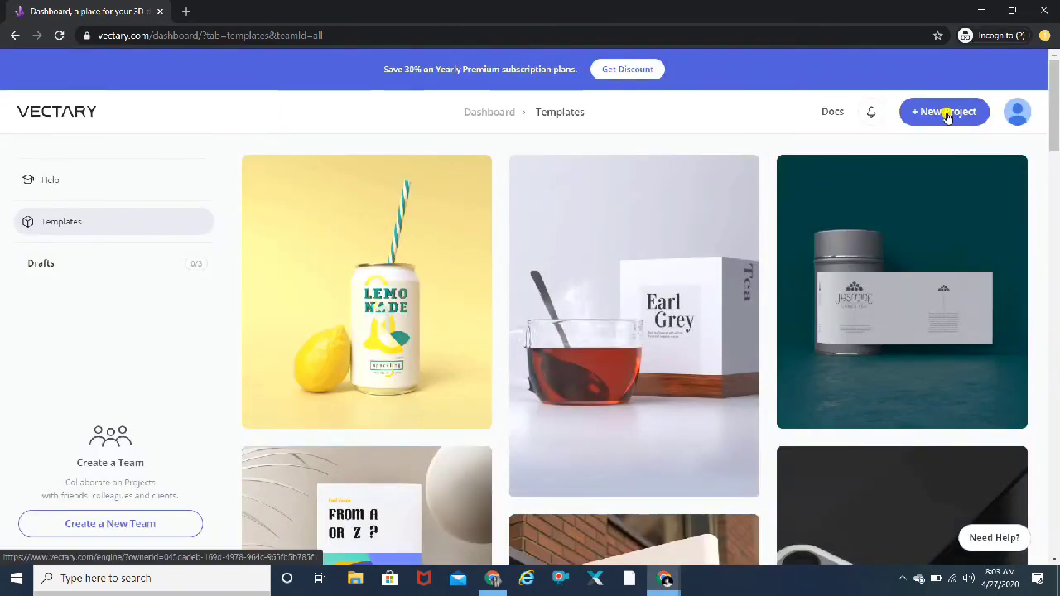
click(944, 112)
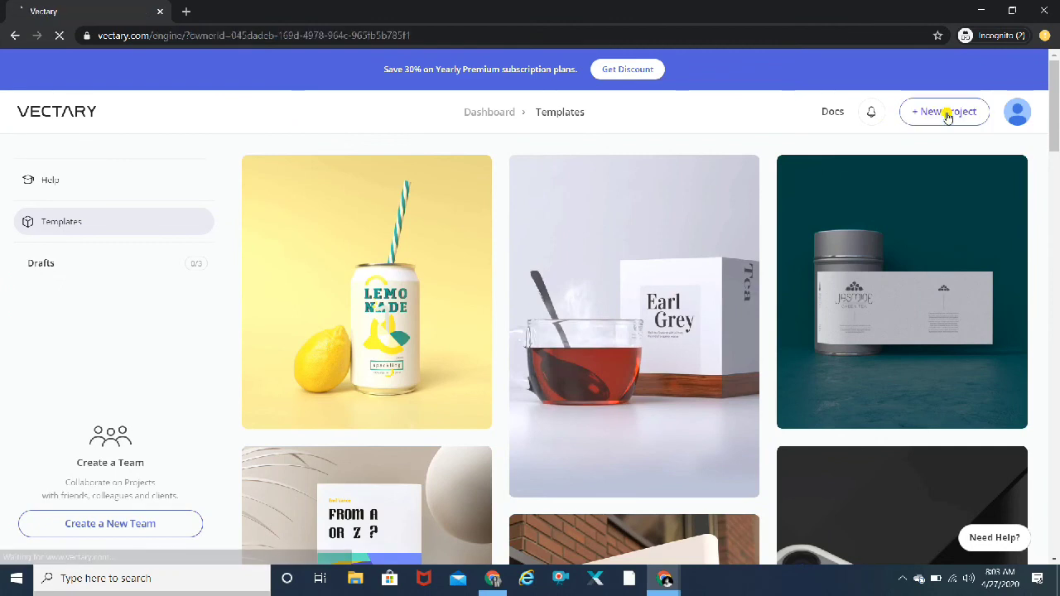
Step: Choose Let's Take A Tour in the Welcome to Vectary dialog
click(944, 111)
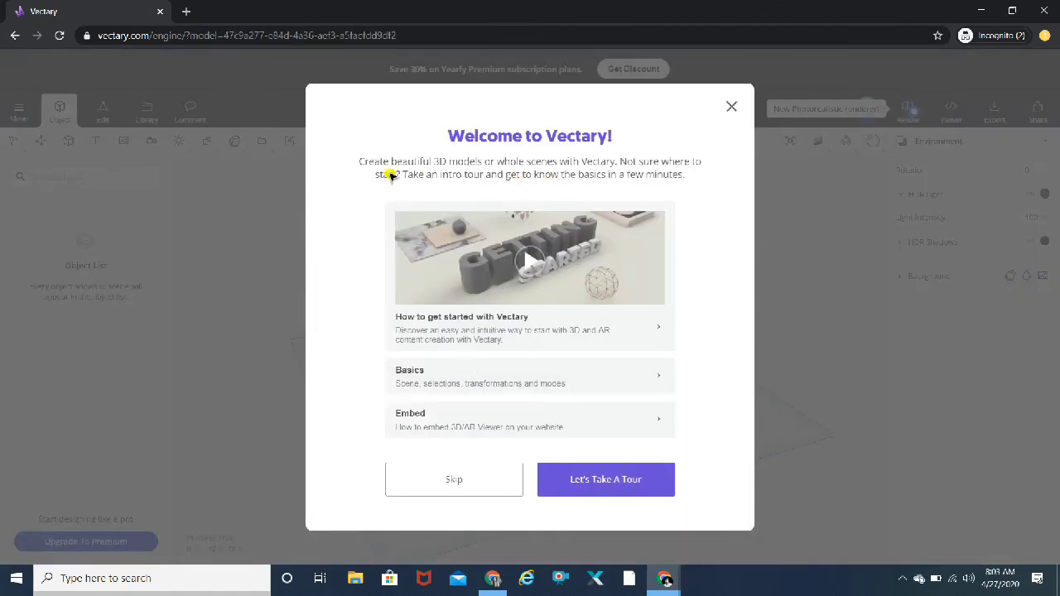
mouse_move(637, 168)
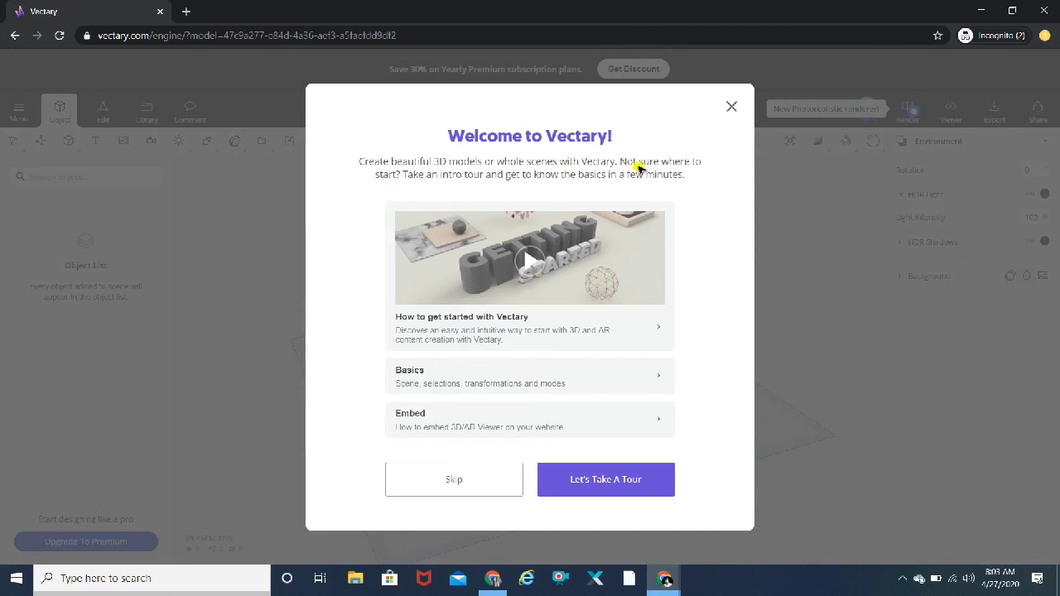
mouse_move(759, 260)
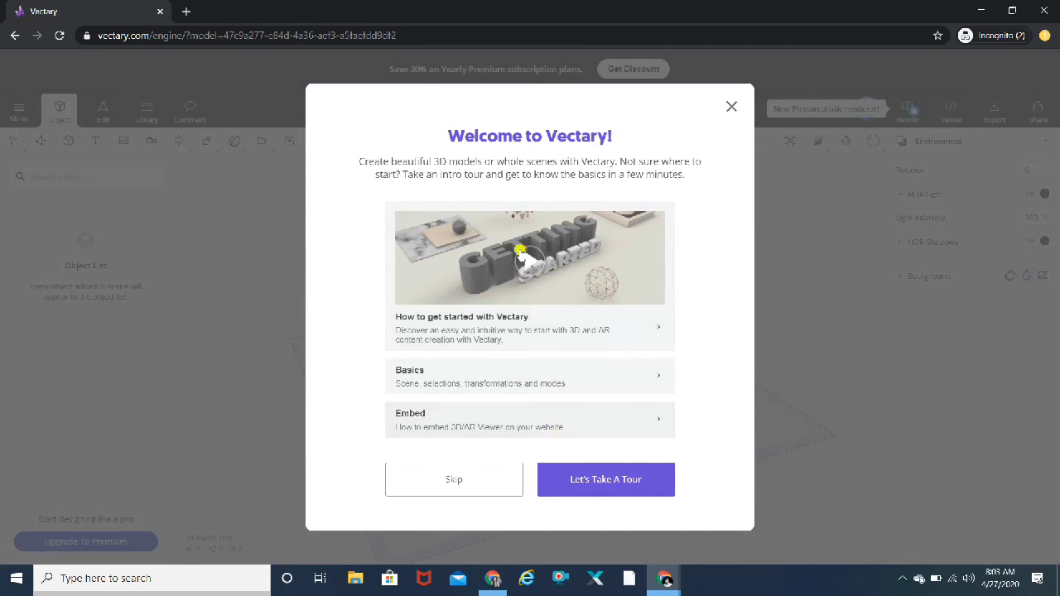
mouse_move(521, 353)
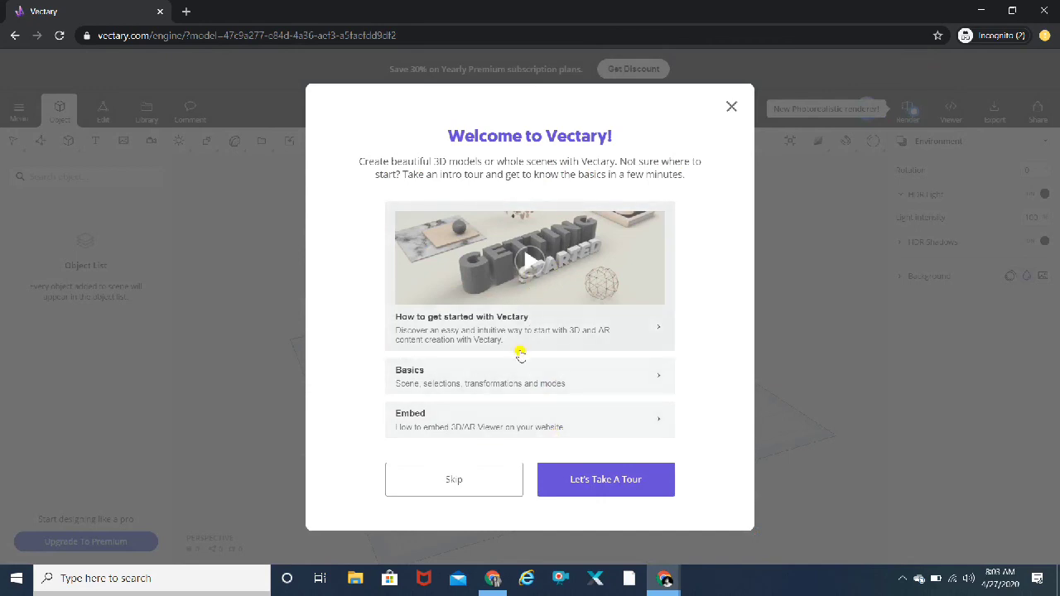
mouse_move(675, 445)
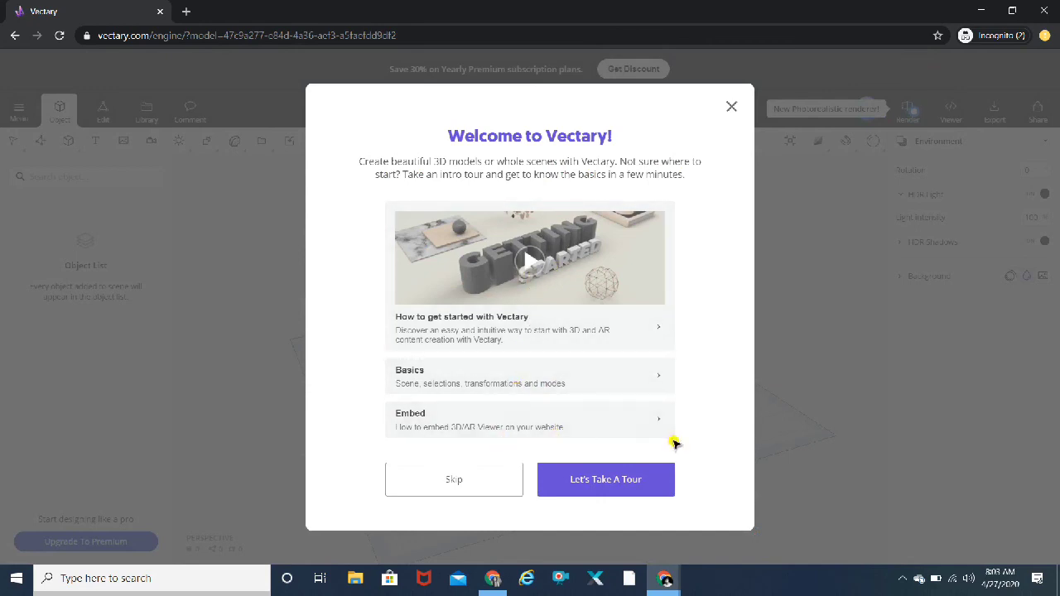
mouse_move(606, 479)
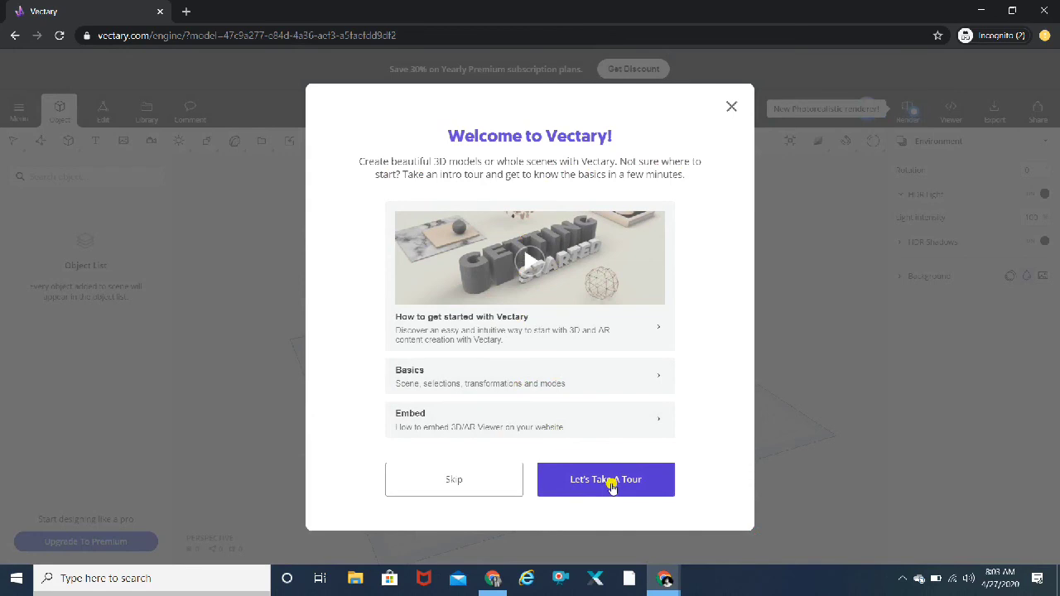
click(606, 479)
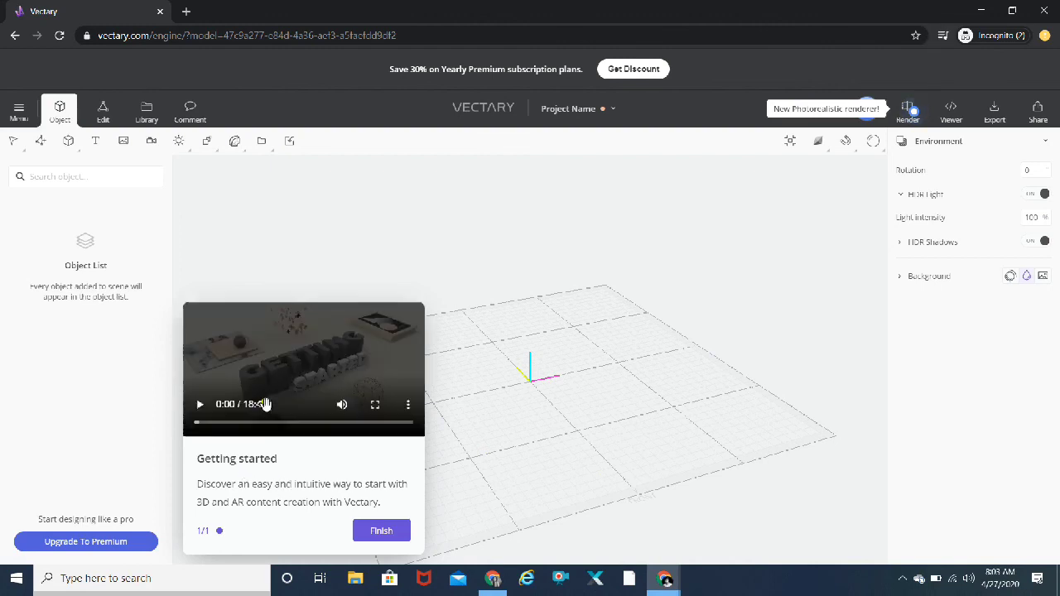
Step: Play the Getting started video briefly, mute its sound, and pause it
click(199, 404)
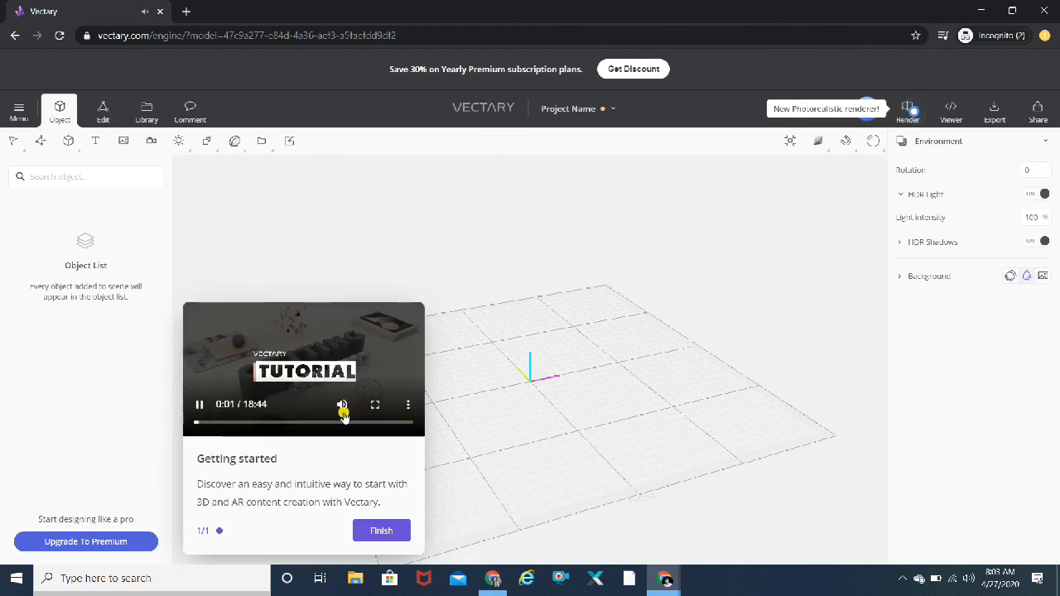
click(342, 405)
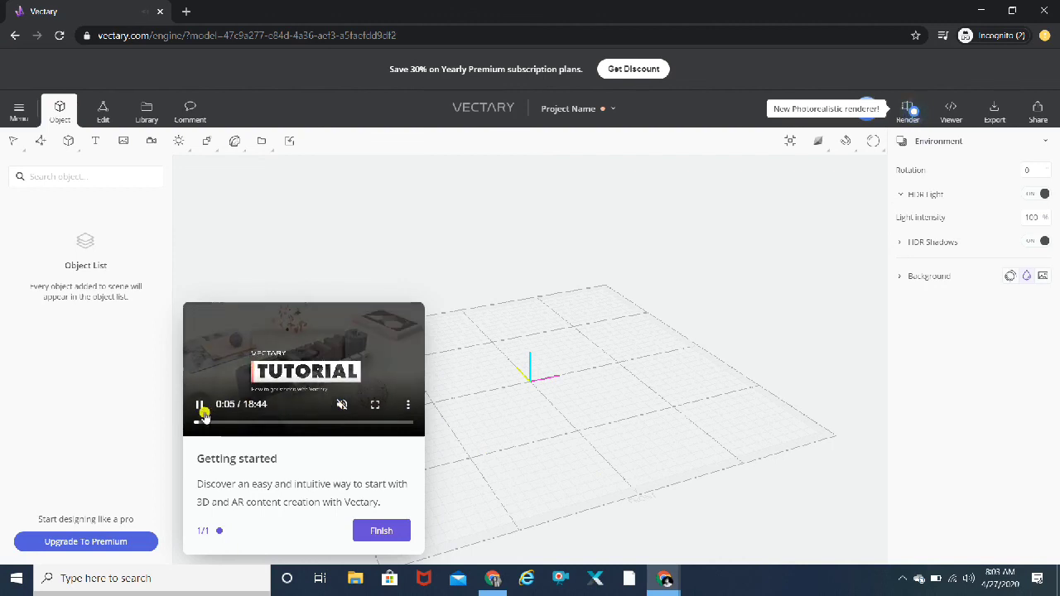
click(200, 405)
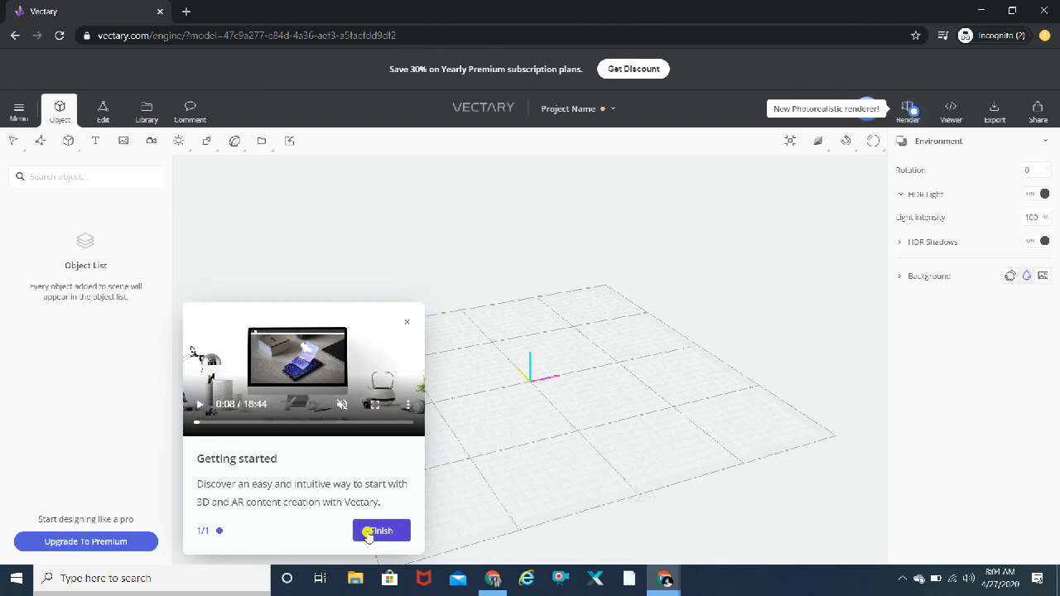
Step: Finish the intro tour and close the Good job! completion dialog
click(380, 531)
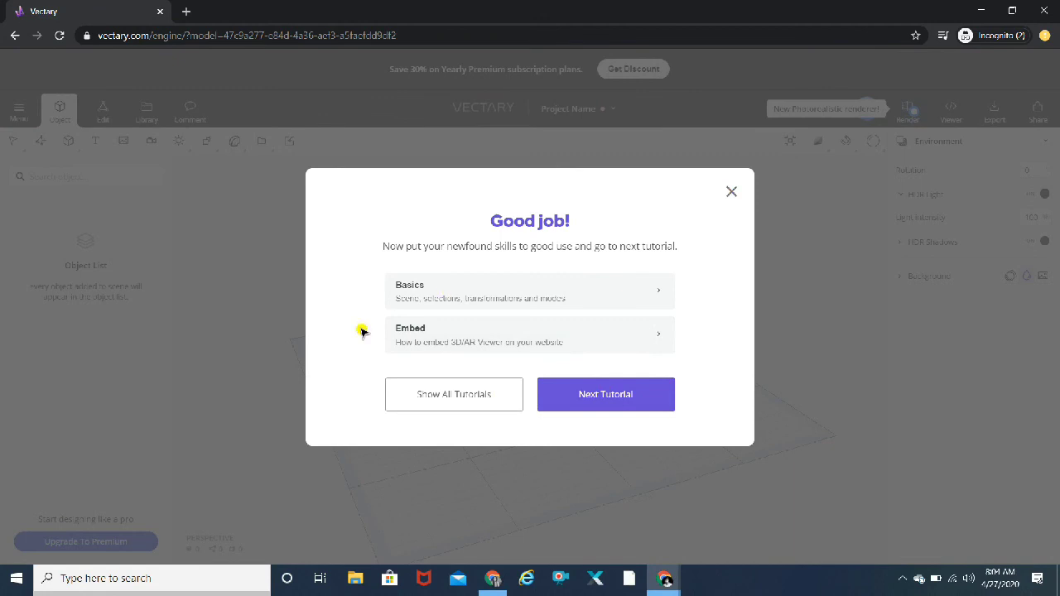
mouse_move(566, 365)
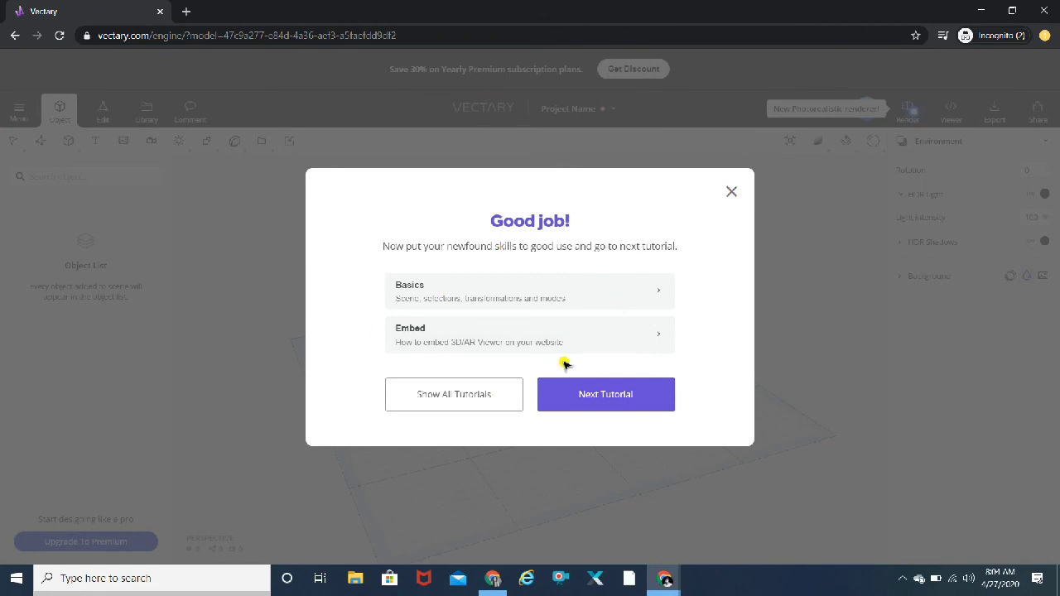
mouse_move(694, 246)
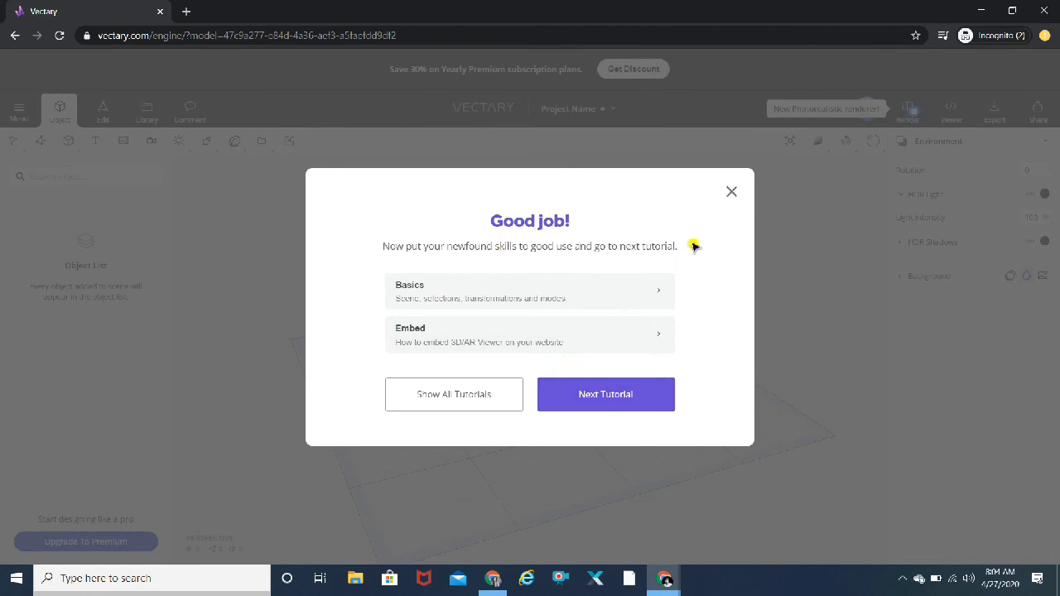
click(731, 191)
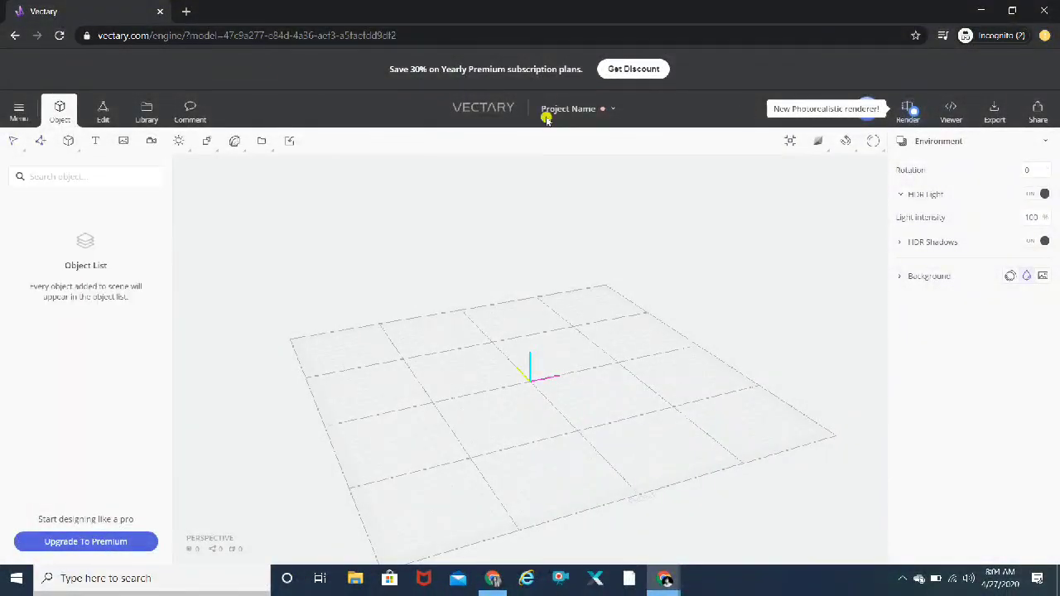
mouse_move(447, 219)
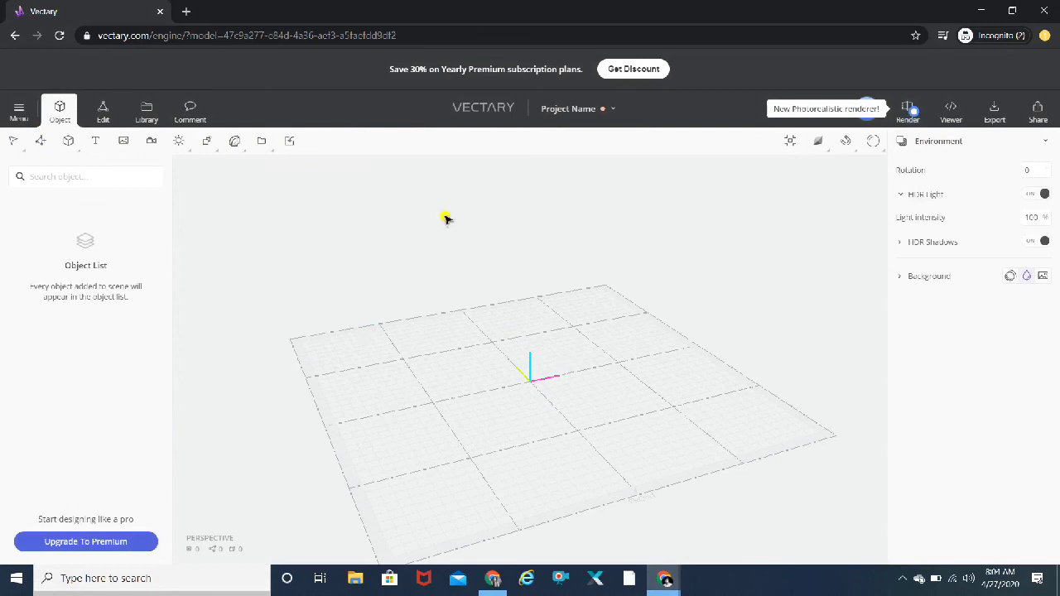
mouse_move(520, 430)
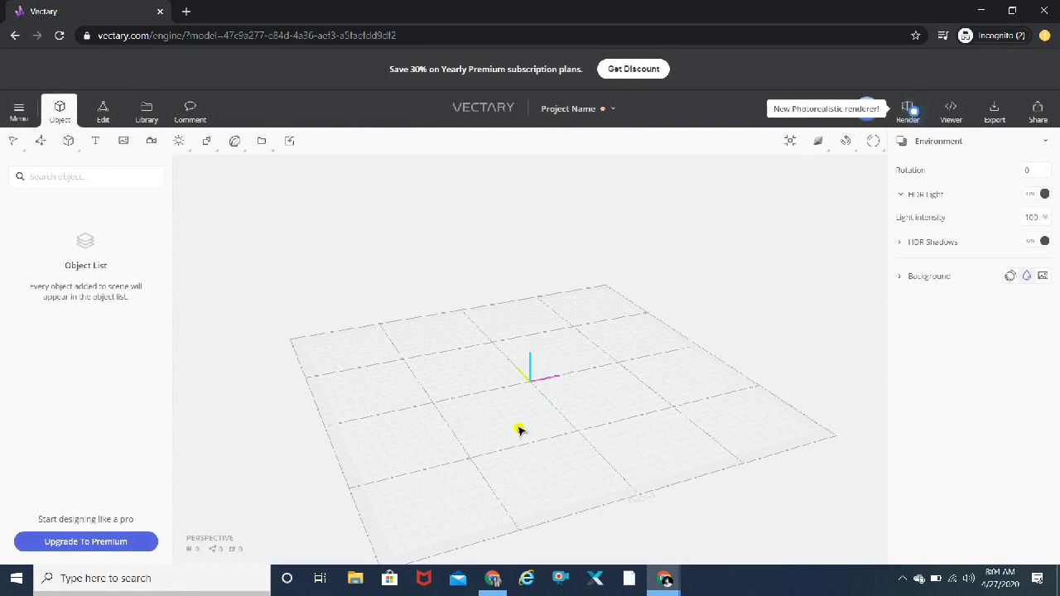
drag(519, 430, 627, 430)
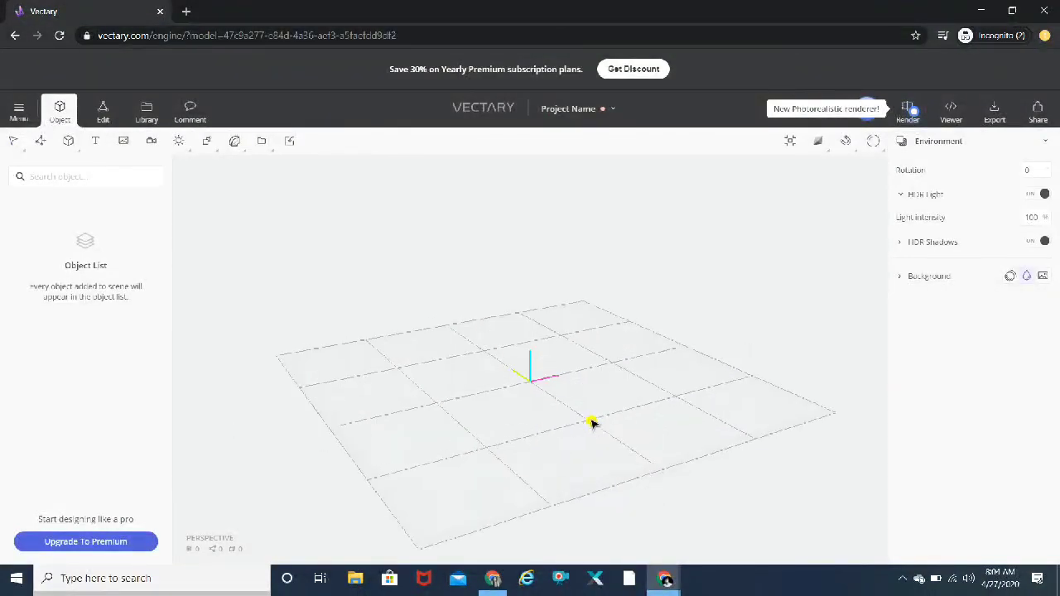
drag(593, 422, 459, 422)
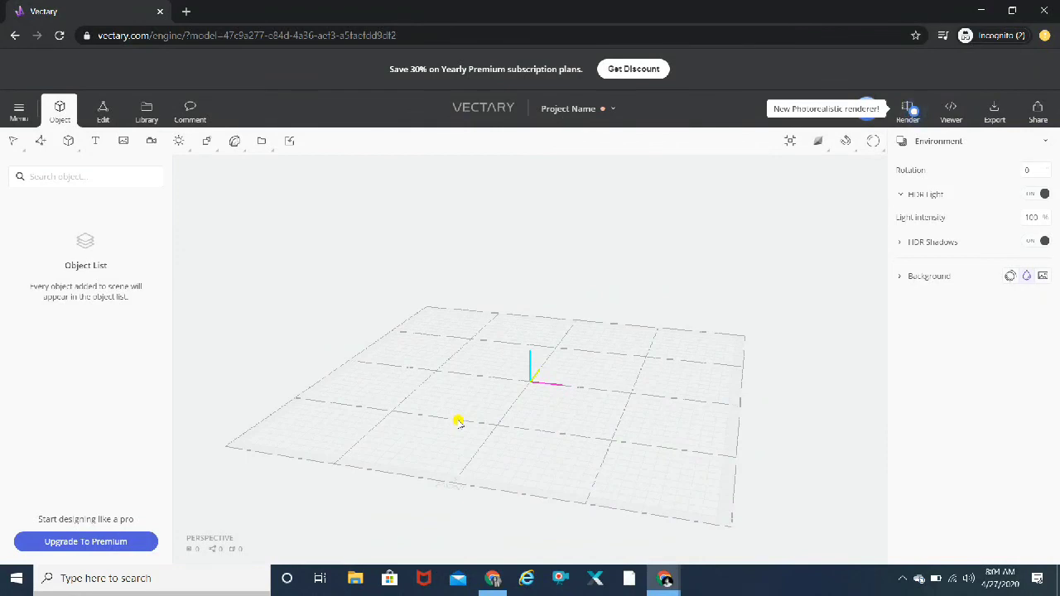
mouse_move(613, 430)
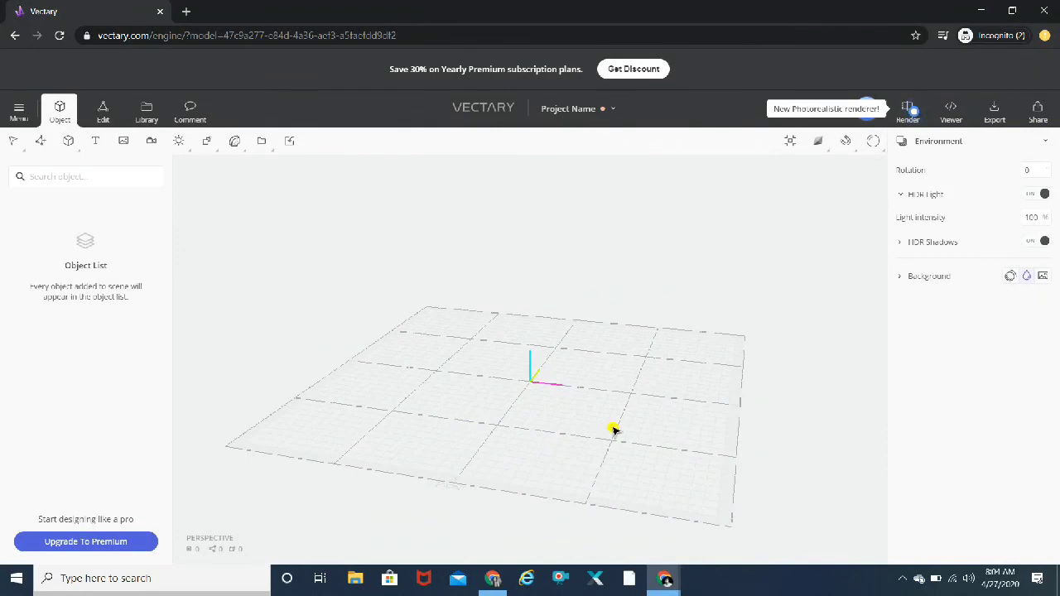
mouse_move(349, 388)
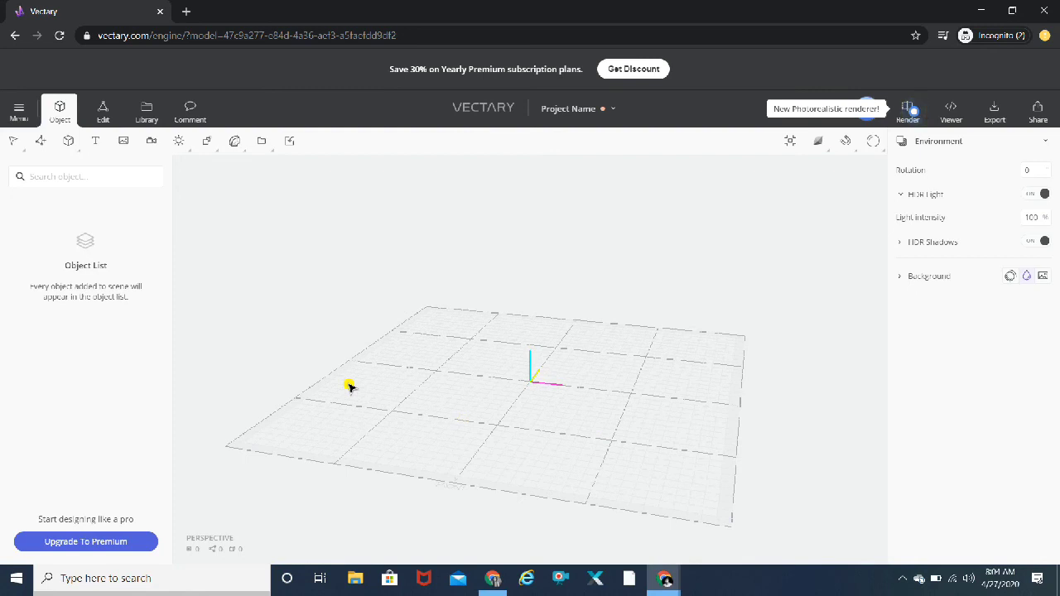
mouse_move(603, 404)
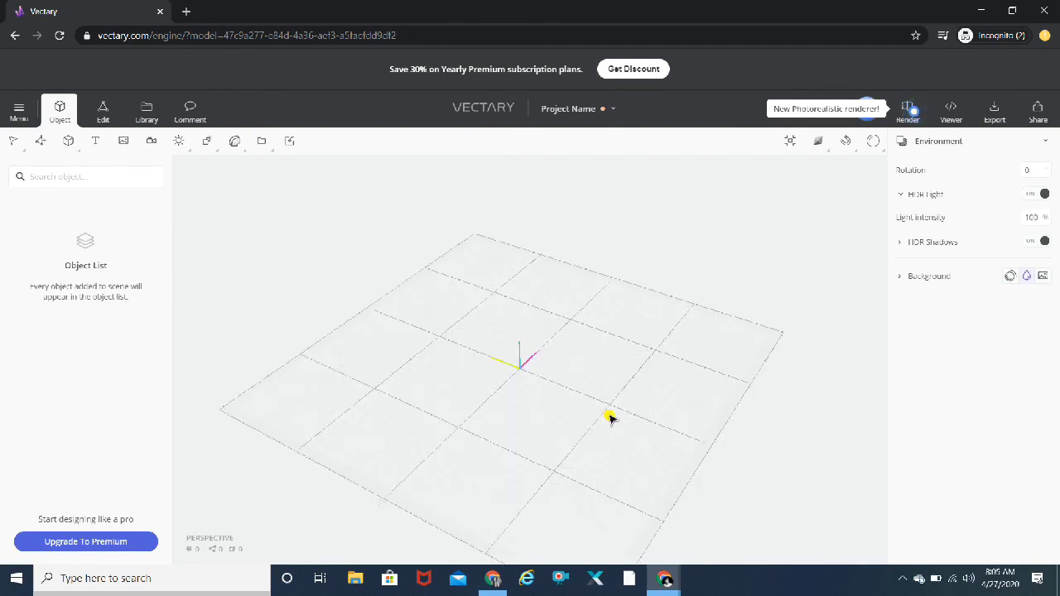
drag(610, 418, 604, 352)
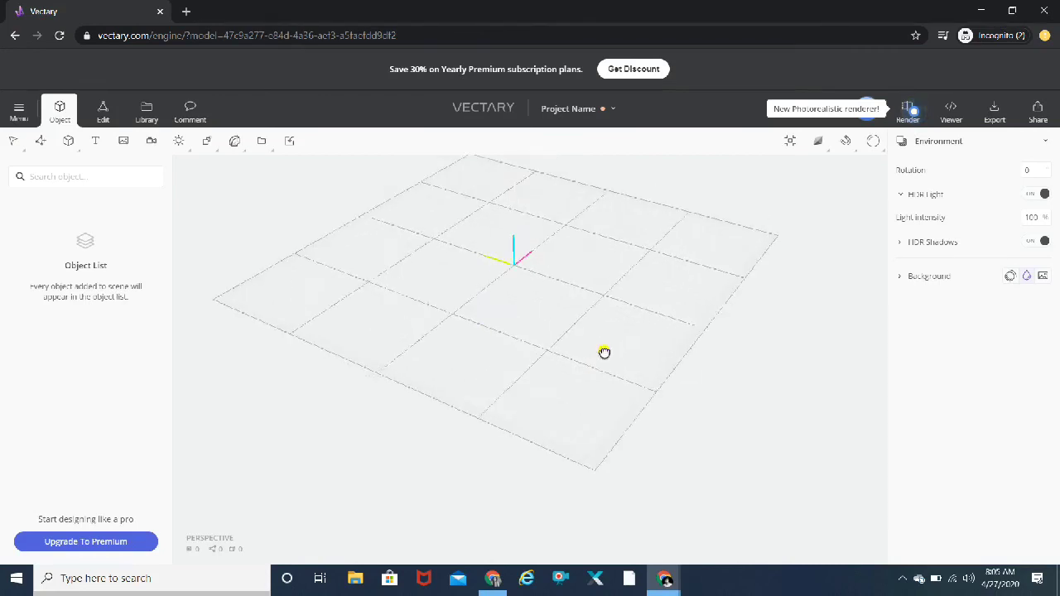
drag(604, 353, 647, 343)
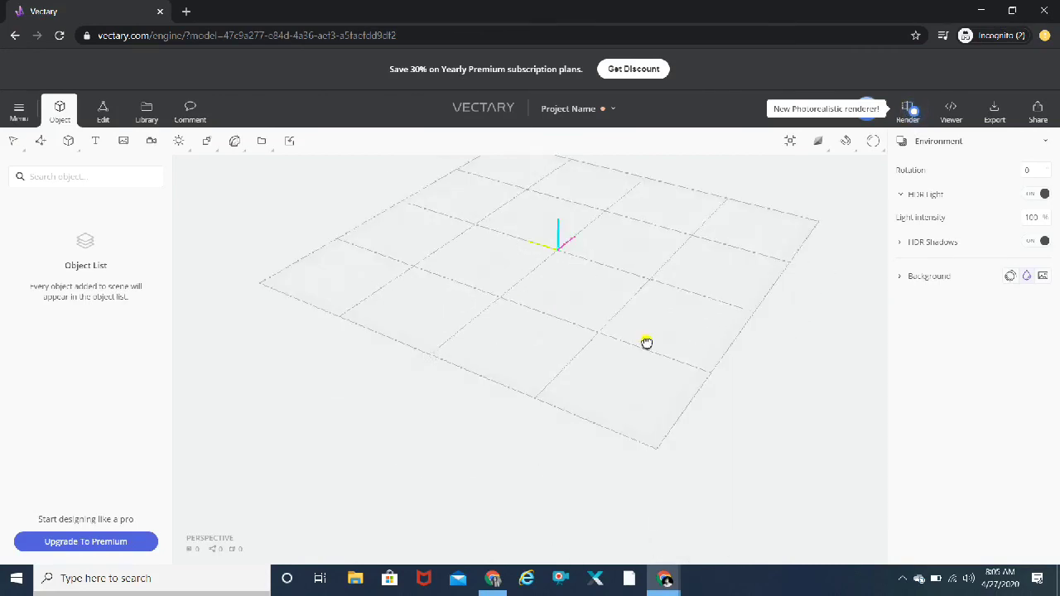
drag(647, 343, 643, 373)
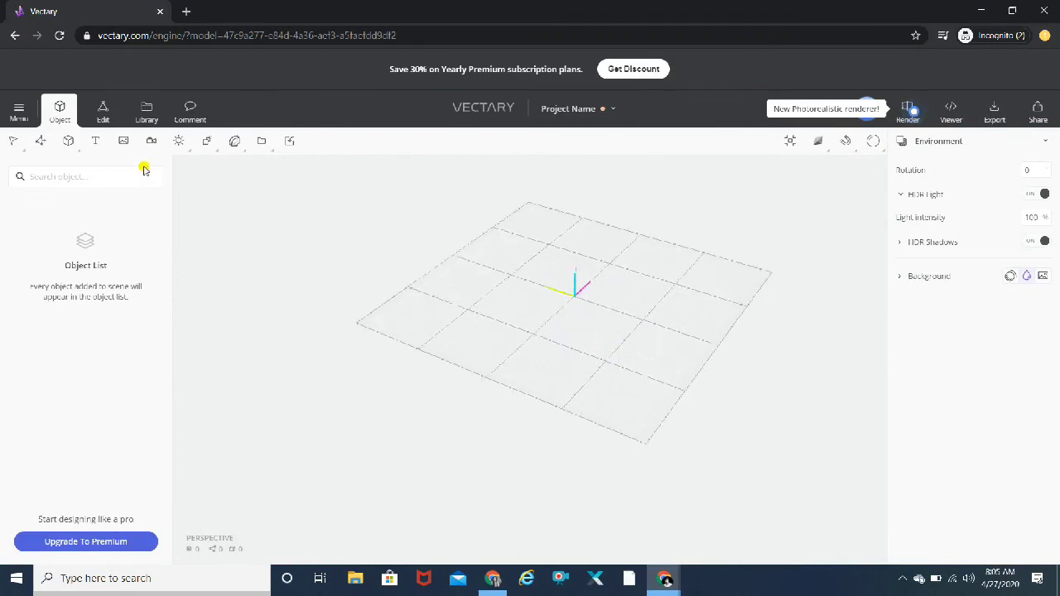
mouse_move(18, 110)
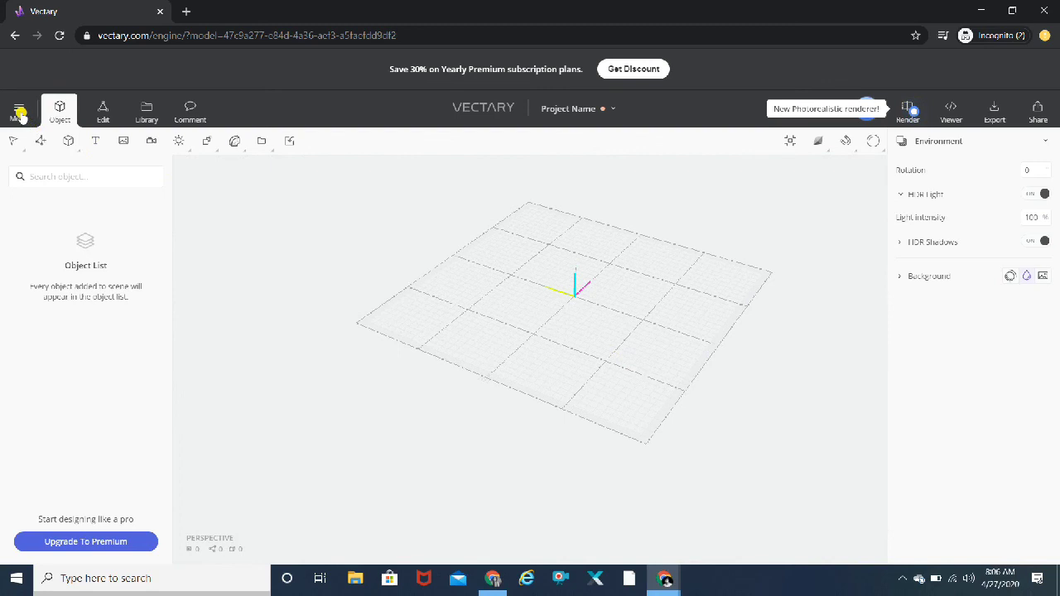
Step: Reset the editor settings to default from Menu > Settings and confirm the reset
click(19, 112)
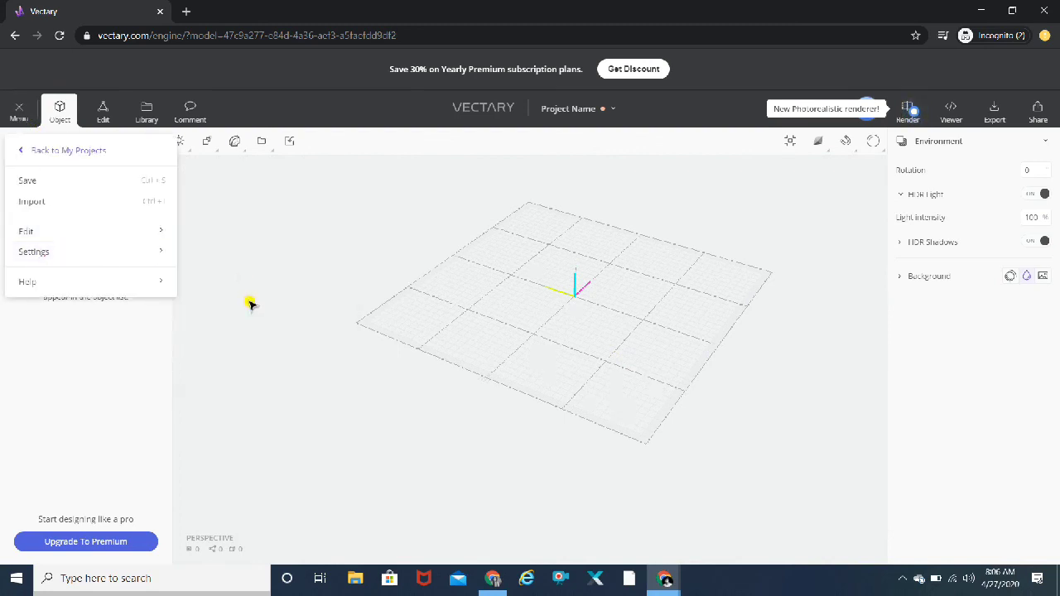
click(34, 252)
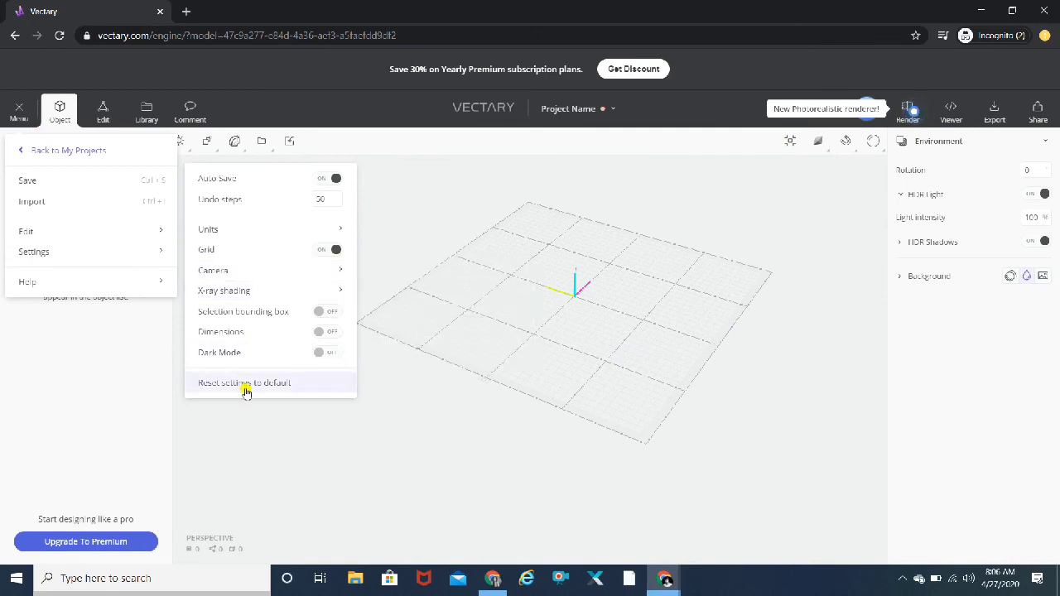
click(244, 383)
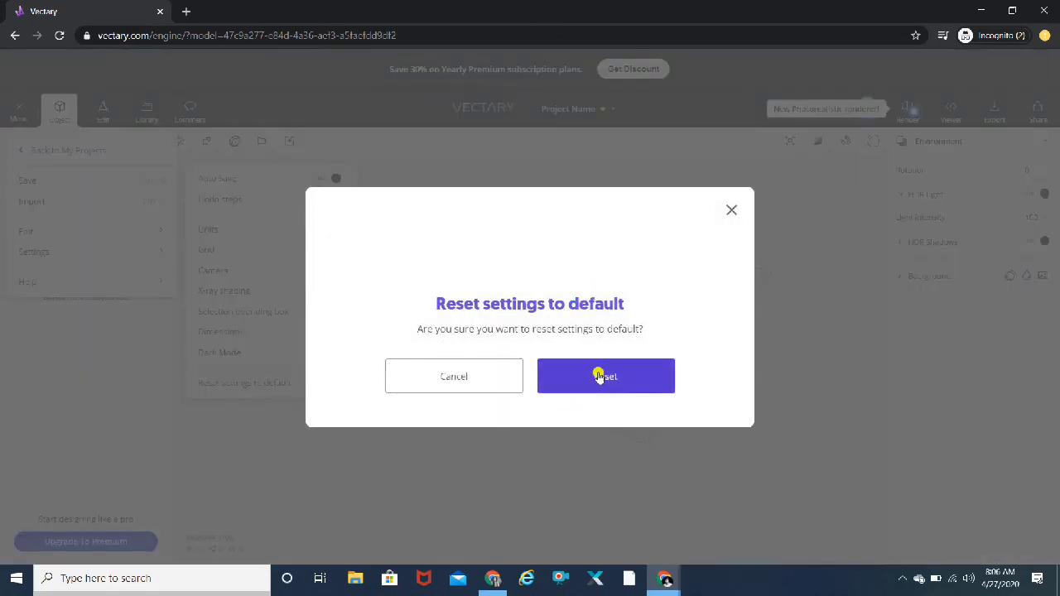
click(606, 376)
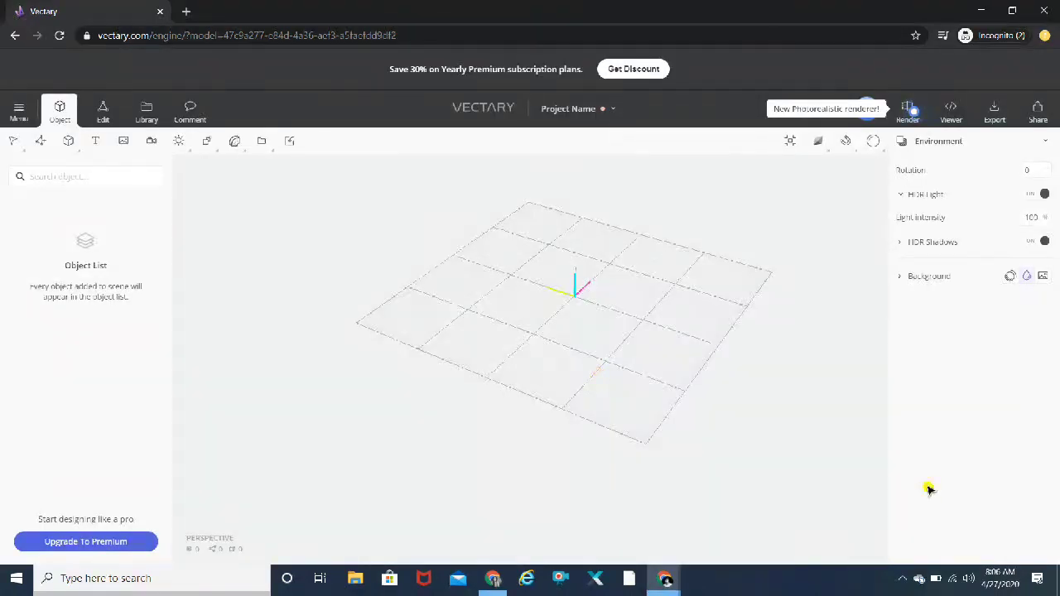
click(897, 578)
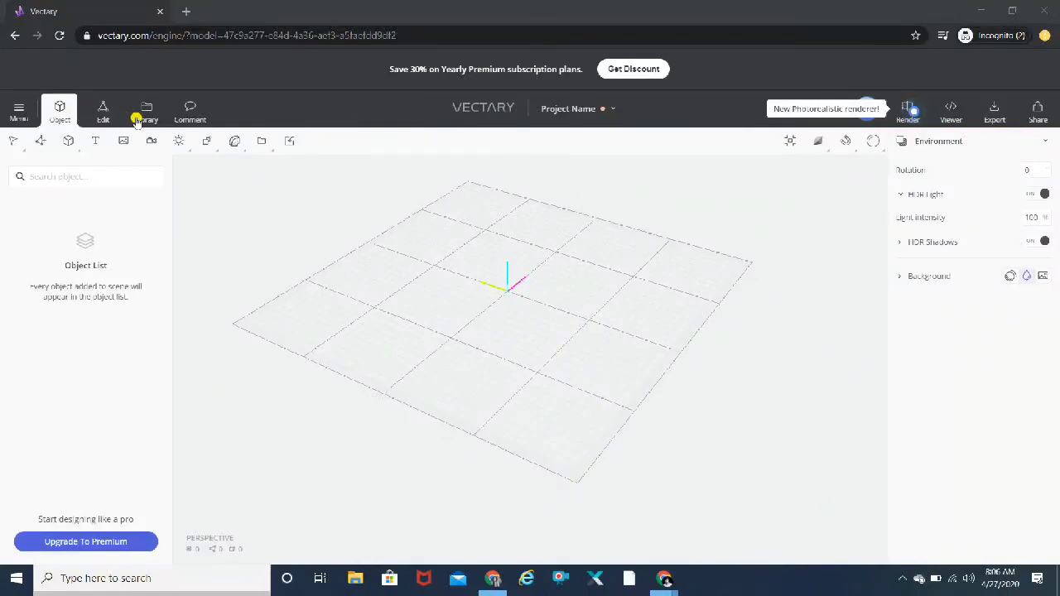
mouse_move(146, 110)
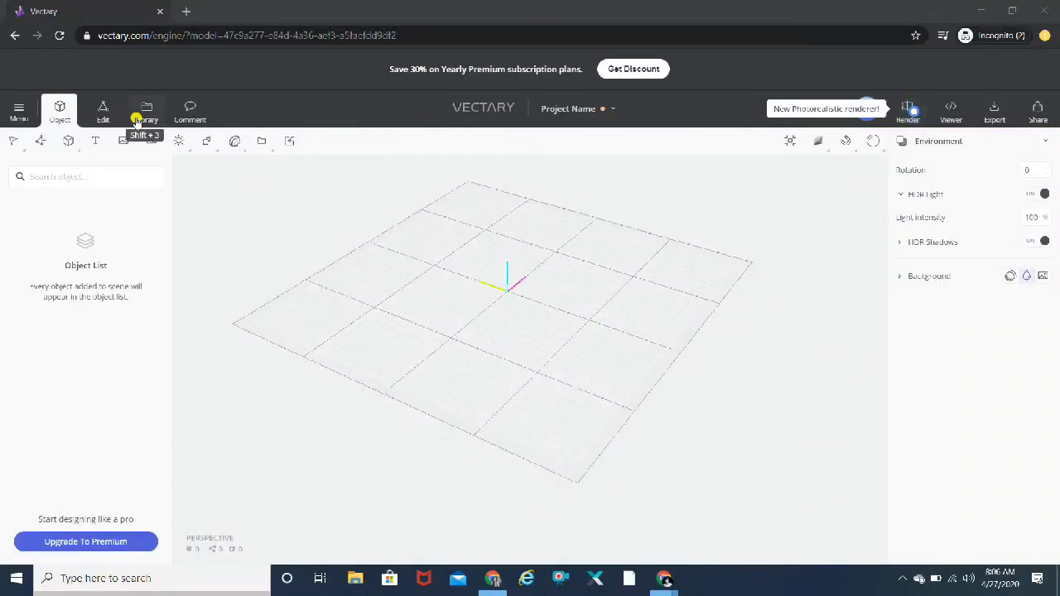
mouse_move(95, 140)
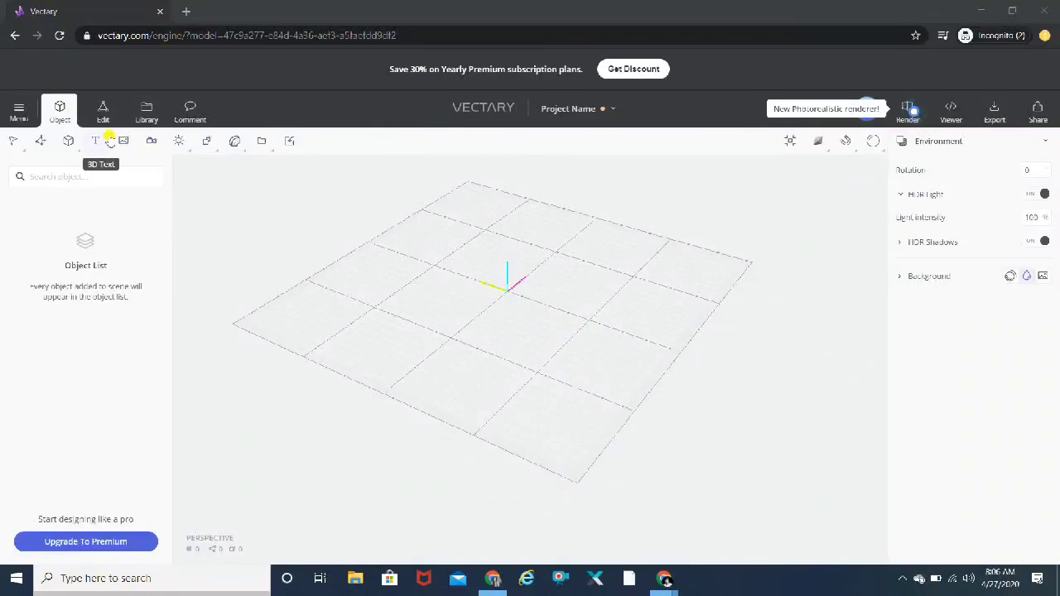
click(277, 140)
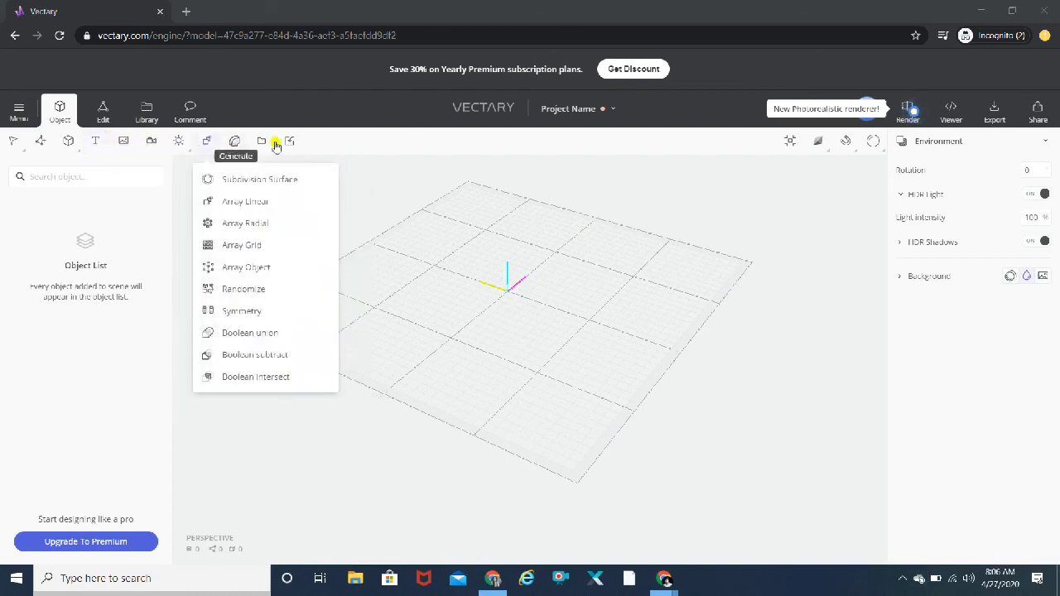
click(178, 141)
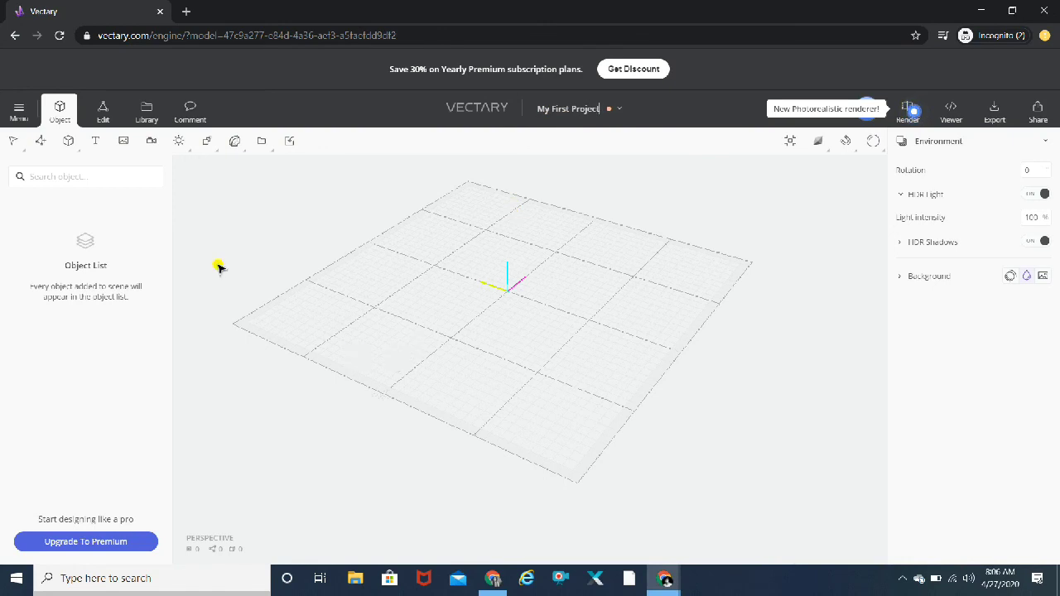
mouse_move(201, 224)
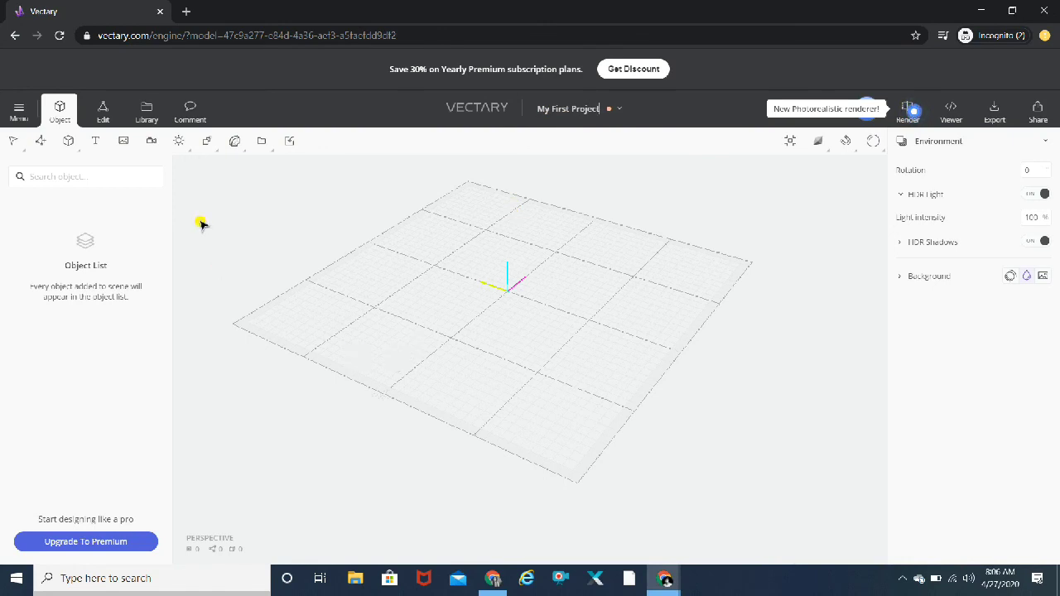
mouse_move(567, 244)
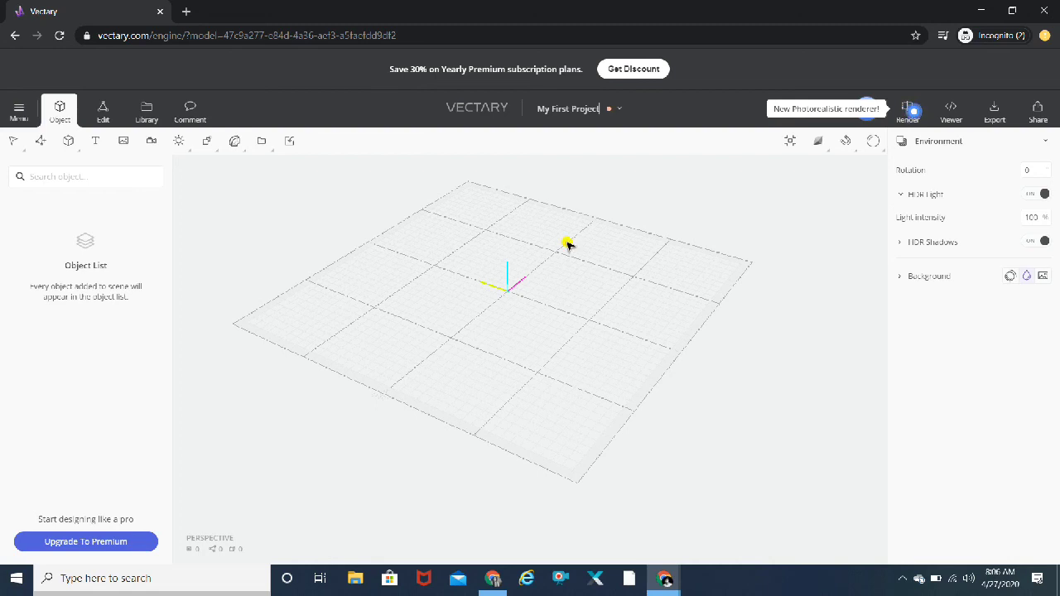
mouse_move(963, 321)
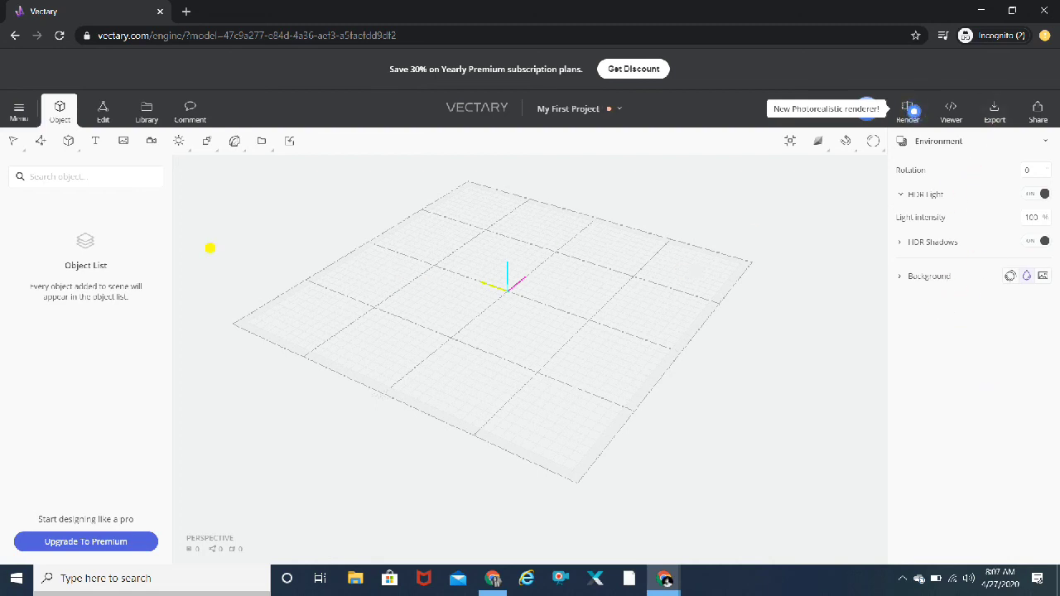
mouse_move(102, 112)
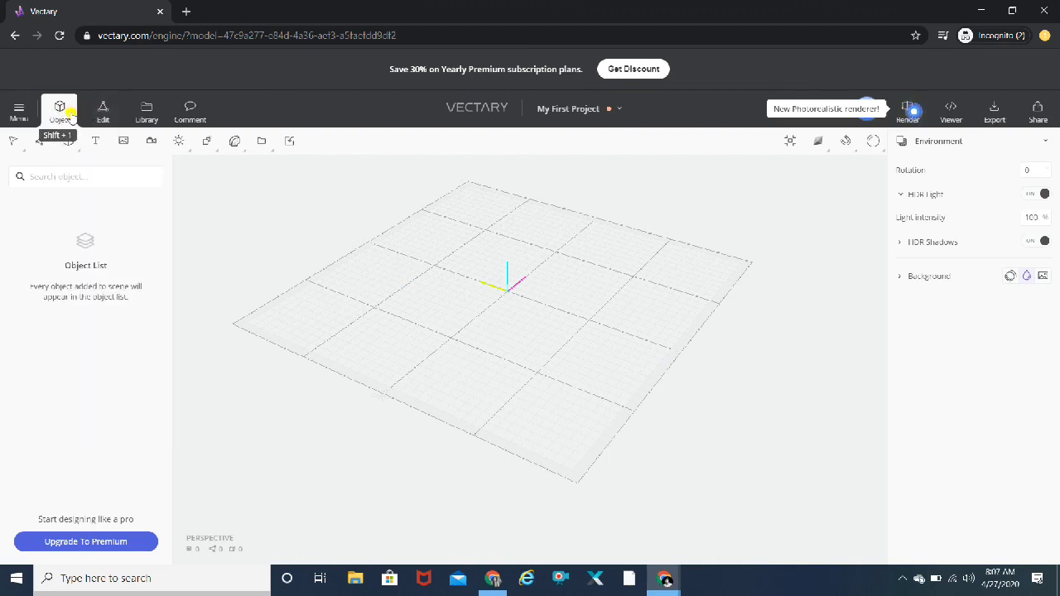
Step: Add a 3D Text object reading 'Example' to the scene
click(68, 140)
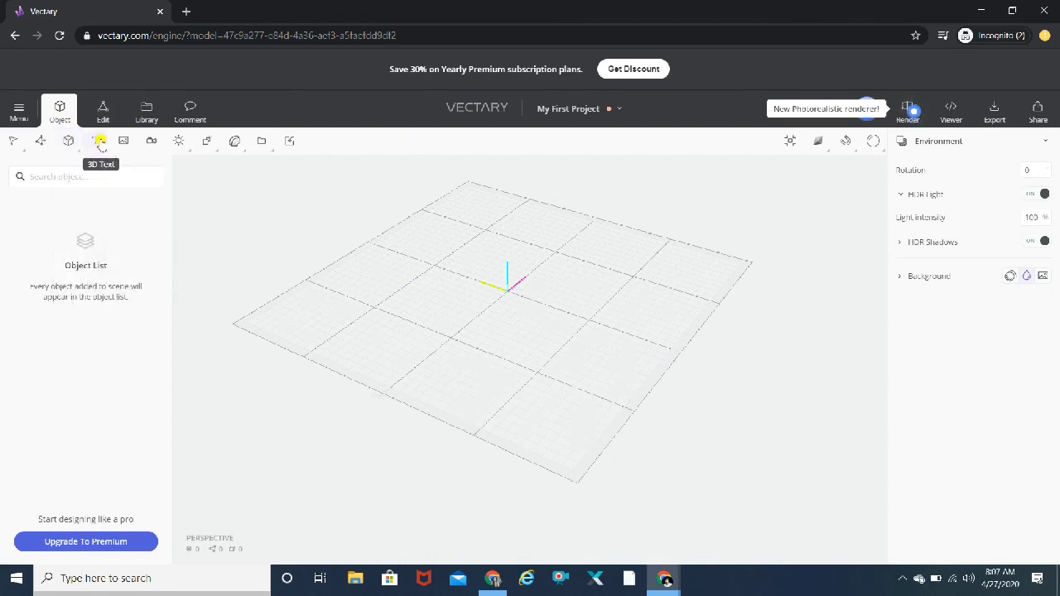
click(101, 140)
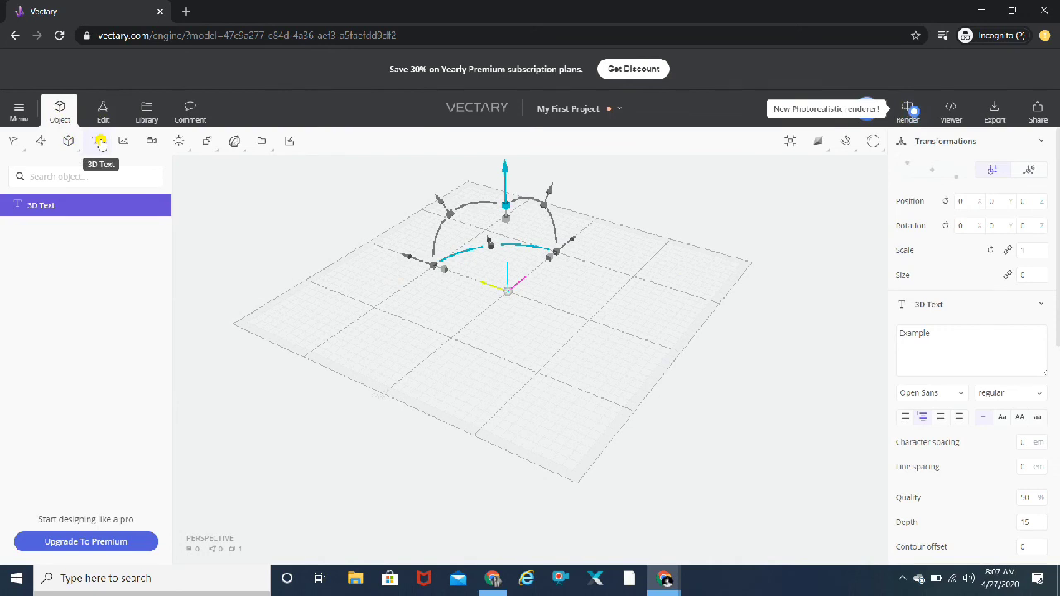
click(96, 140)
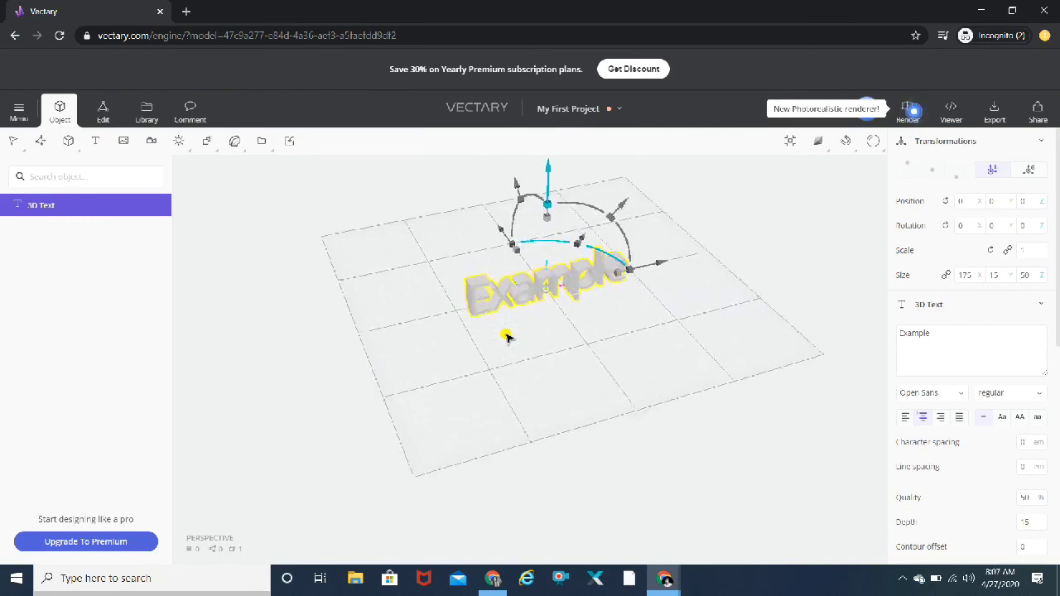
Step: Enlarge the Example text, slide it along the grid, and rotate it to an angle
drag(508, 335, 493, 255)
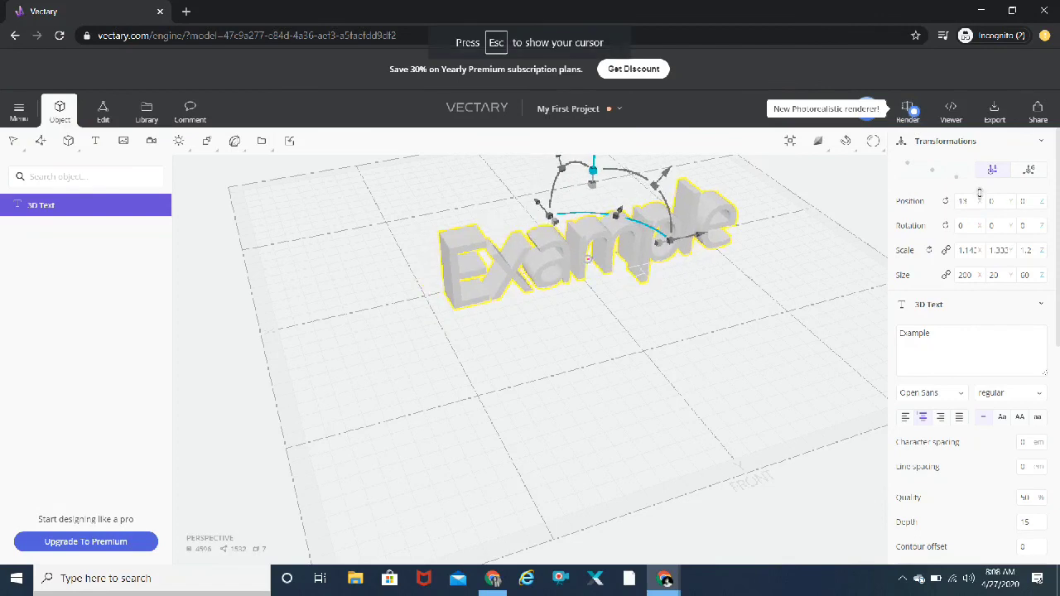
drag(592, 231, 538, 248)
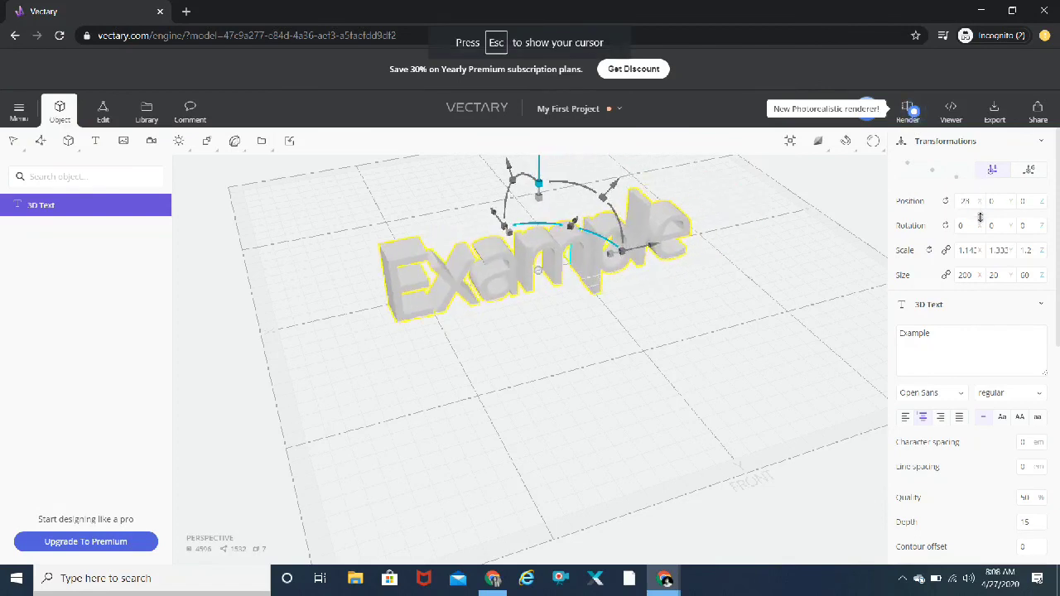
drag(539, 248, 596, 240)
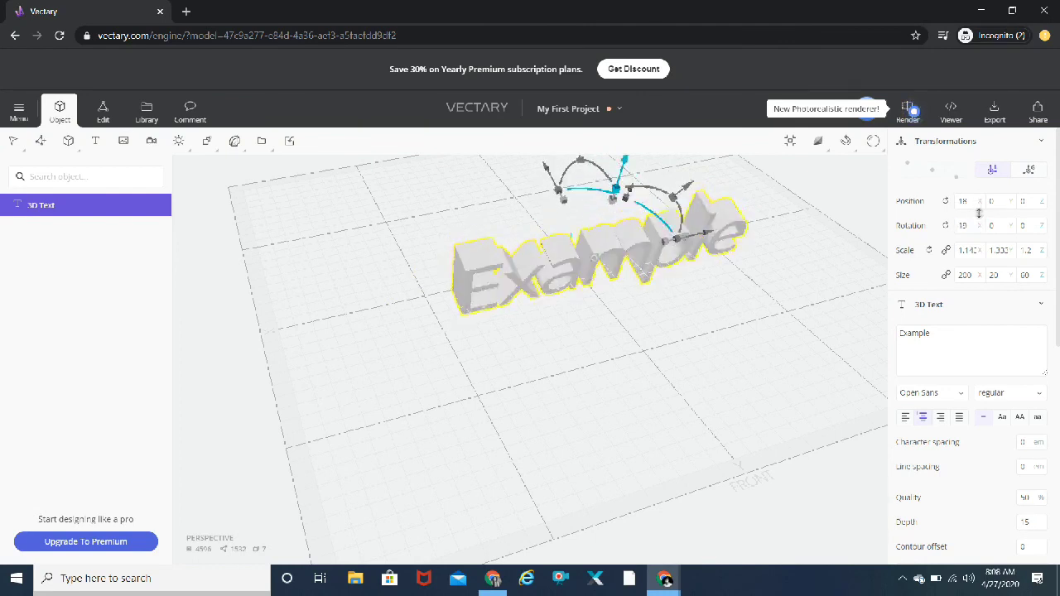
drag(625, 190, 596, 174)
text(Mayur)
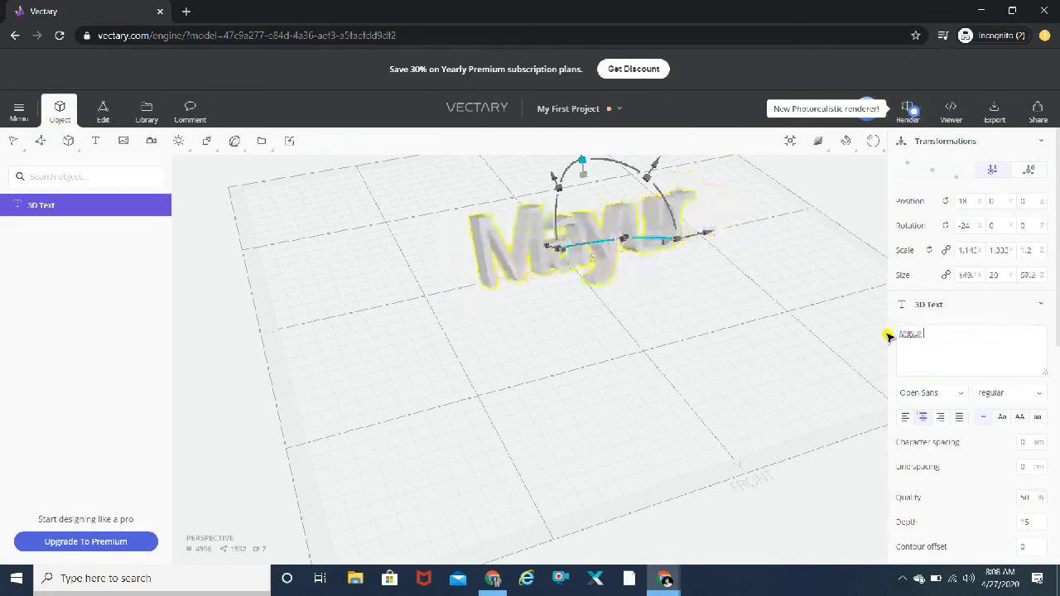
Step: Make the text 'Mayur Pawar' in Miriam Libre, character spacing 0.2 em, line spacing 2.7 em
text(Pawar)
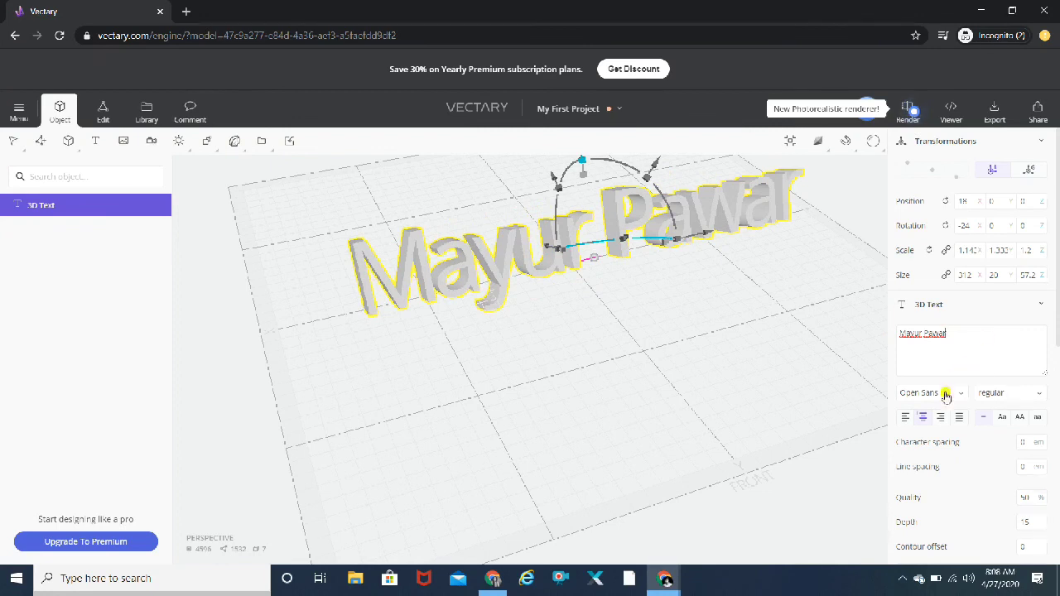
click(924, 393)
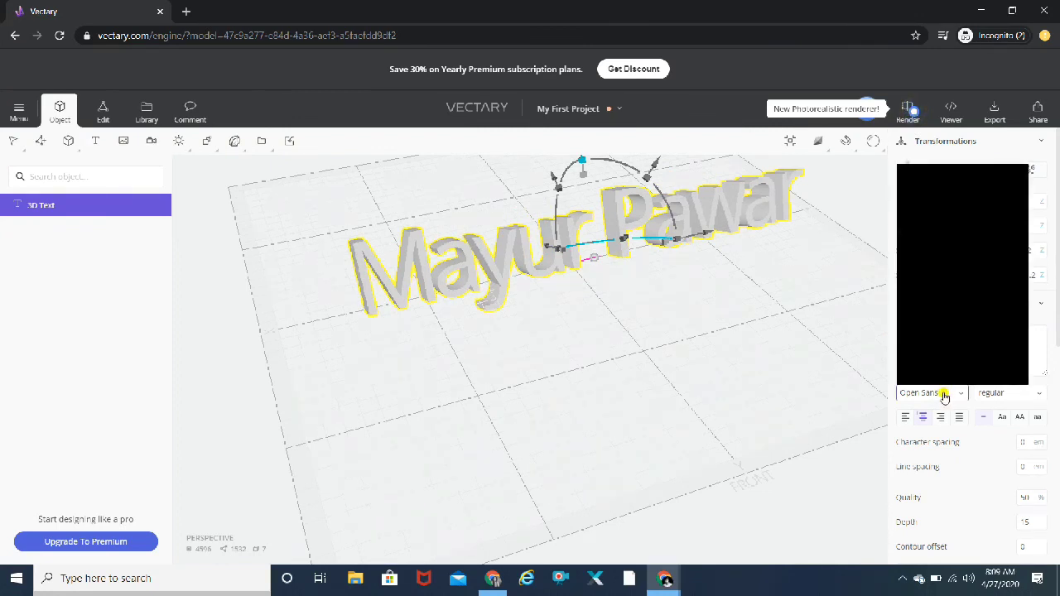
click(927, 393)
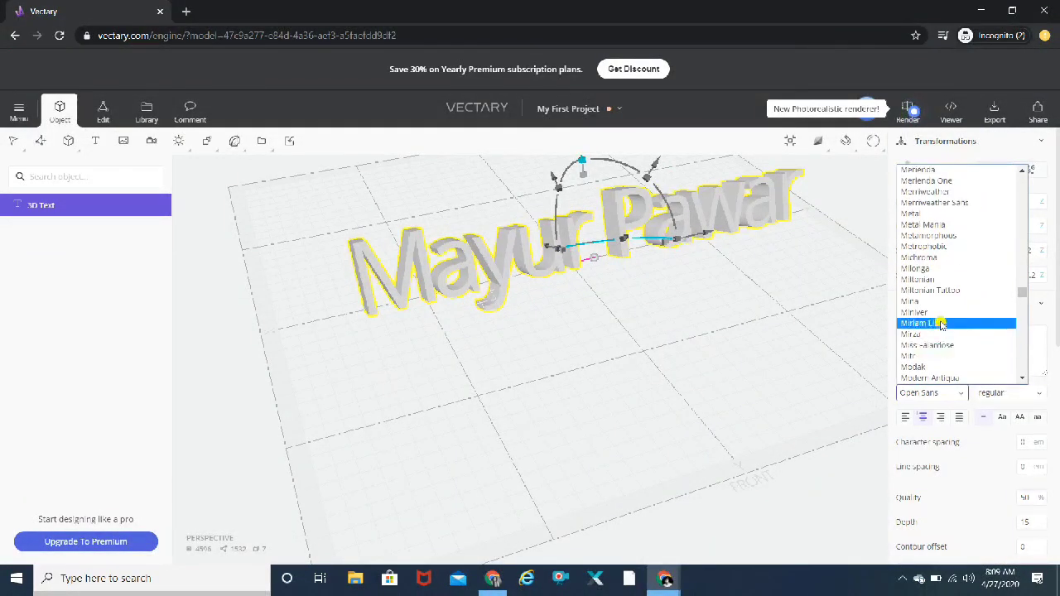
click(922, 323)
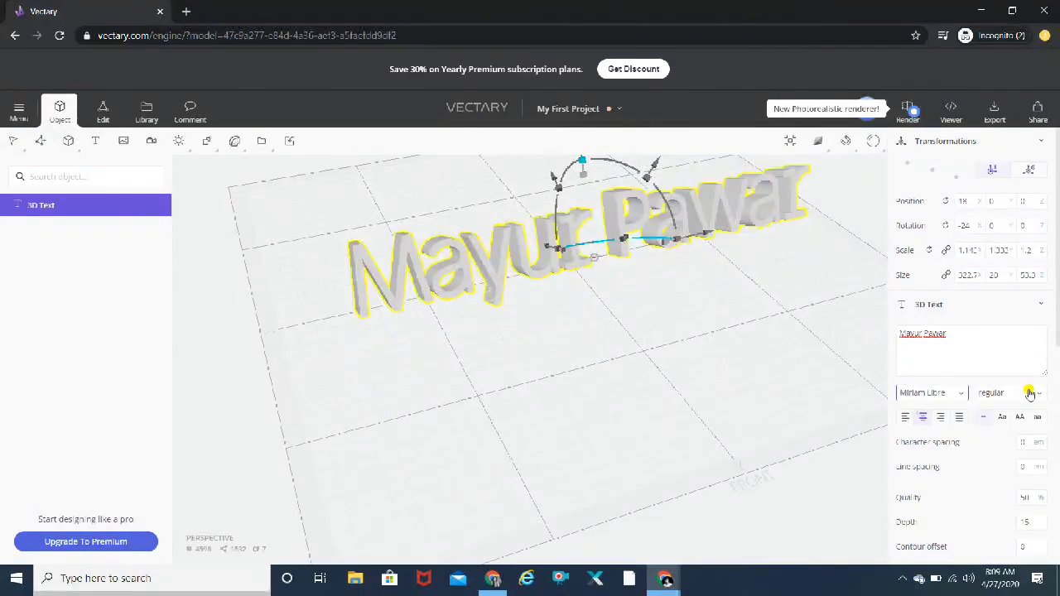
click(1031, 392)
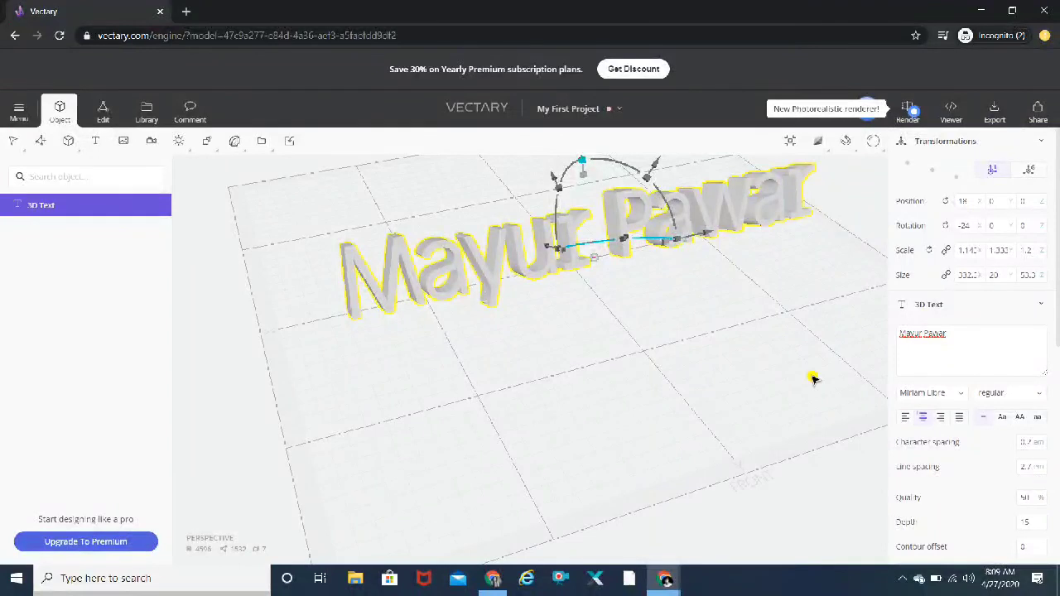
mouse_move(1017, 488)
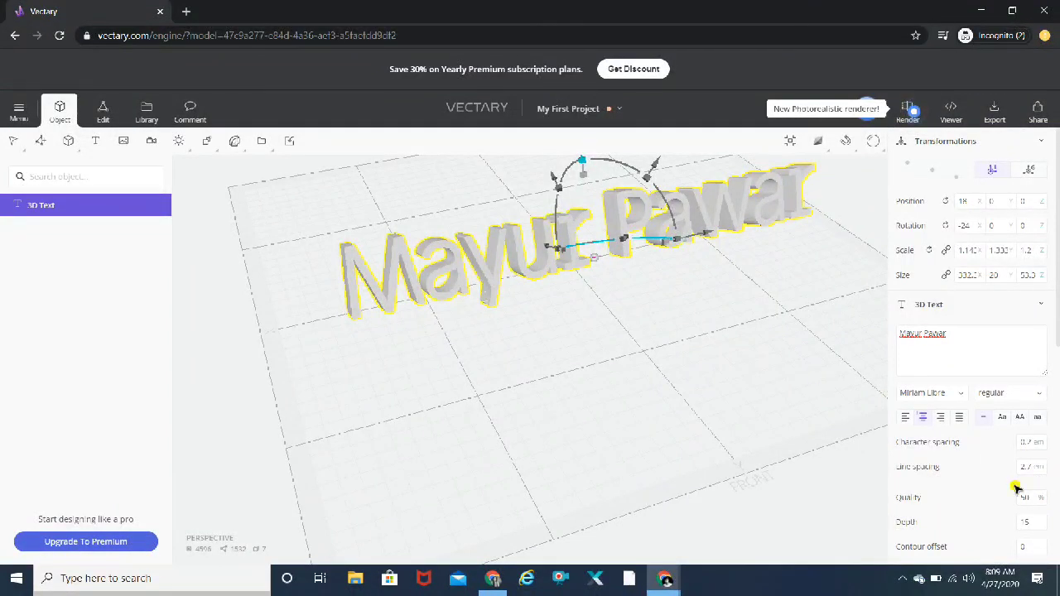
scroll(down, 3)
text(blu)
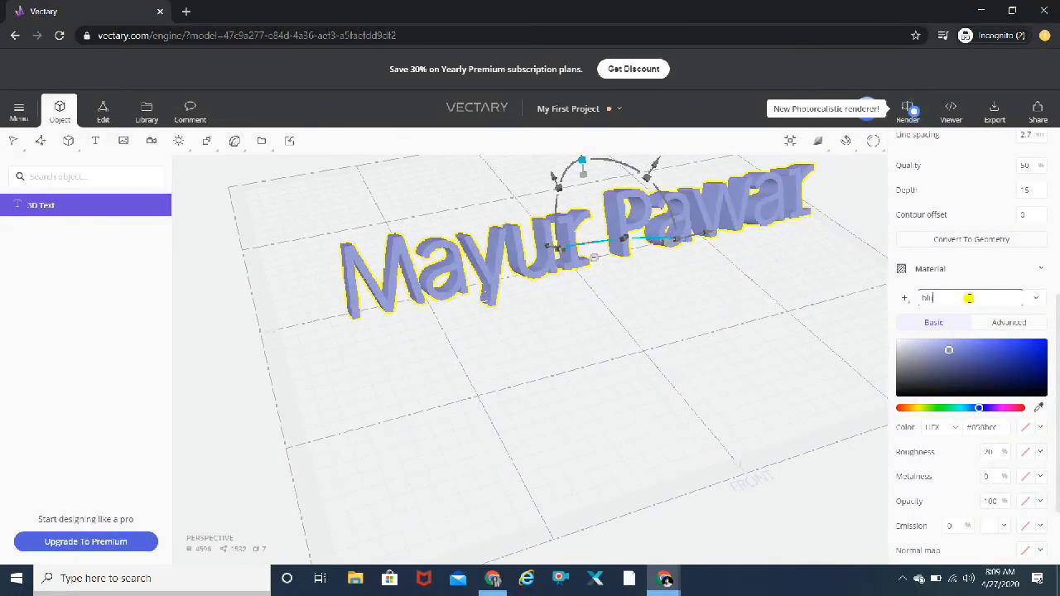
Step: Give the Mayur Pawar text a lavender blue material, then open the Primitives list
scroll(up, 3)
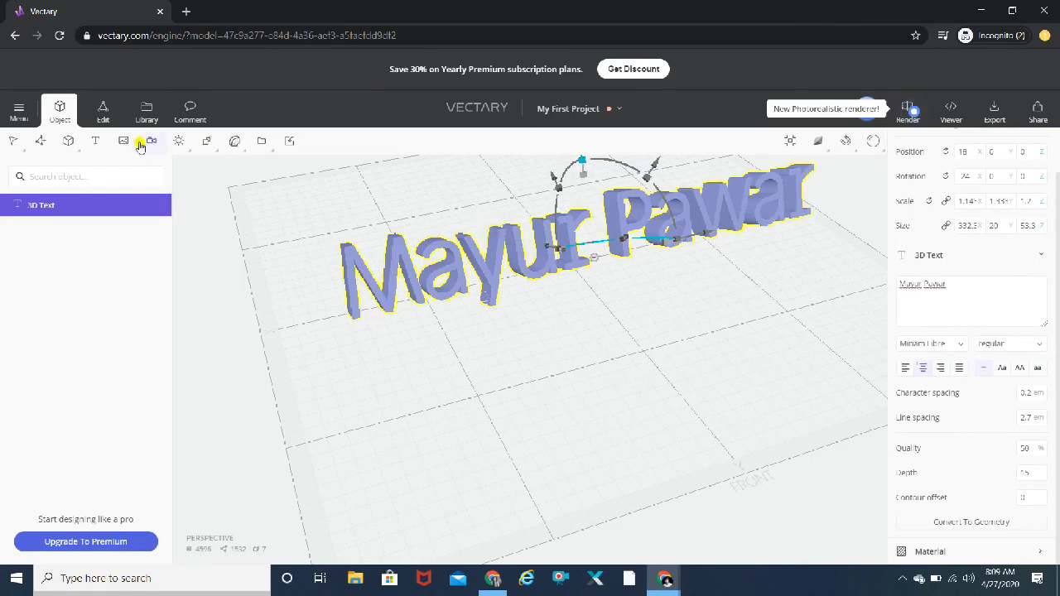
mouse_move(97, 141)
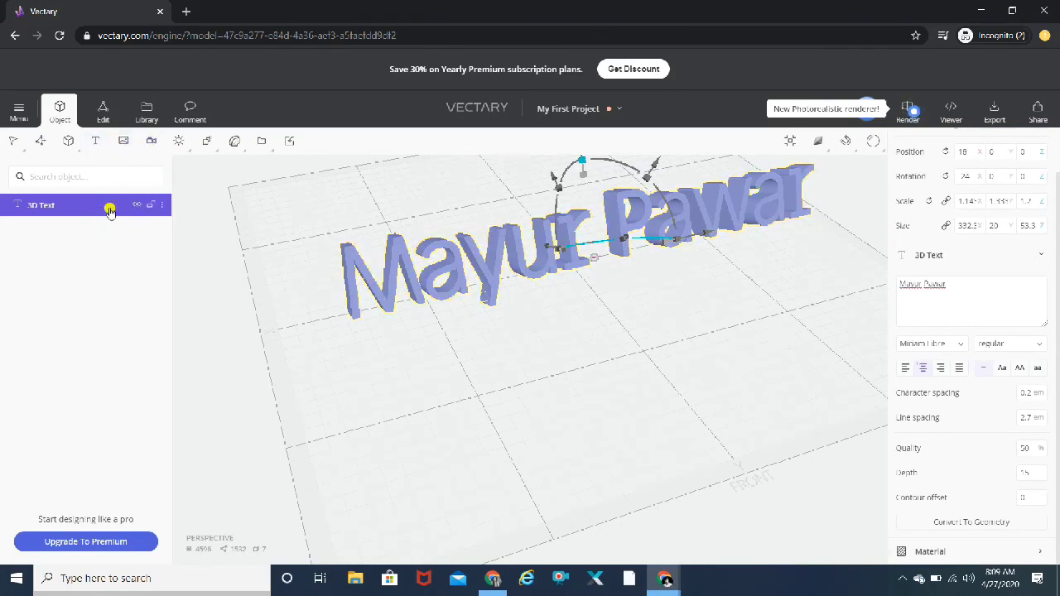
click(69, 139)
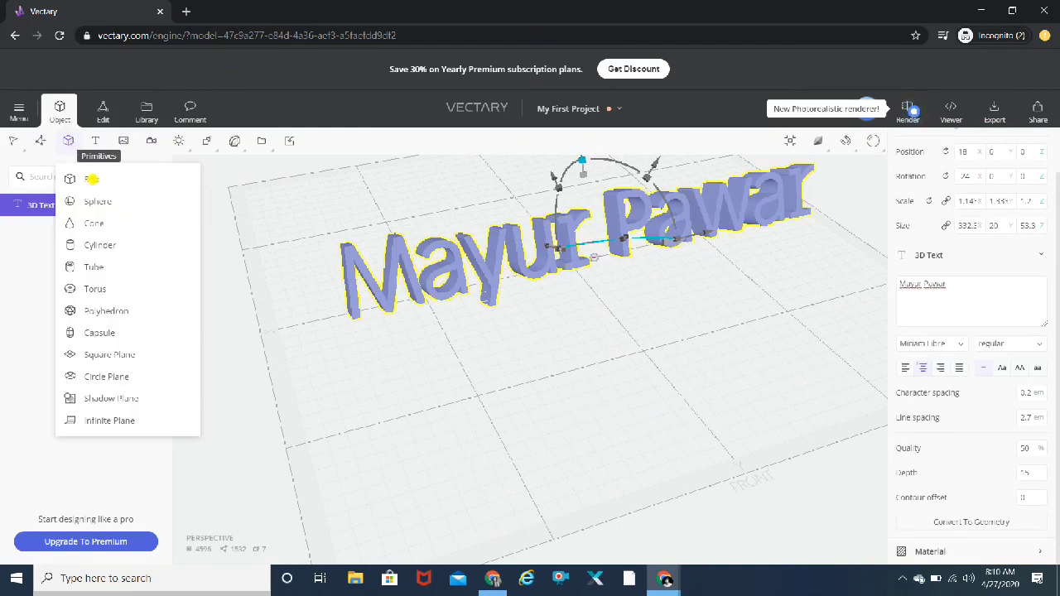
Step: Add a Box primitive, then enlarge it and move it over the middle of the Mayur Pawar text
click(90, 179)
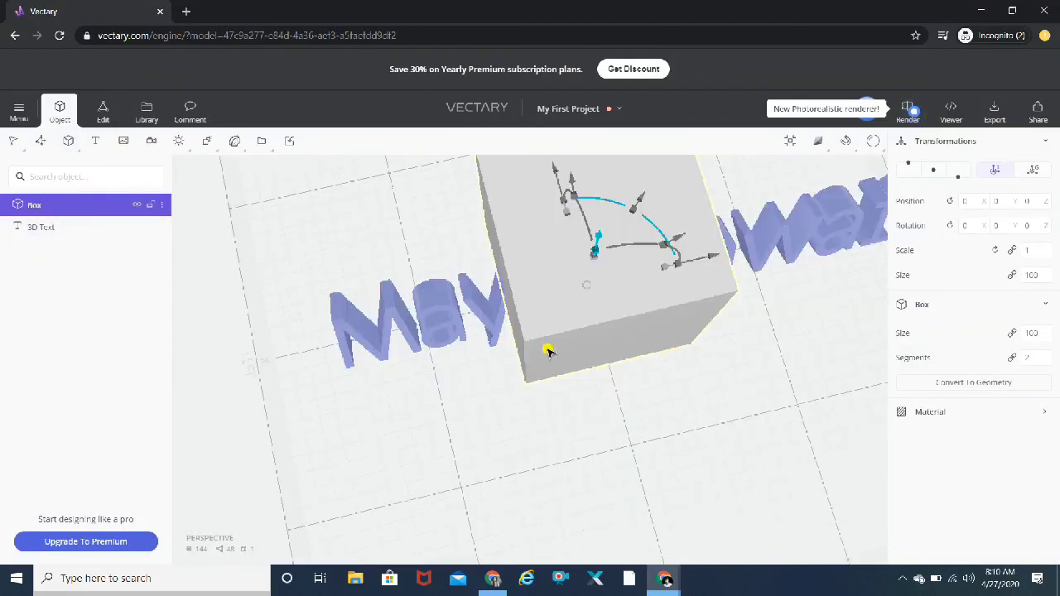
drag(549, 350, 534, 296)
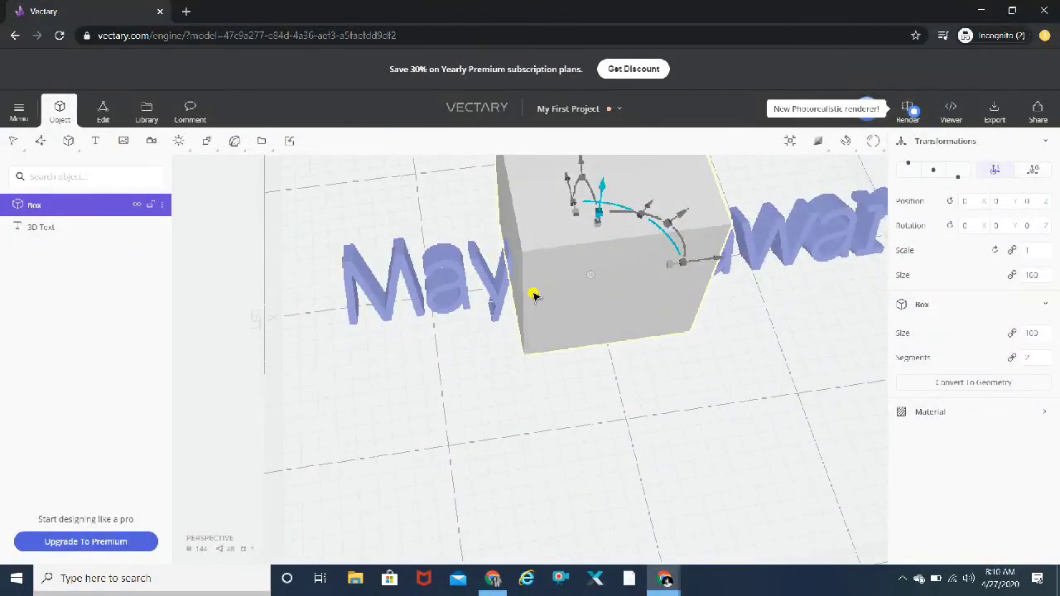
drag(534, 296, 595, 242)
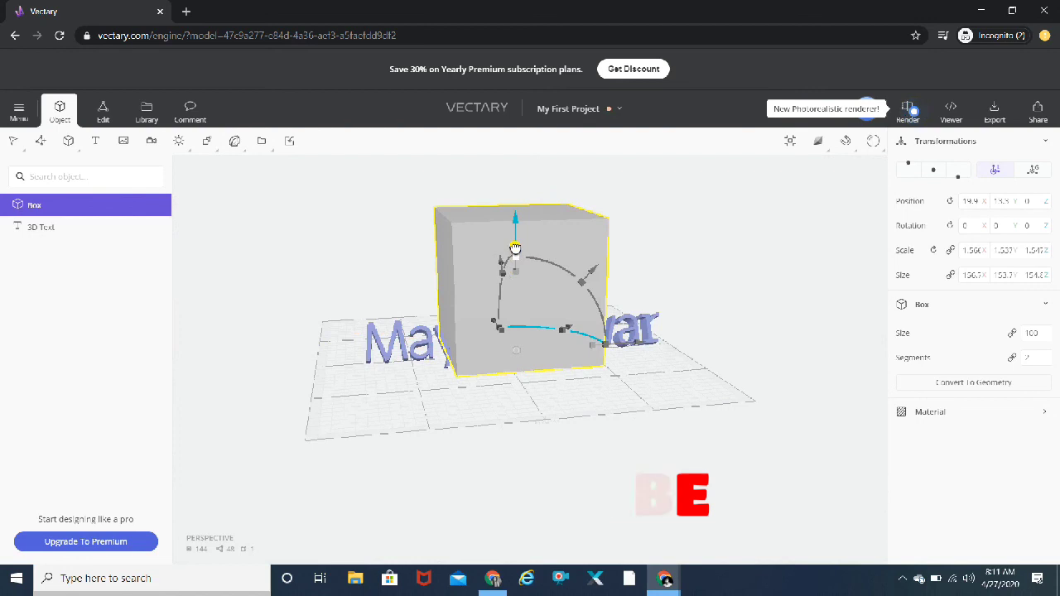
Step: Reshape the box into a thin flat slab and push it in front of the Mayur Pawar text
drag(516, 249, 515, 234)
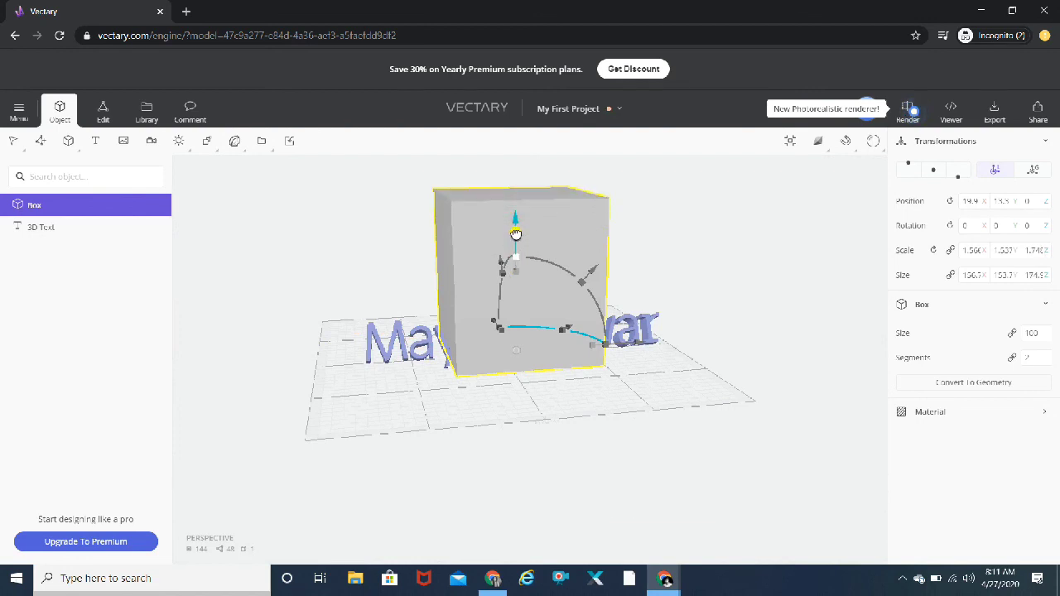
drag(515, 234, 515, 249)
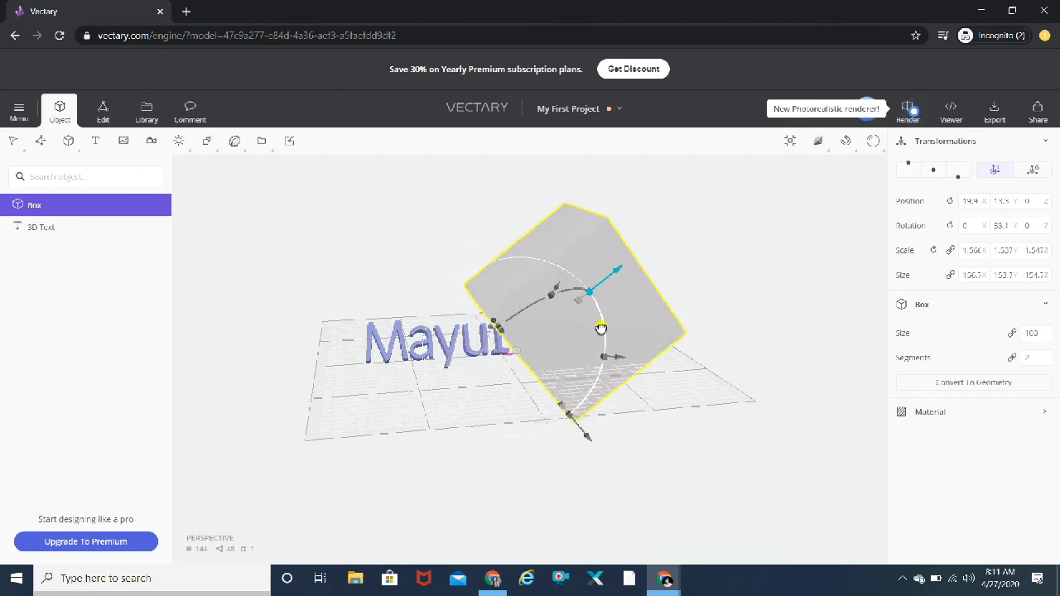
drag(600, 328, 578, 292)
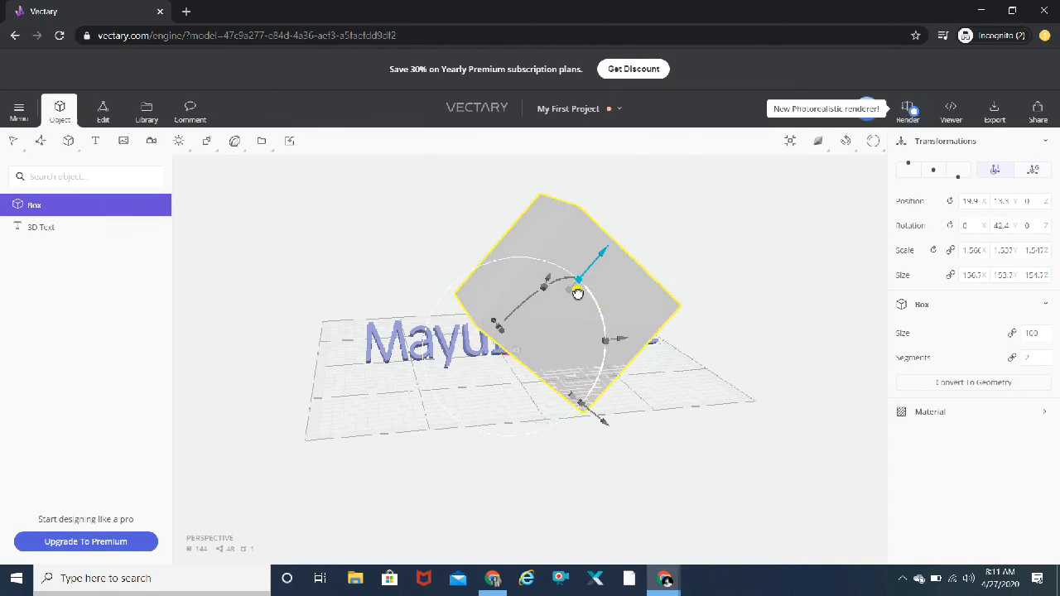
drag(578, 292, 536, 278)
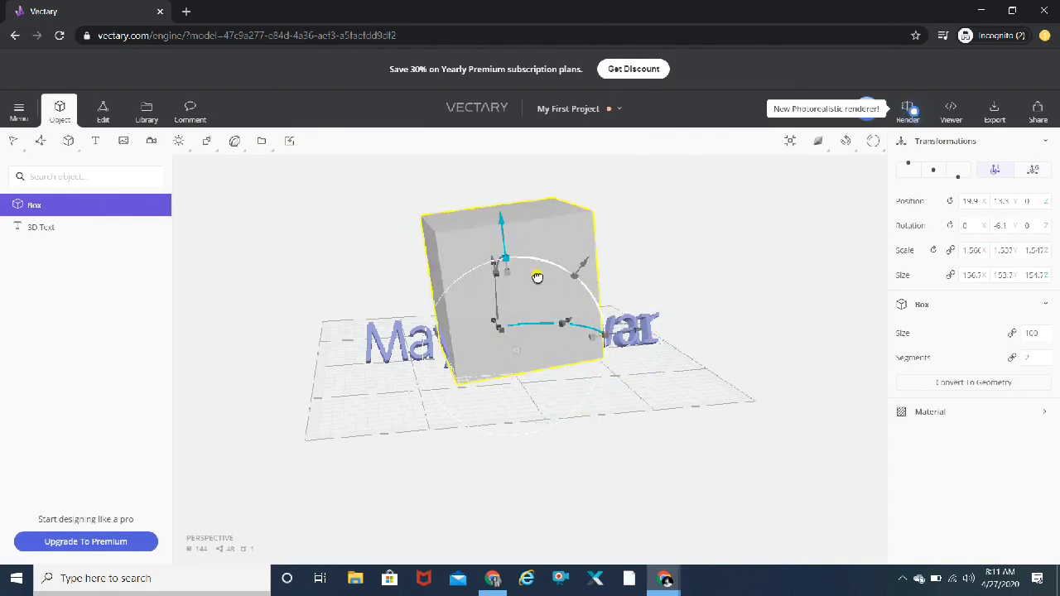
drag(537, 277, 542, 287)
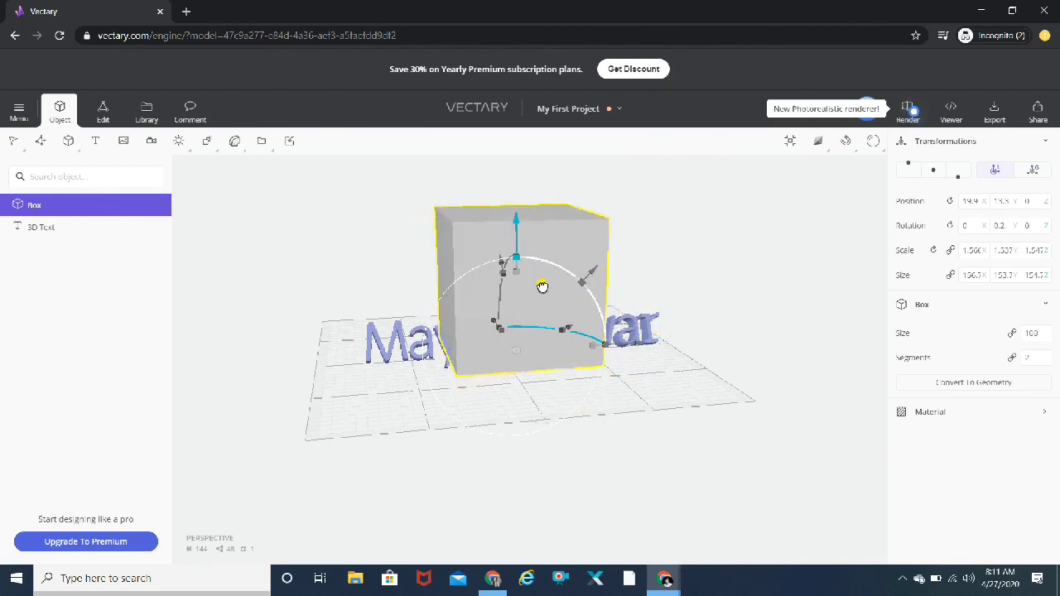
drag(543, 287, 522, 334)
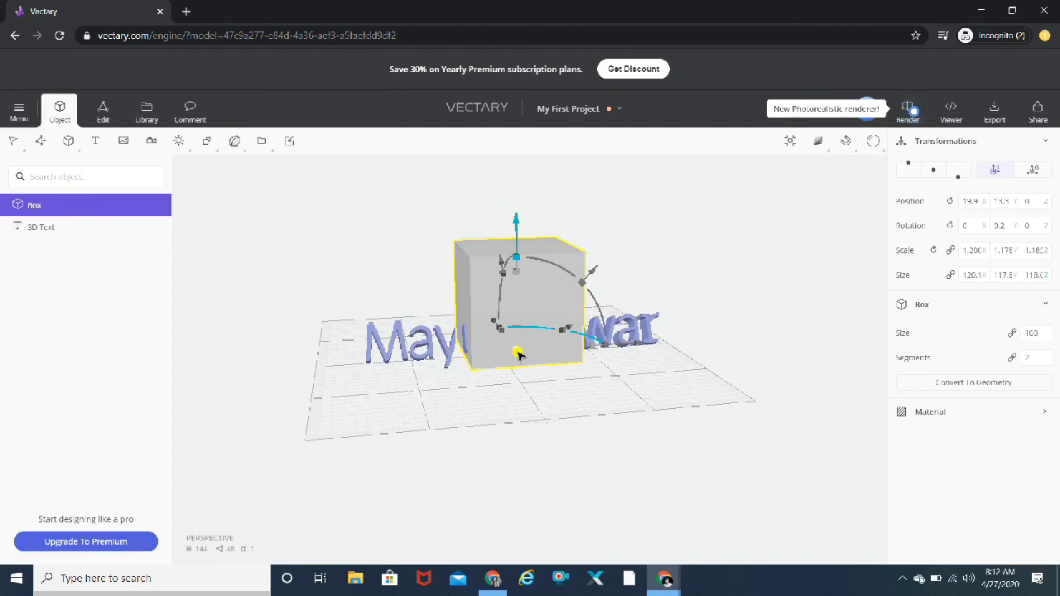
drag(520, 354, 490, 368)
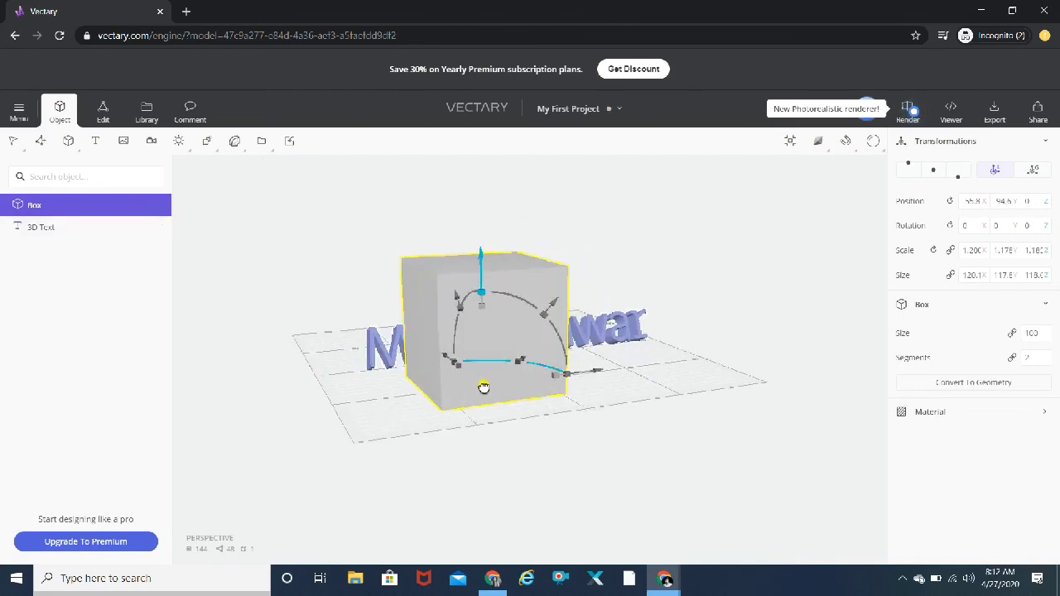
drag(483, 388, 419, 409)
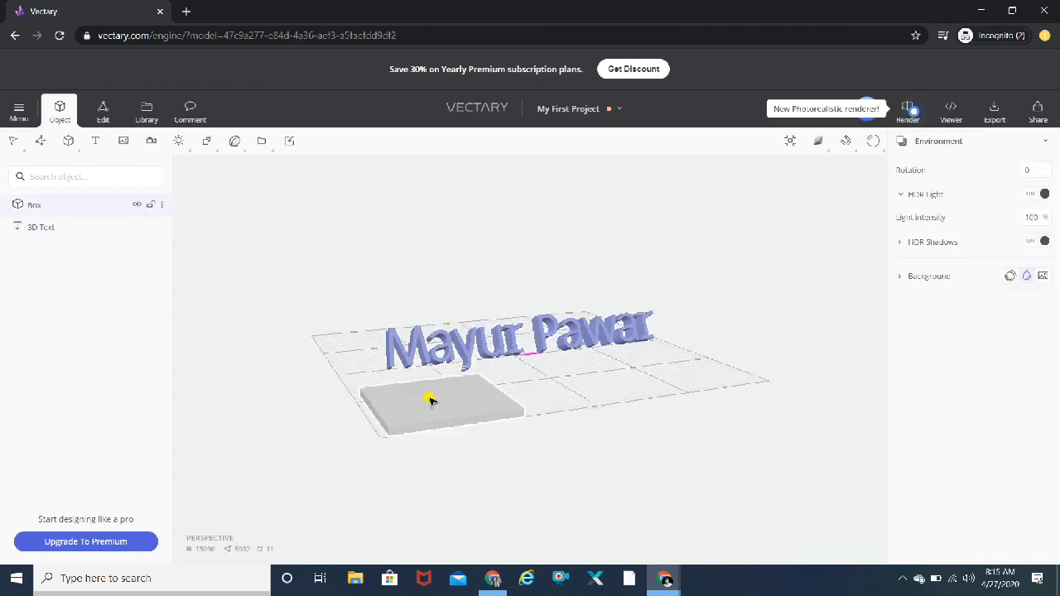
Step: Select the slab and try the Shaded and Wired rendering styles, ending on Textured
click(430, 401)
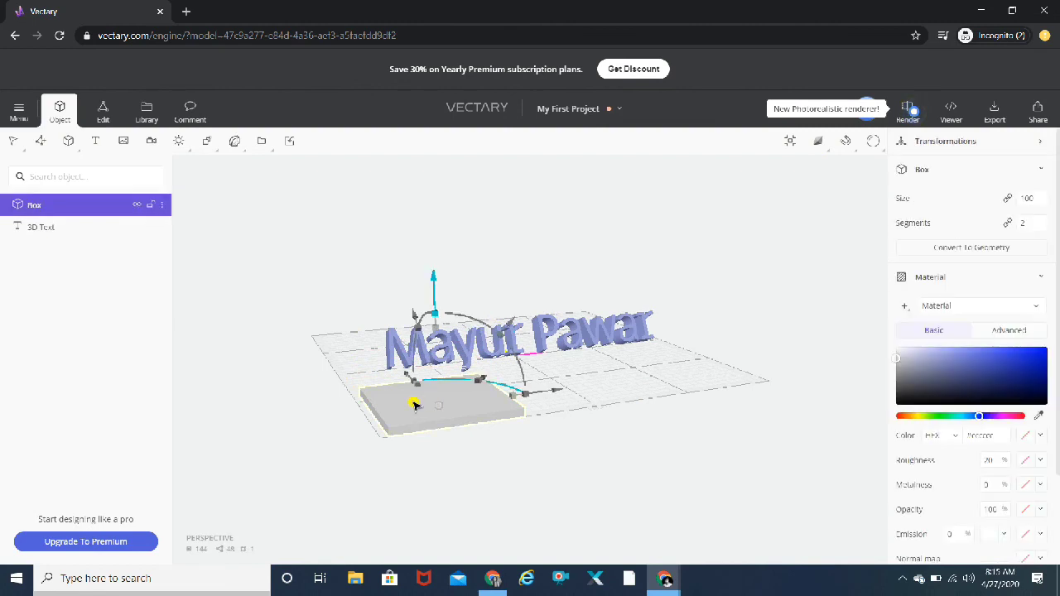
click(820, 140)
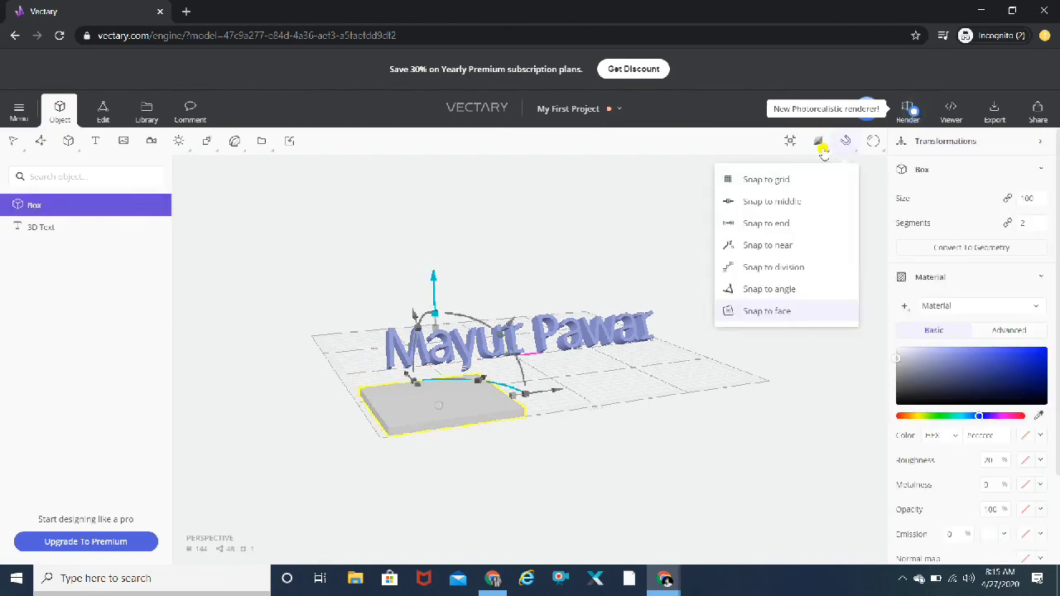
click(816, 141)
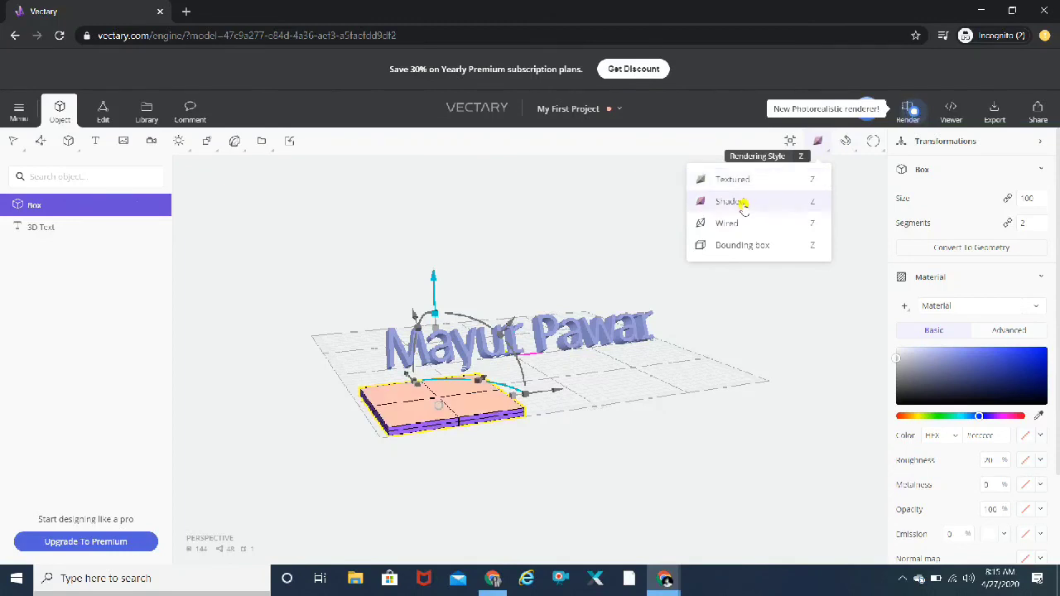
mouse_move(736, 227)
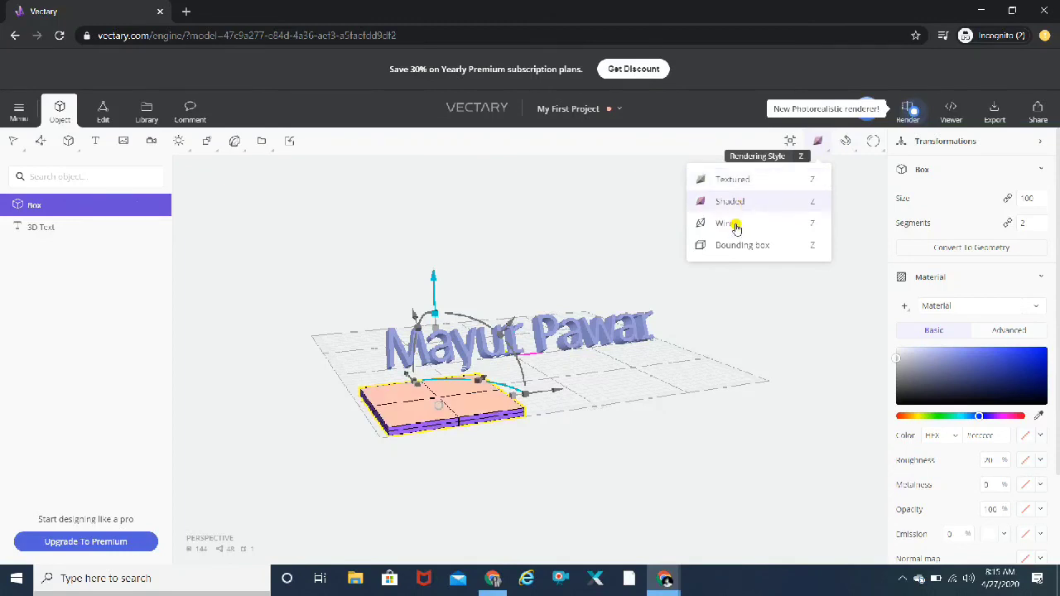
click(726, 223)
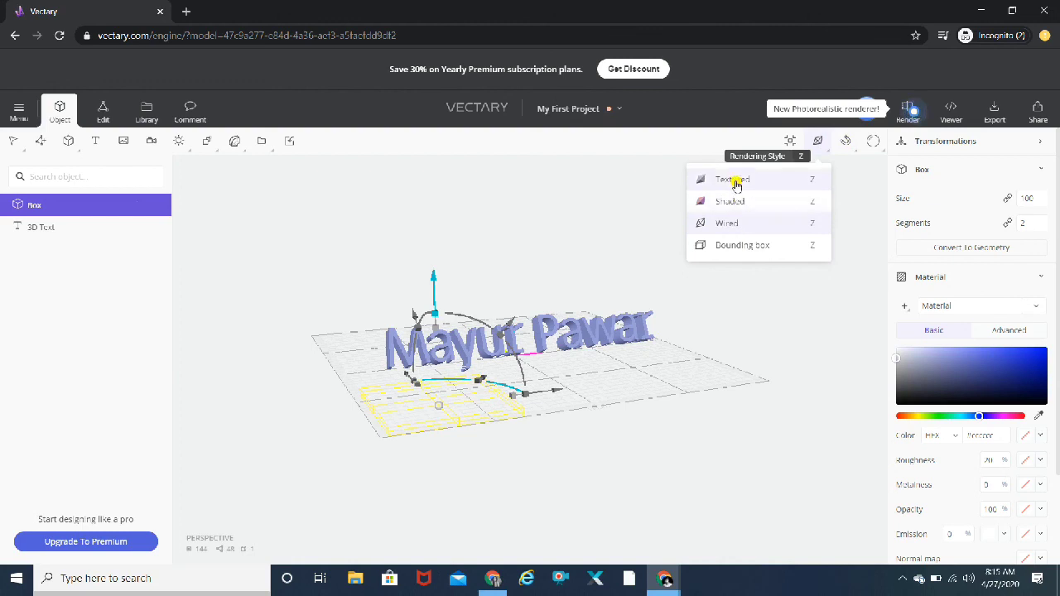
click(730, 202)
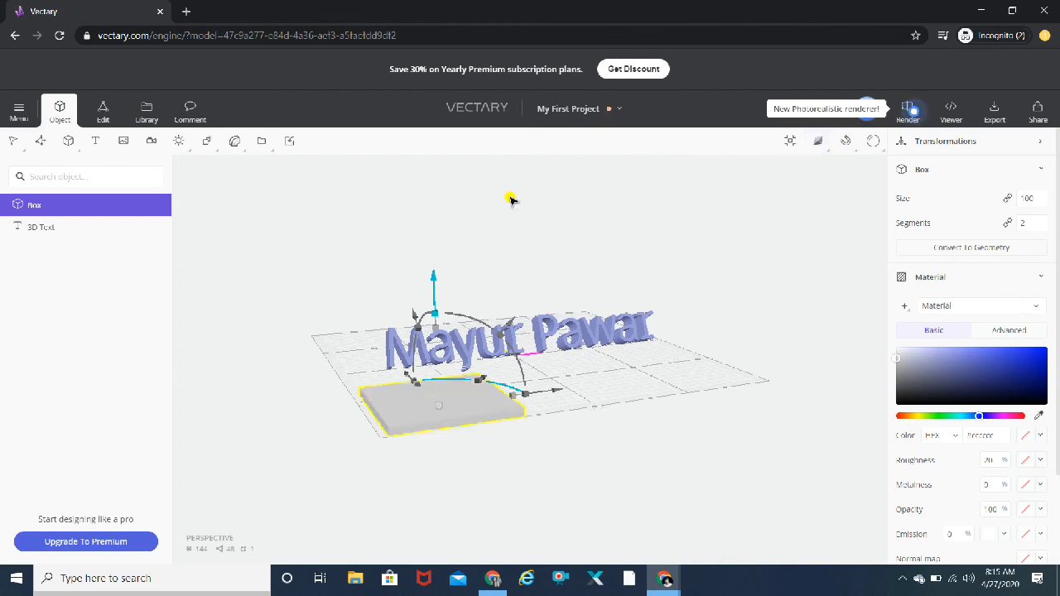
mouse_move(686, 192)
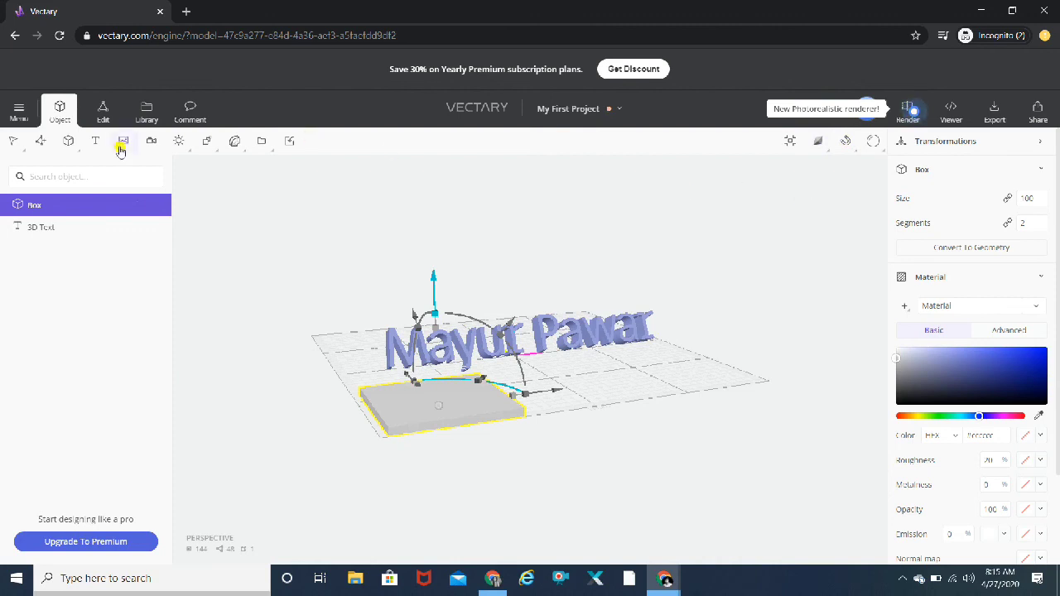
mouse_move(96, 141)
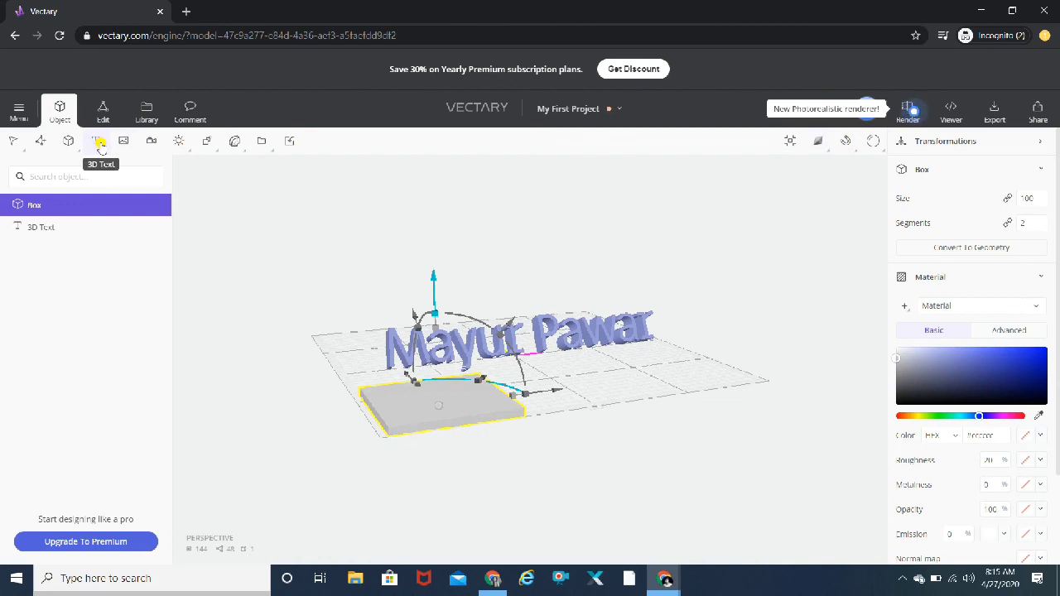
mouse_move(62, 239)
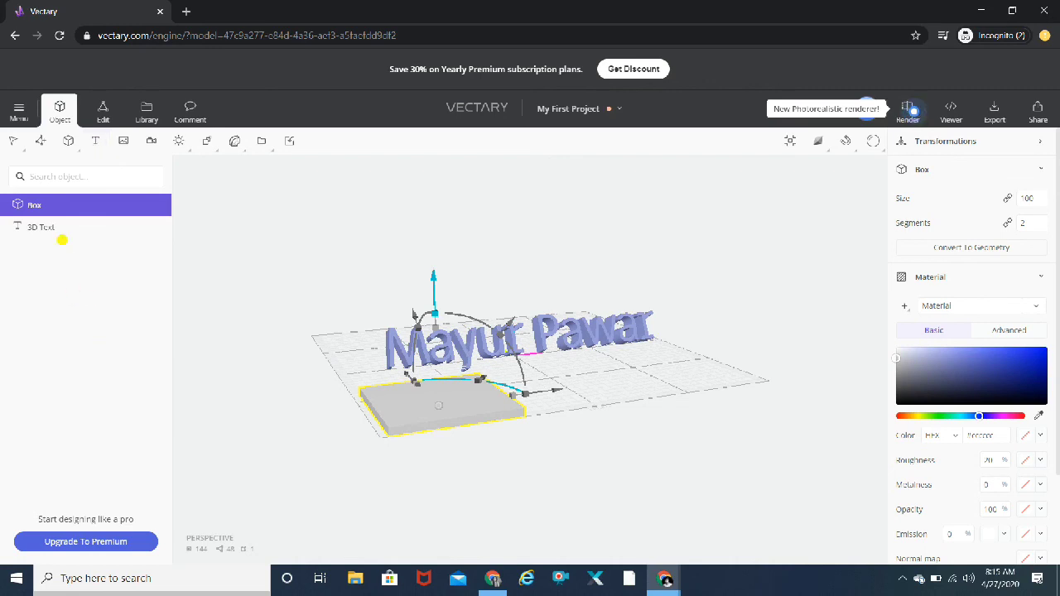
mouse_move(96, 141)
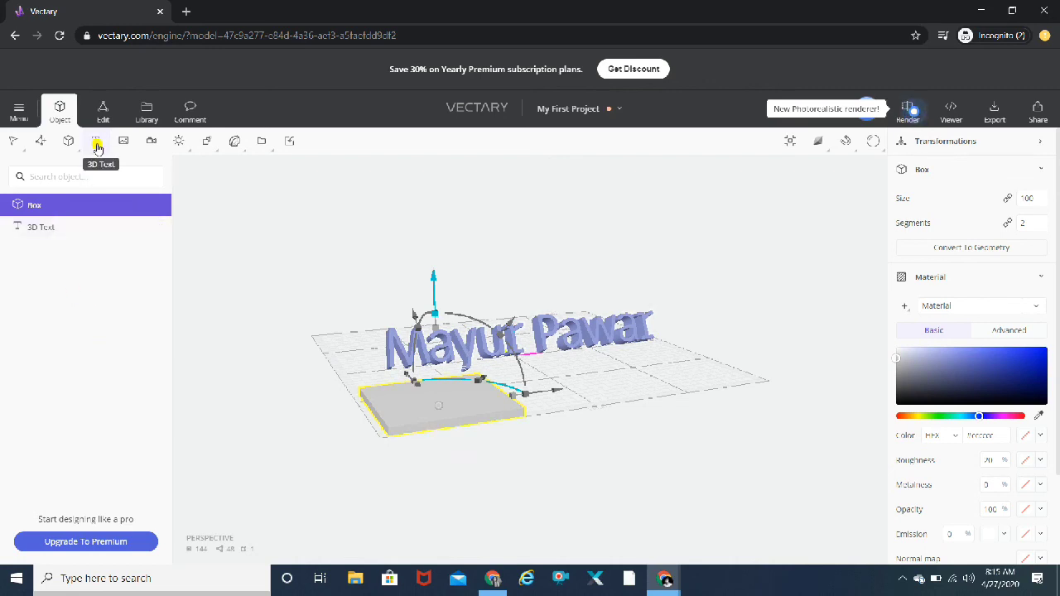
click(95, 140)
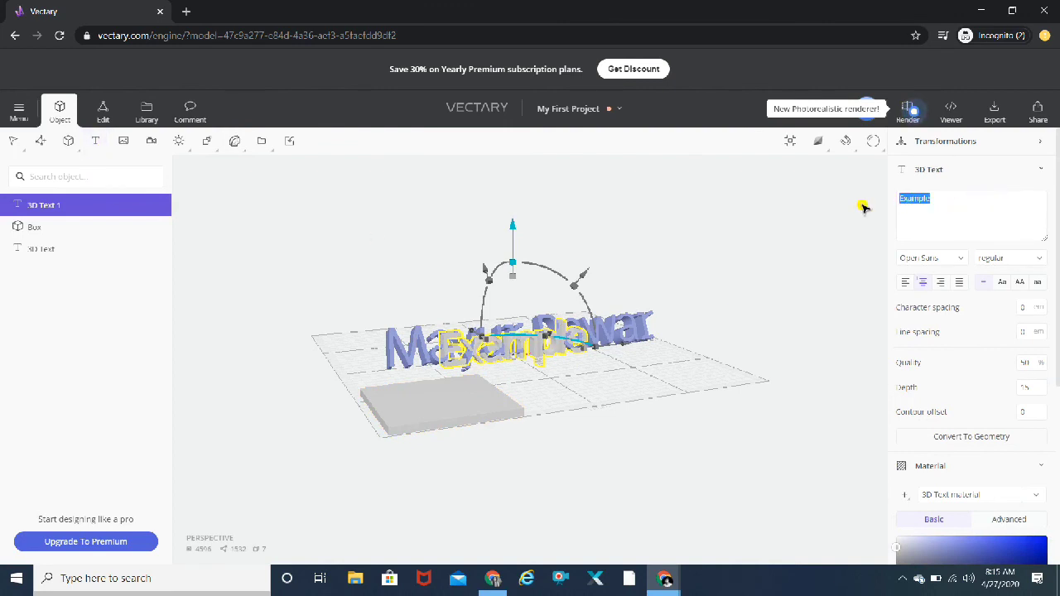
text(First)
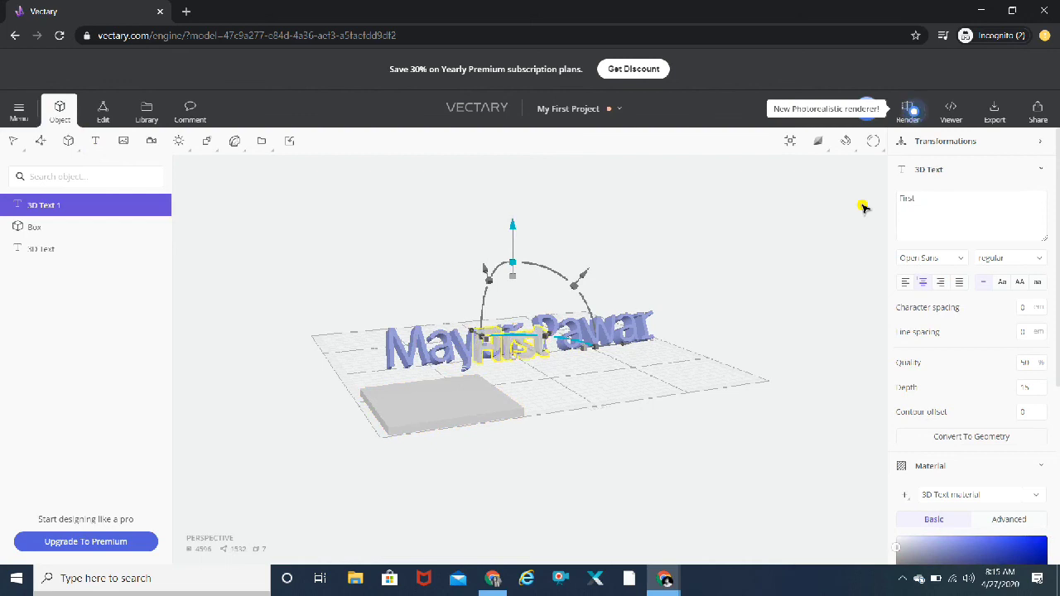
text(Project)
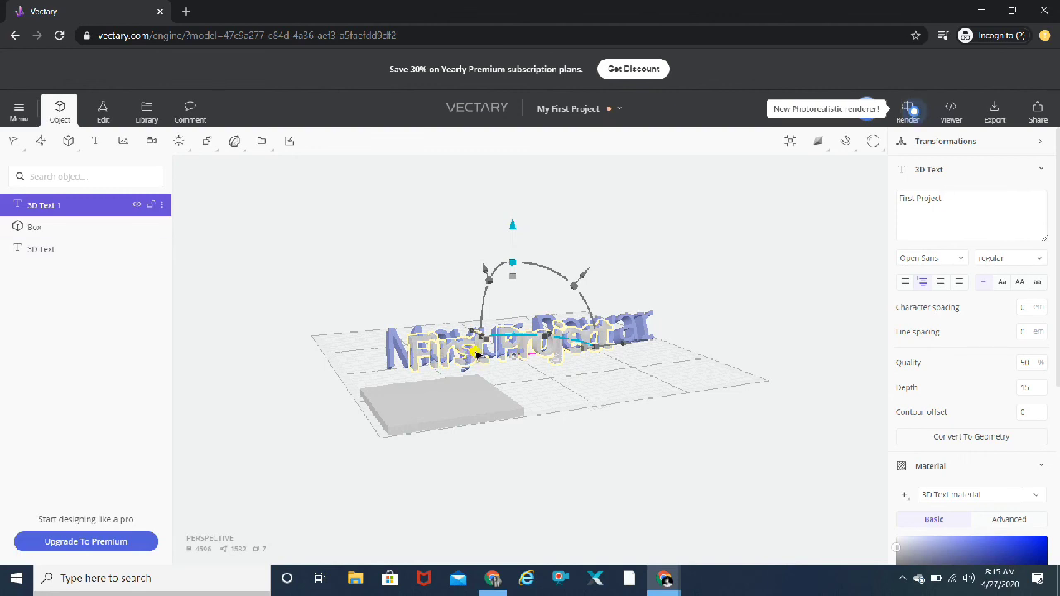
drag(476, 352, 514, 372)
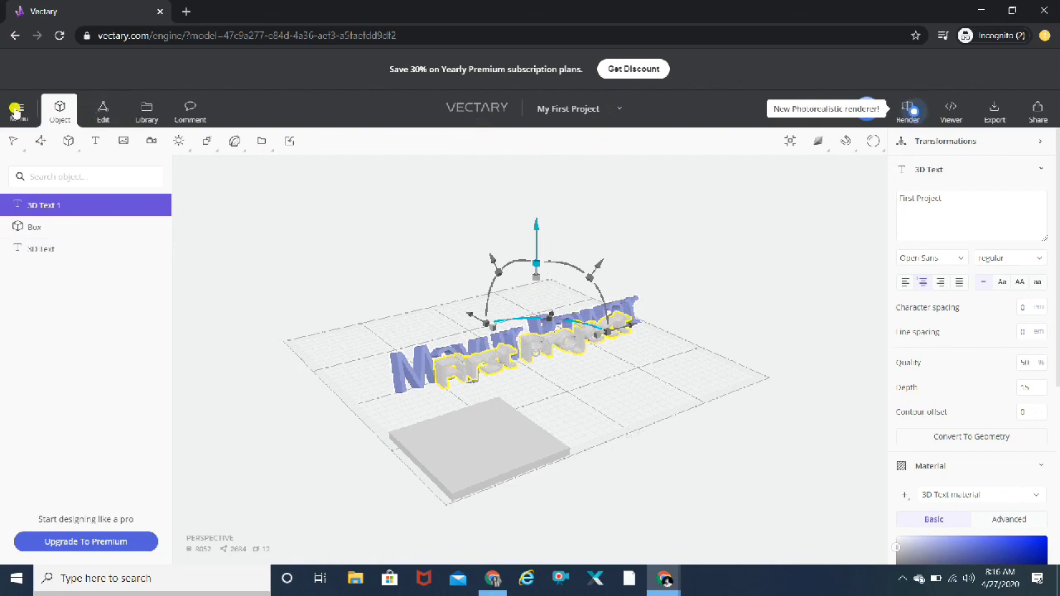
Step: Reset the editor settings to default from Menu > Settings, then reopen the main menu
click(17, 108)
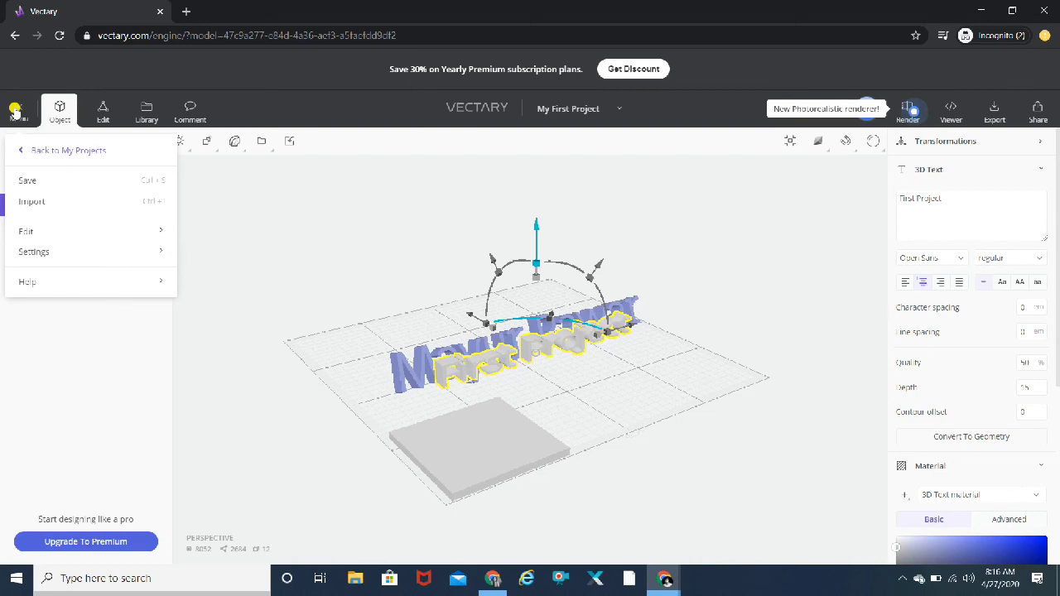
click(34, 252)
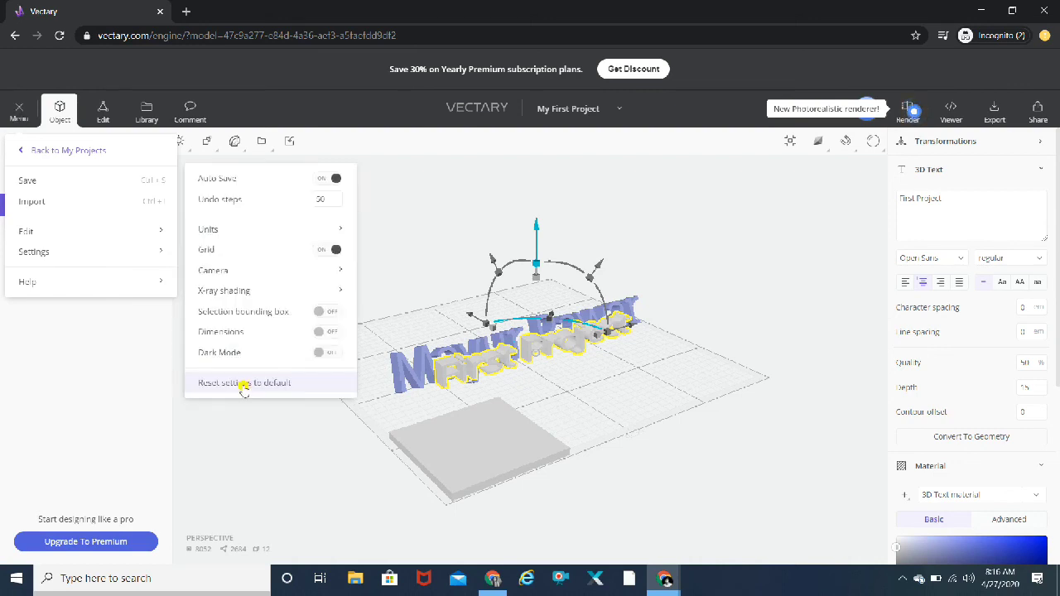
click(245, 382)
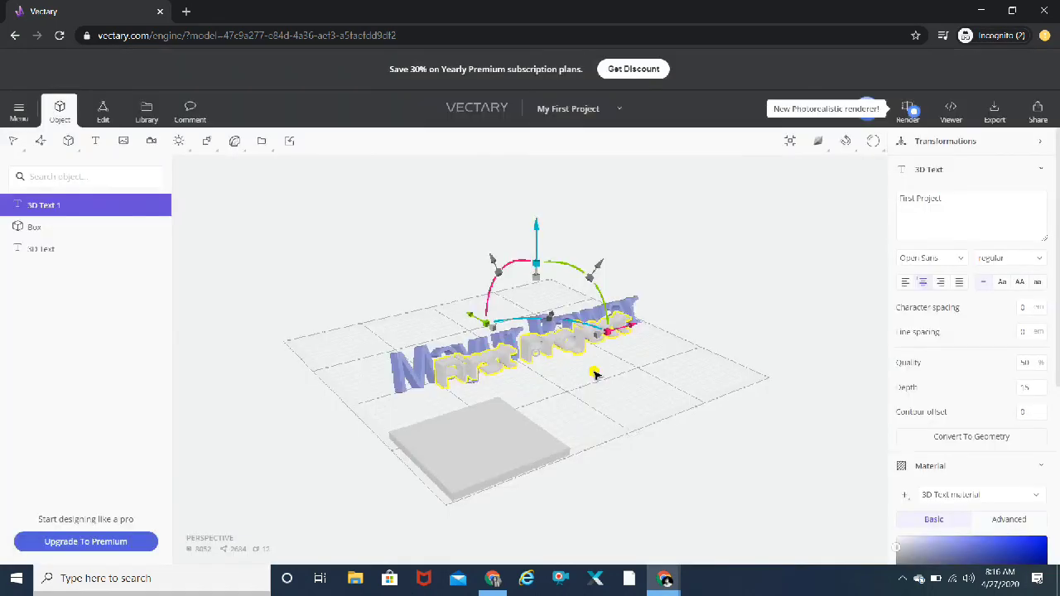
mouse_move(719, 335)
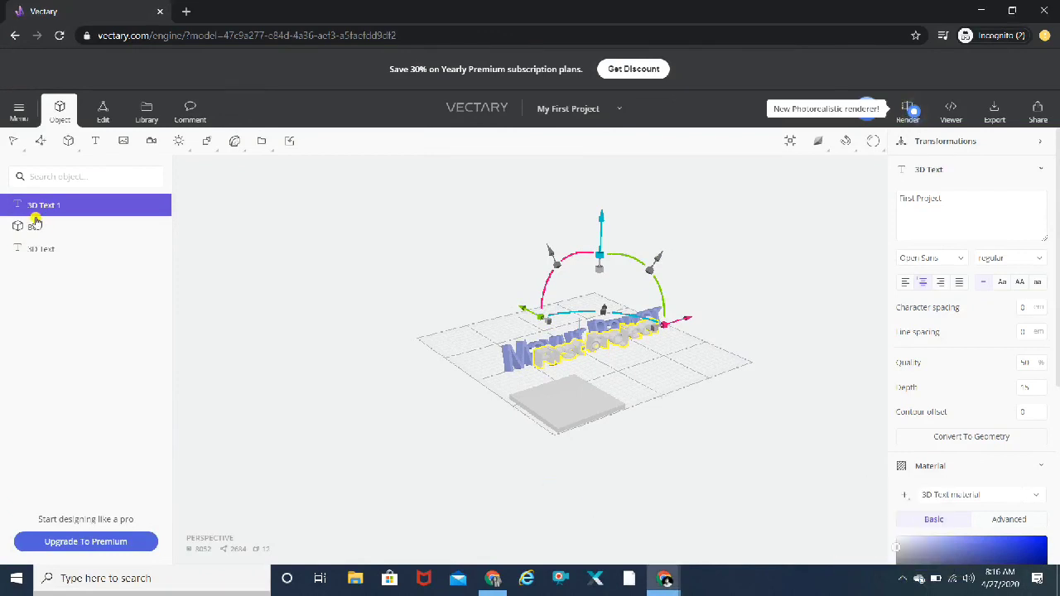
click(18, 108)
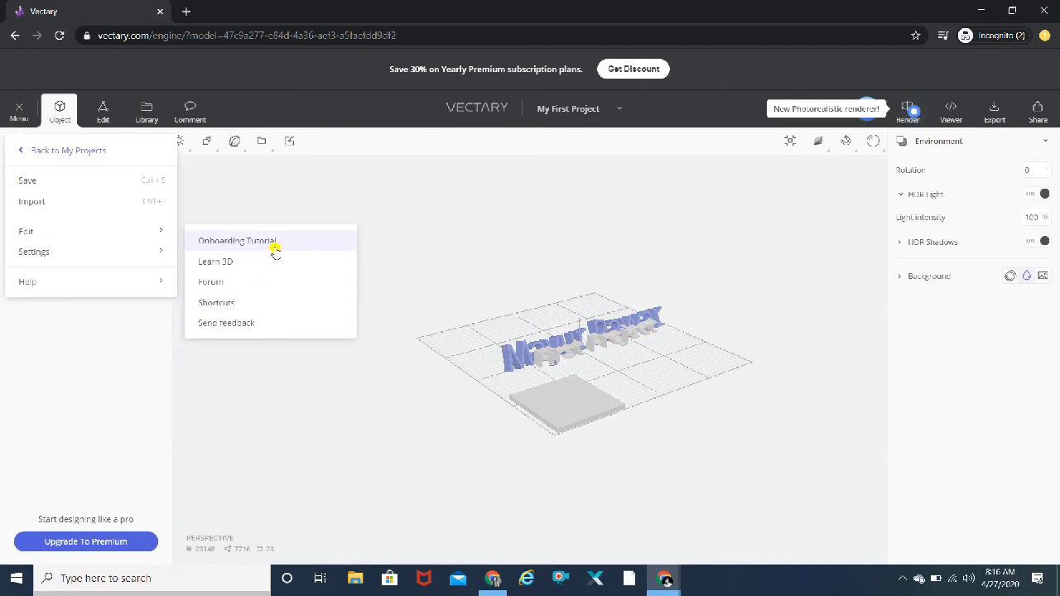
Step: Play the Onboarding Tutorial's 'How to get started with Vectary' video and skip to about four minutes
click(238, 241)
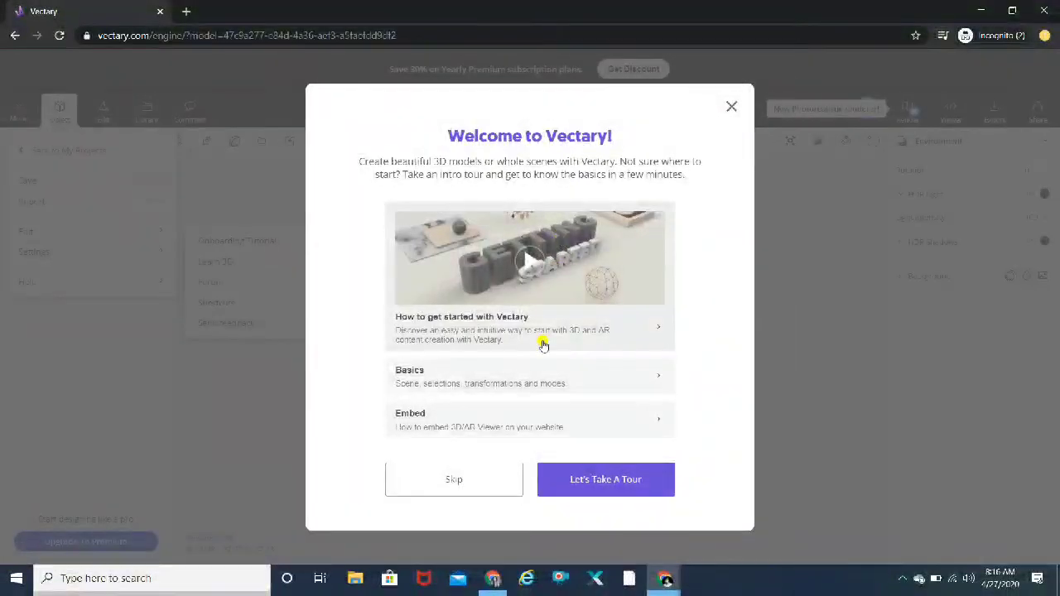
click(606, 478)
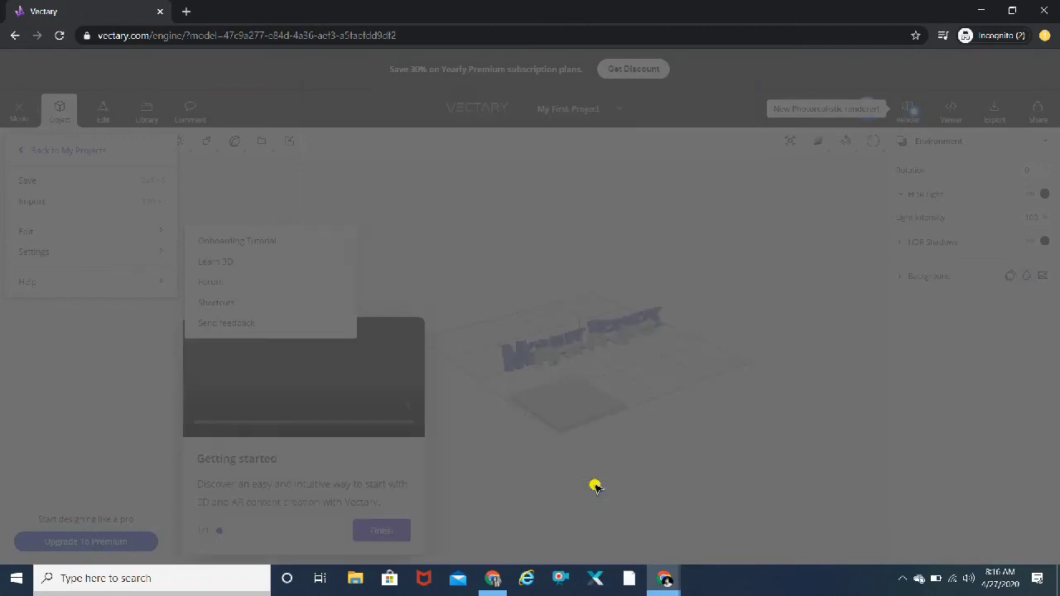
click(596, 486)
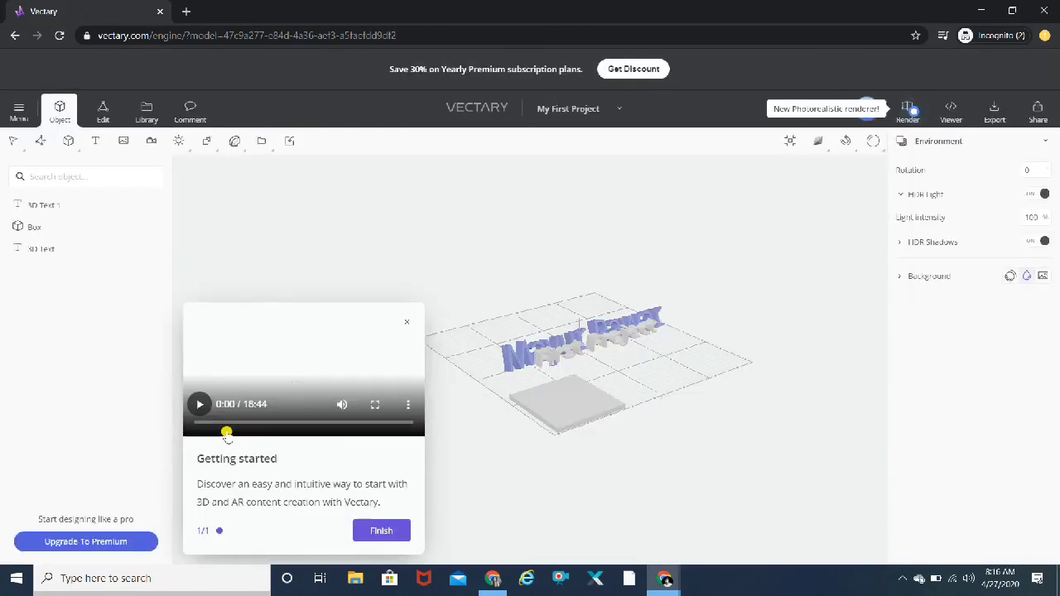
click(198, 405)
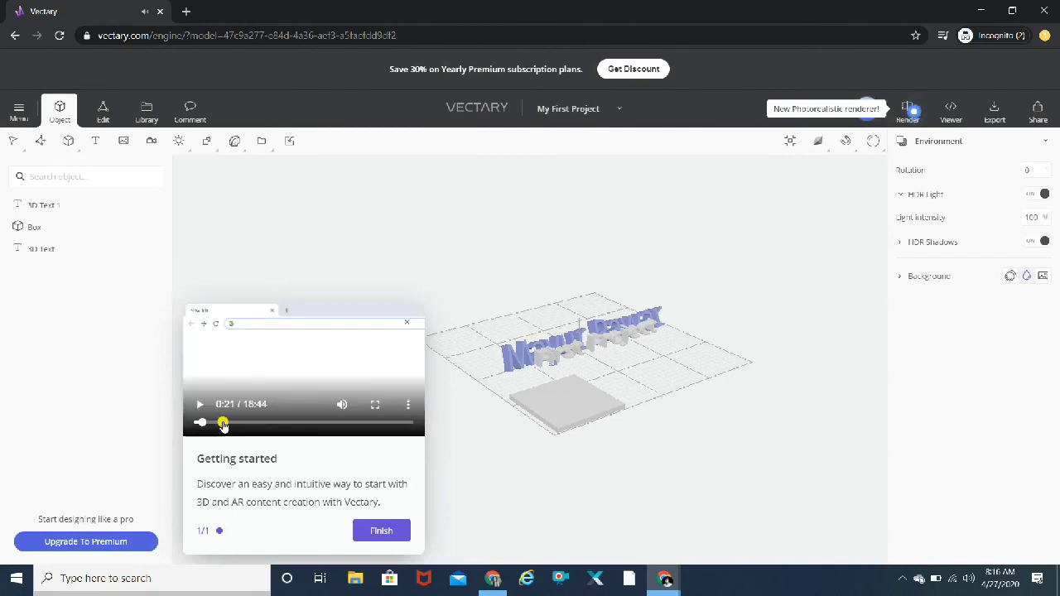
click(222, 422)
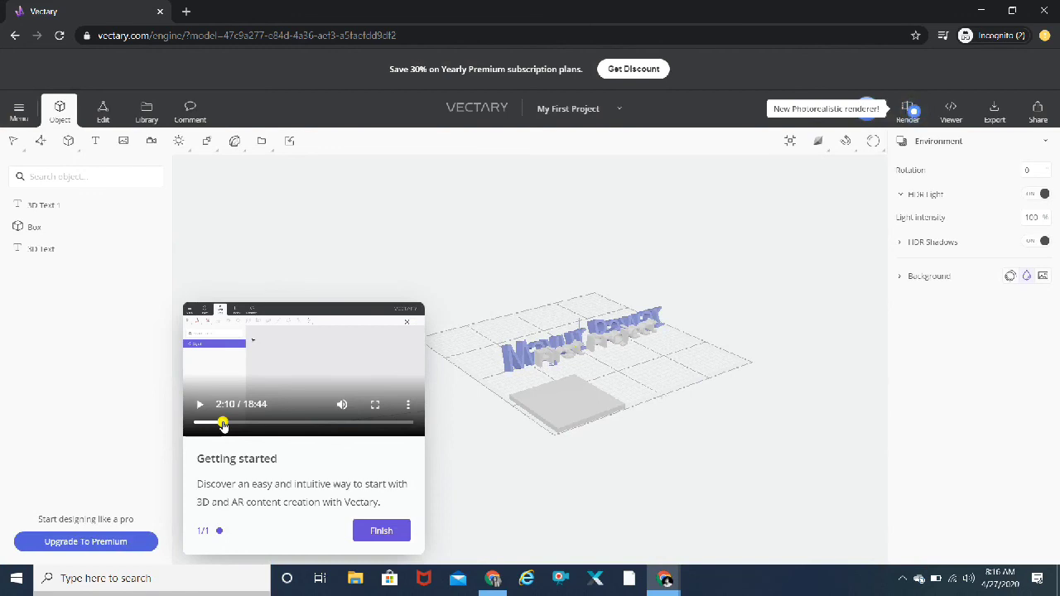
drag(223, 423, 246, 423)
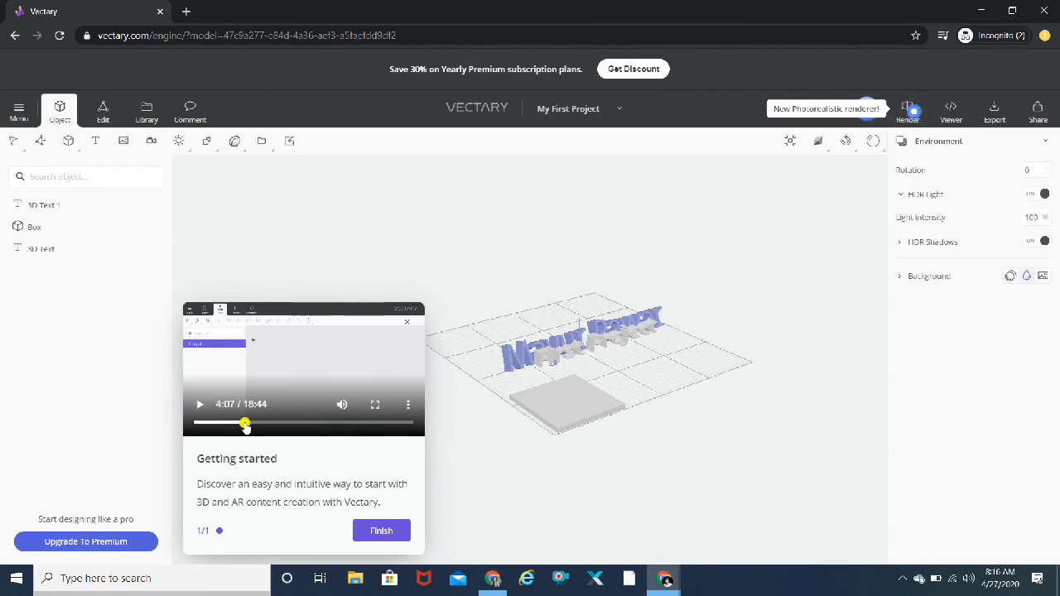